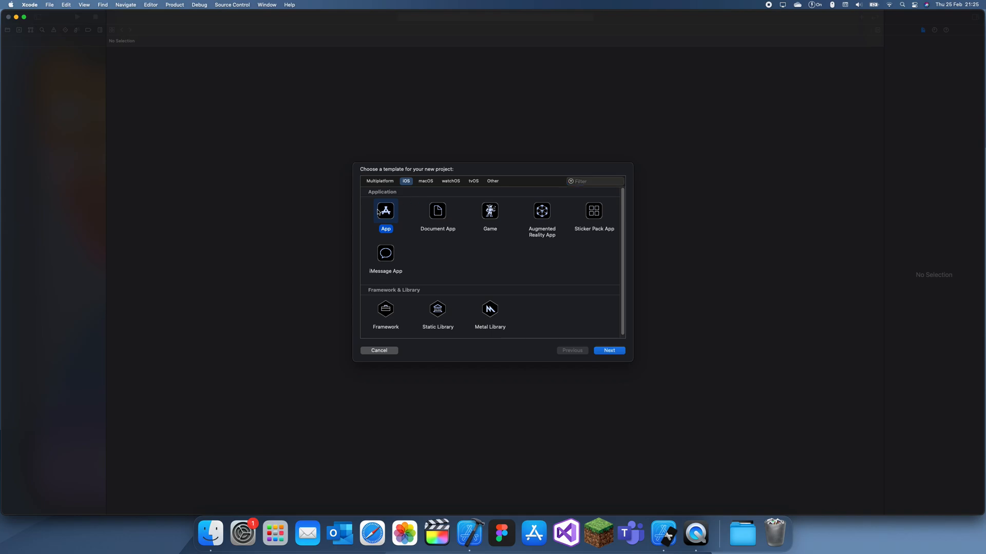
Create the iOS App project tableview_menu with Storyboard interface in Swift
click(607, 350)
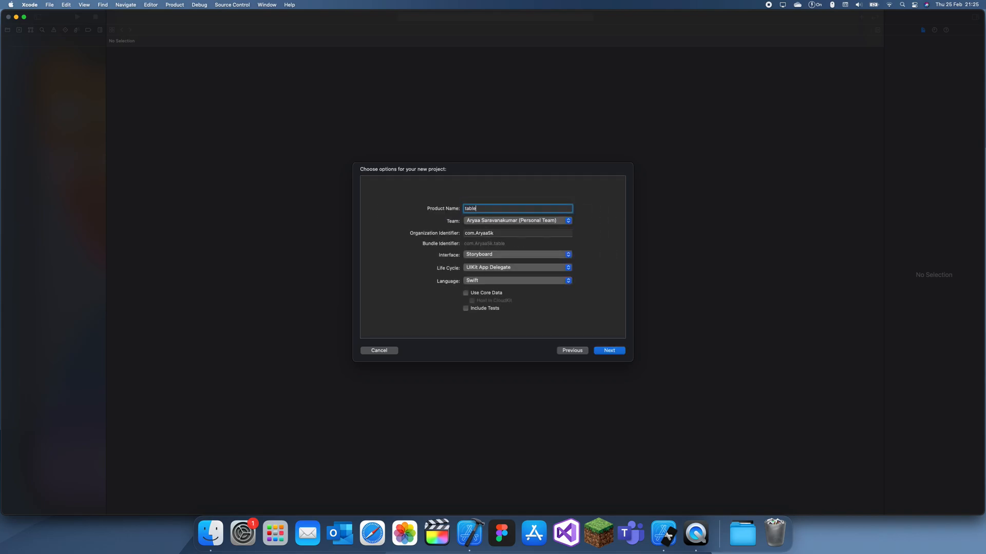
text(view_menu)
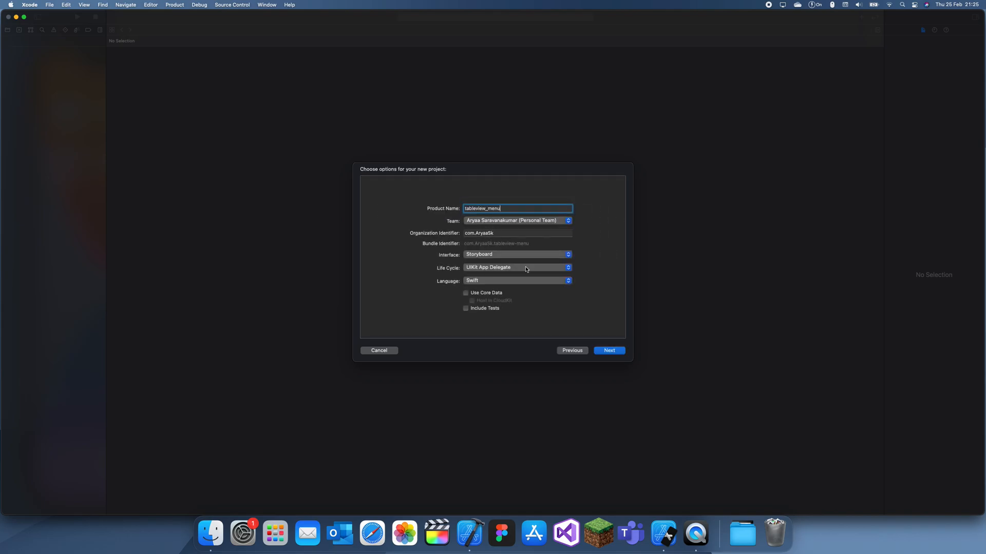
click(608, 350)
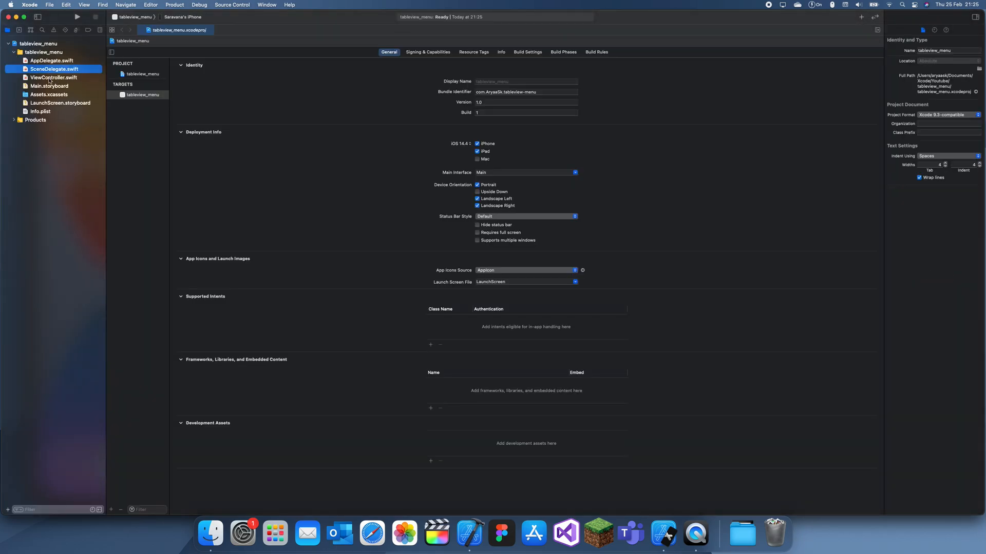
click(53, 77)
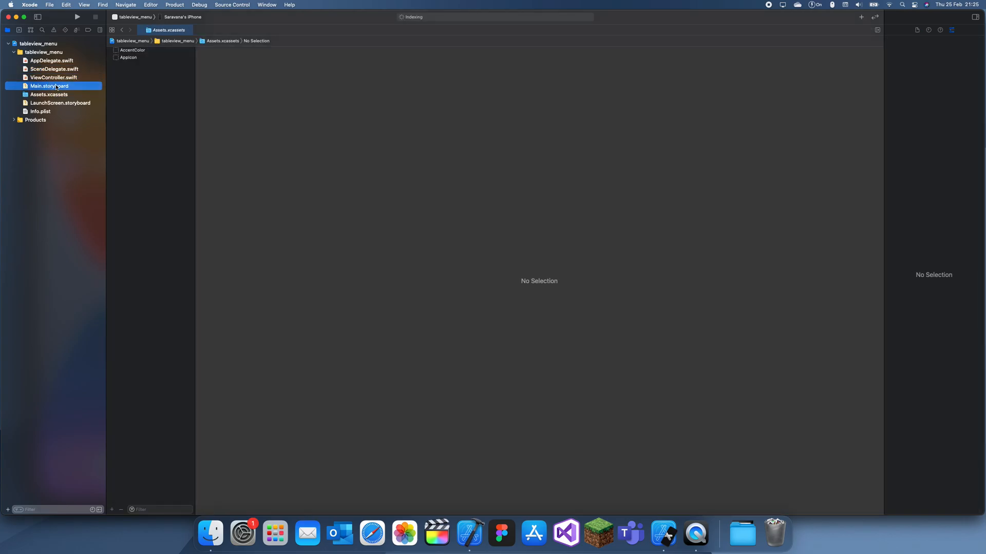
Add a Table View to the view controller and pin it to all four edges
click(49, 86)
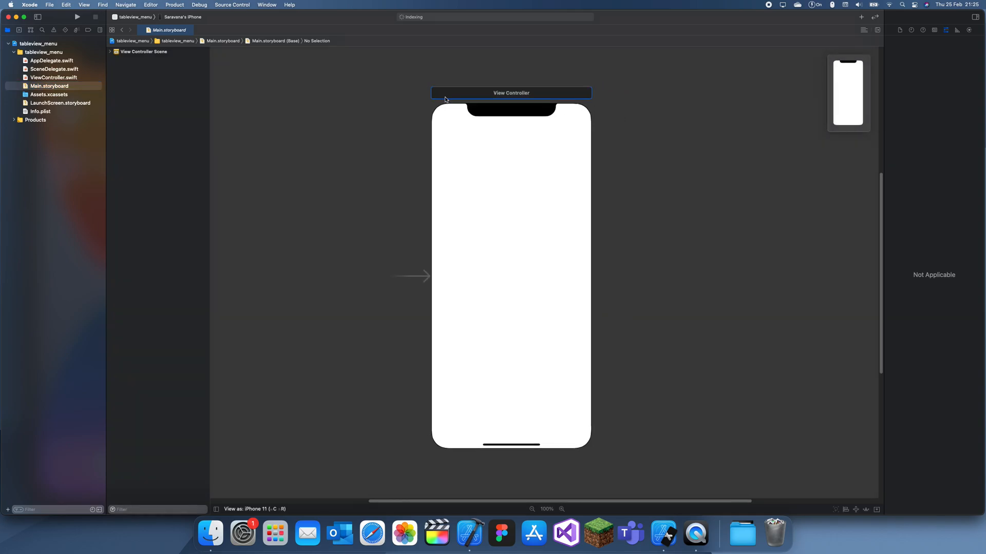
click(510, 93)
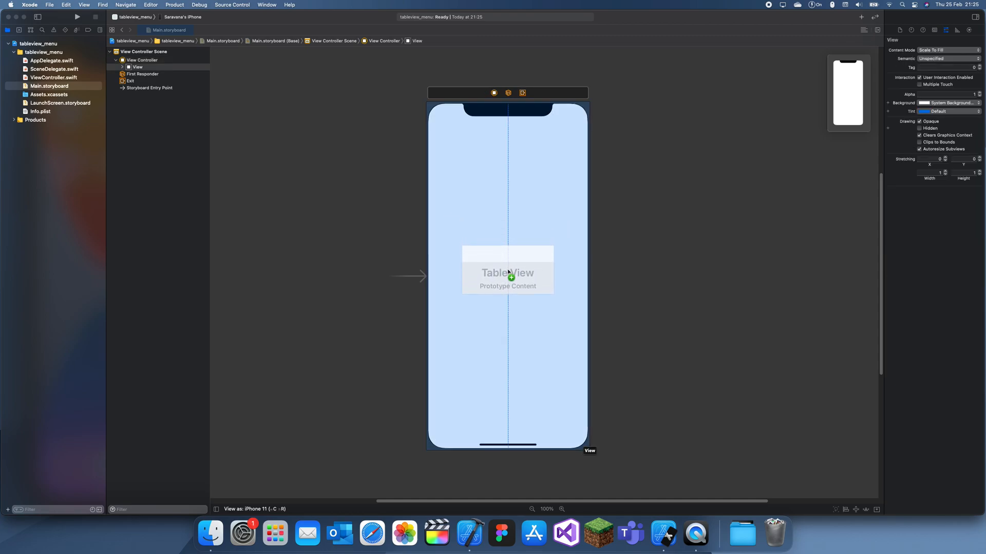
click(506, 276)
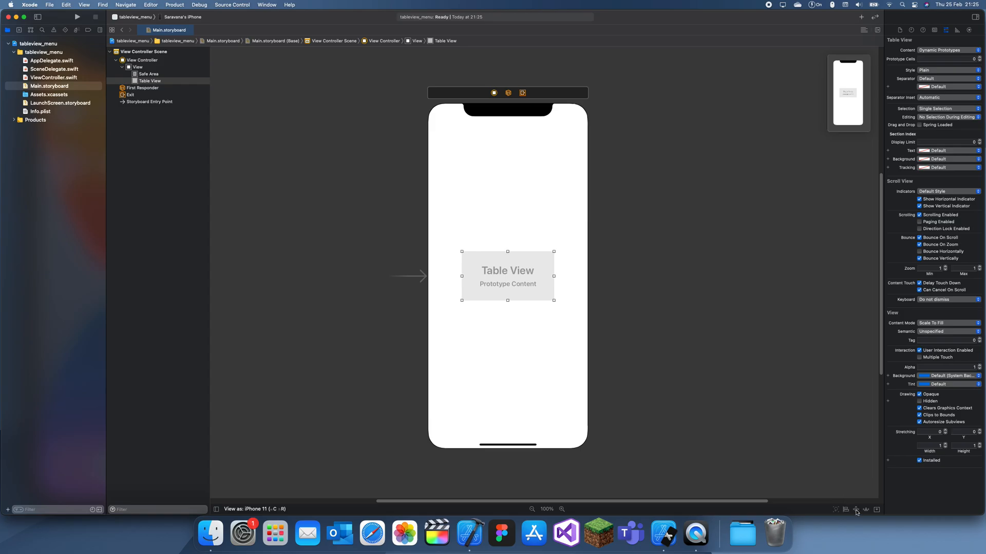
click(855, 509)
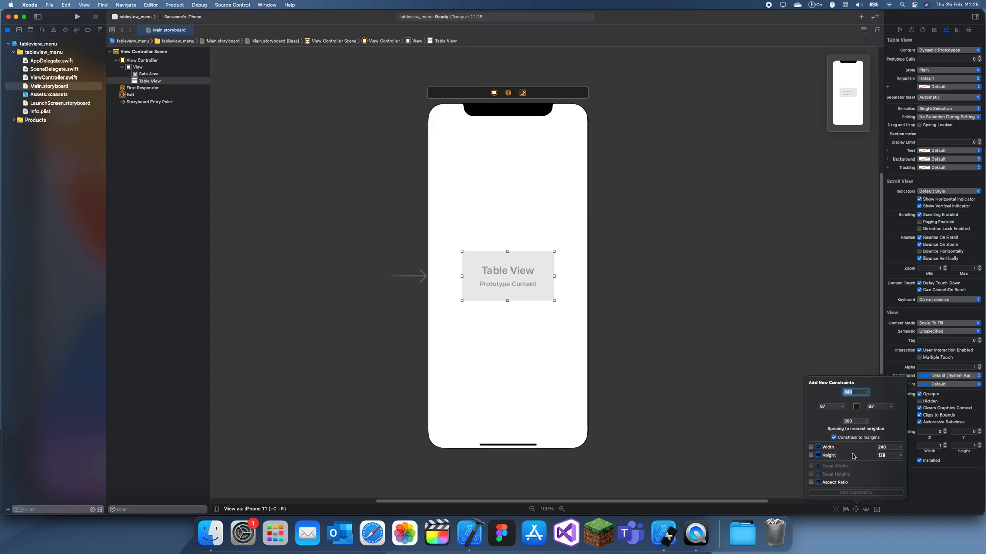
click(853, 493)
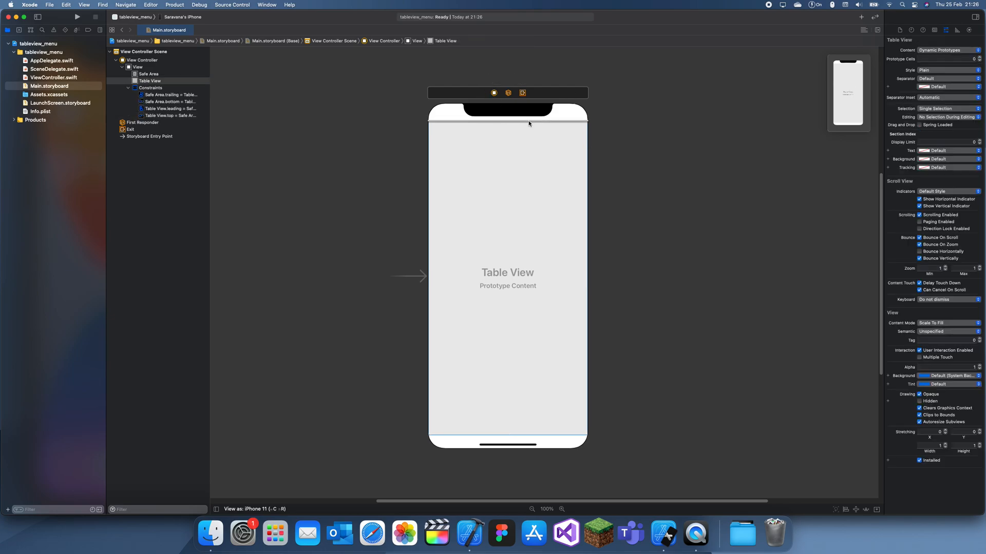
Anchor the table view's top and bottom constraints to the Superview with constant 0
click(169, 115)
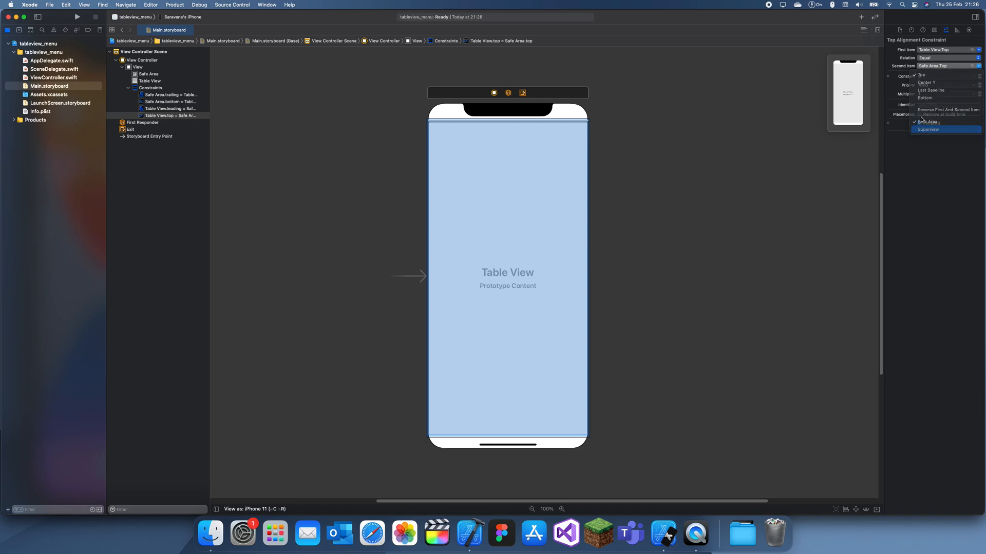
click(928, 129)
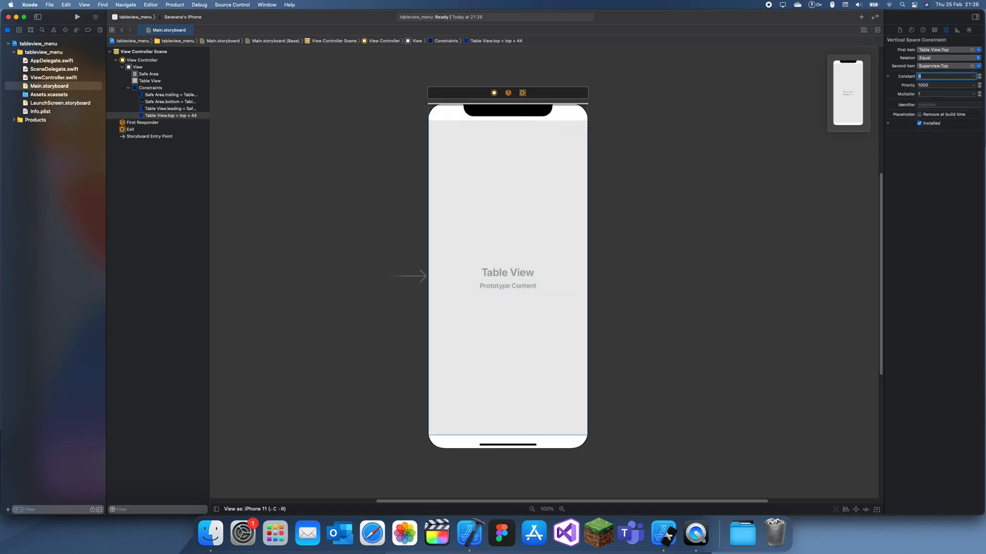
click(150, 80)
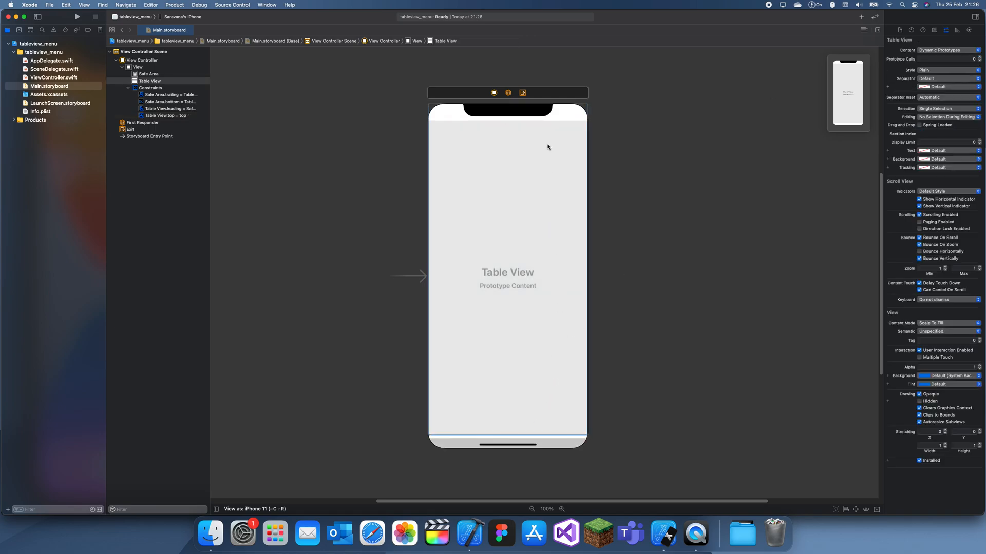
click(506, 276)
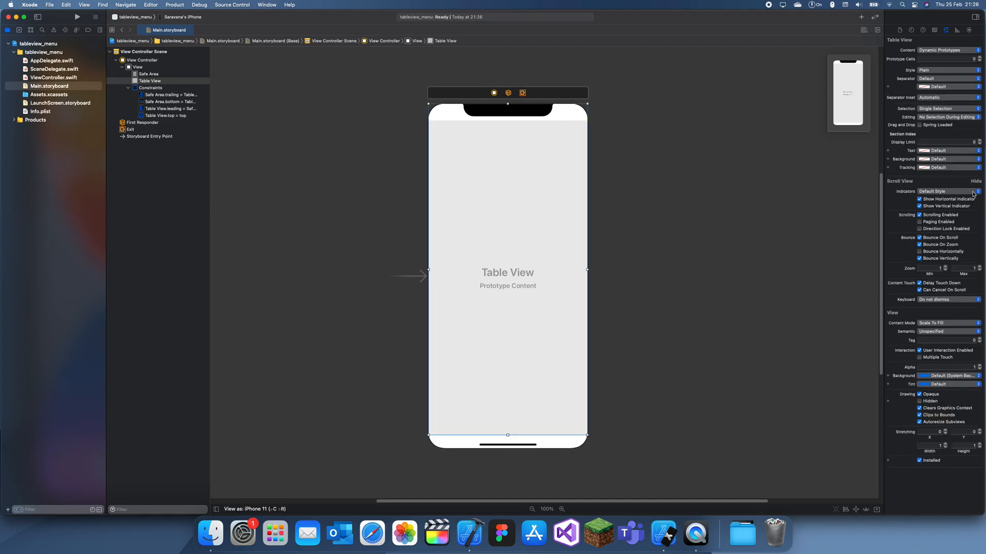
click(956, 29)
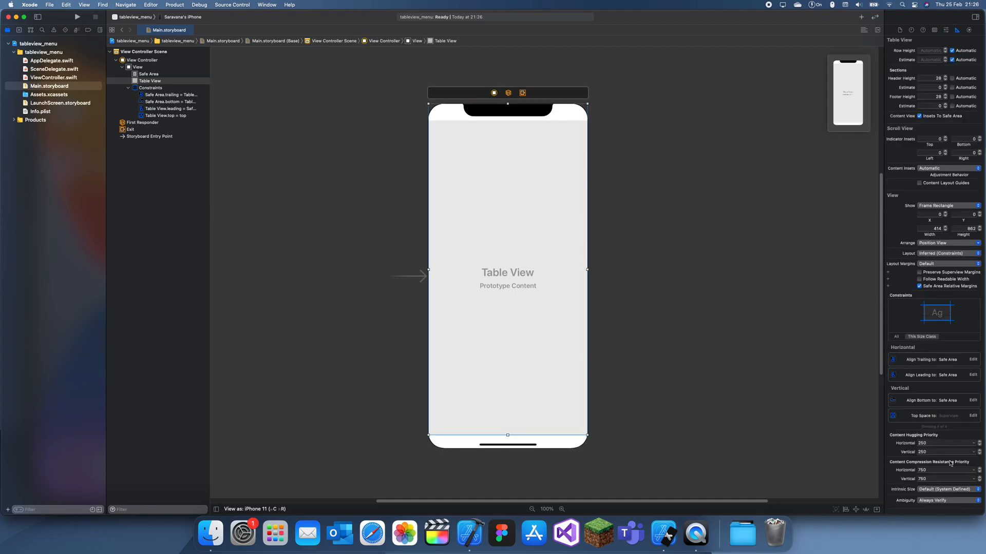
click(931, 415)
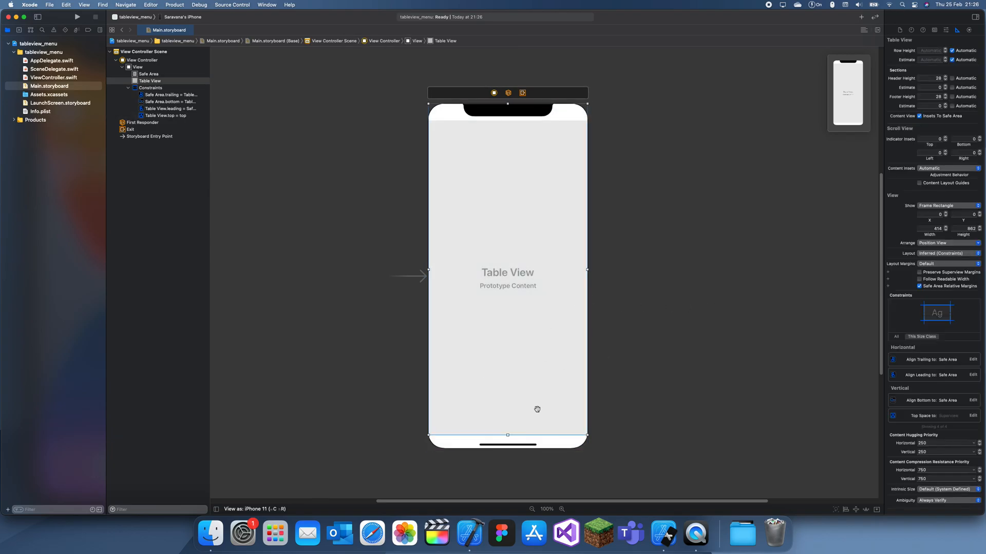
click(169, 101)
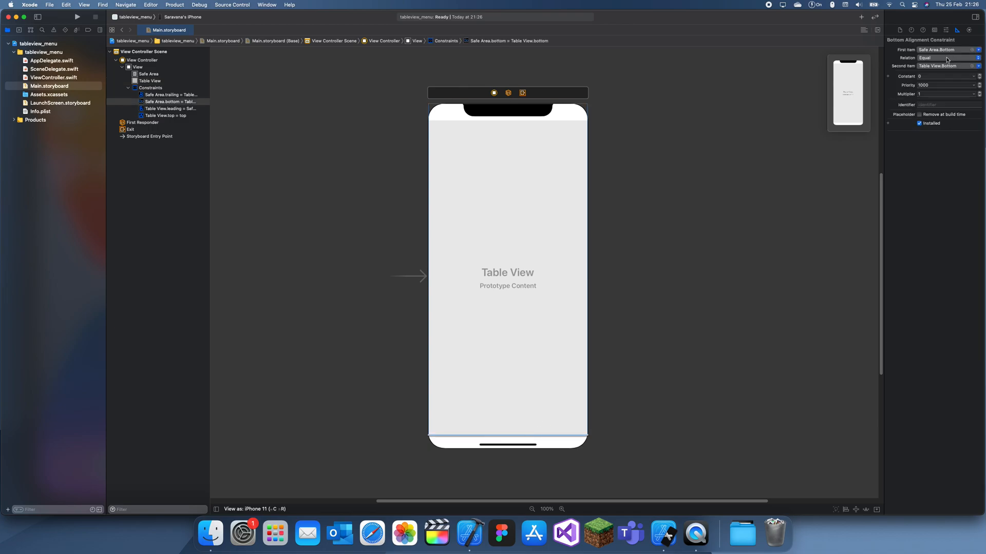
click(946, 66)
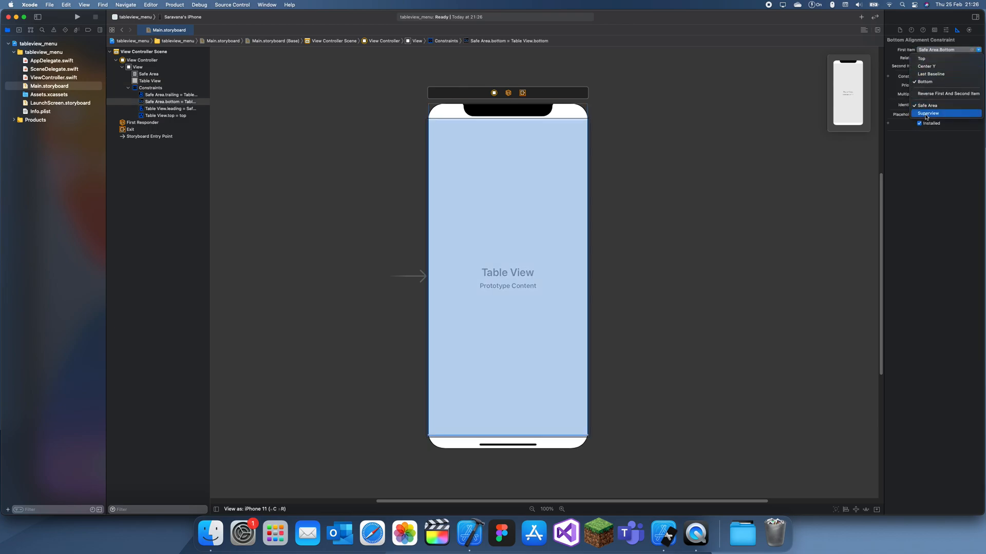
click(928, 113)
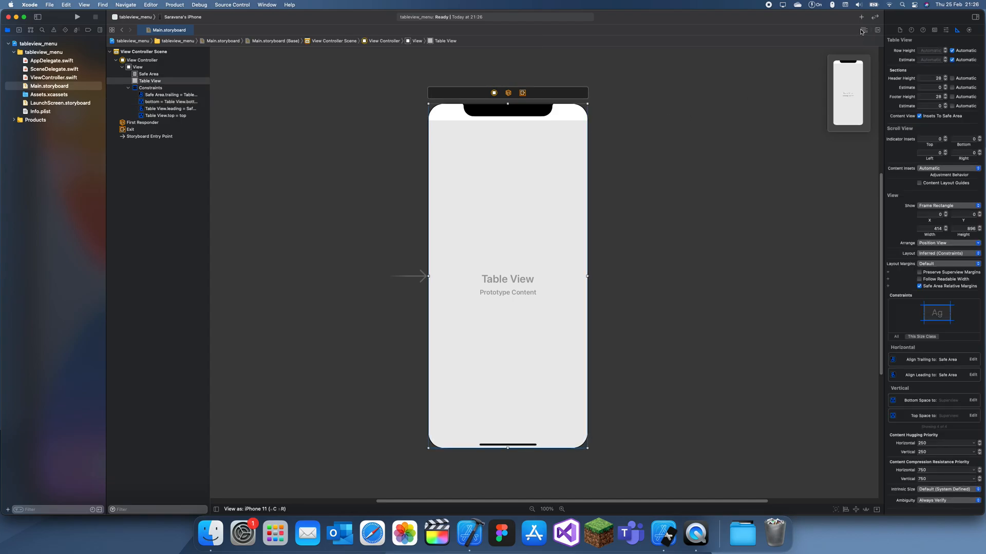
Connect the table view as the tableView outlet, set Grouped style and 1 prototype cell
click(861, 31)
text(tableview)
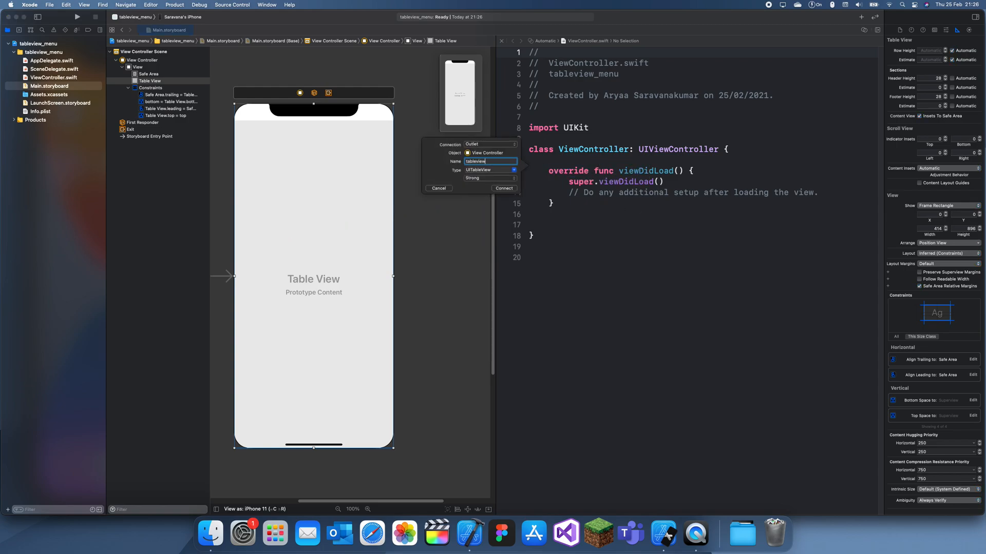
click(504, 189)
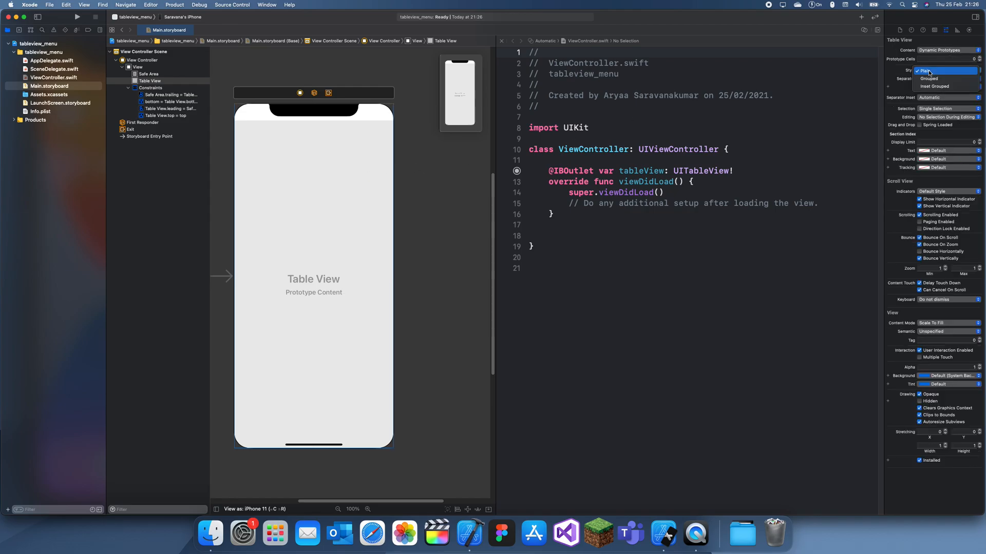
click(934, 78)
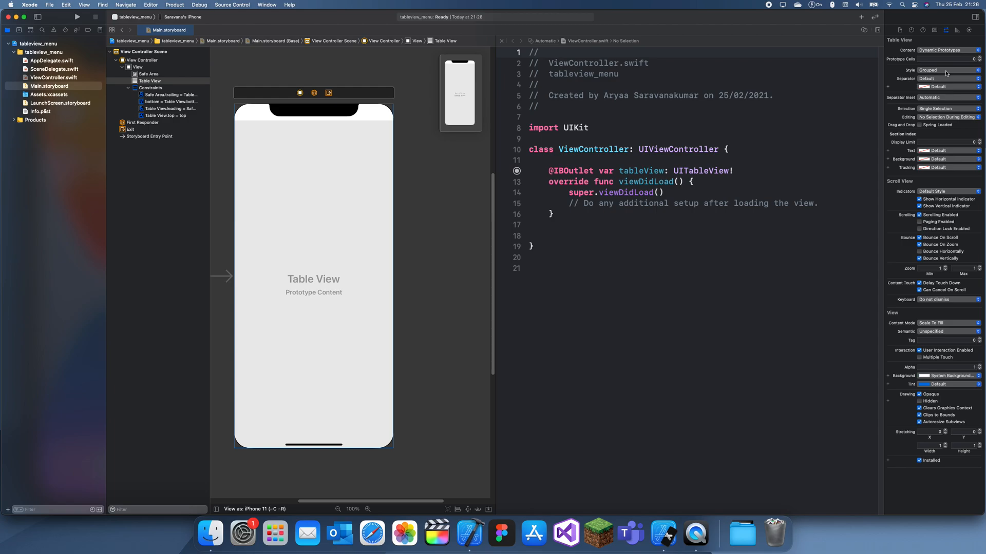
click(946, 70)
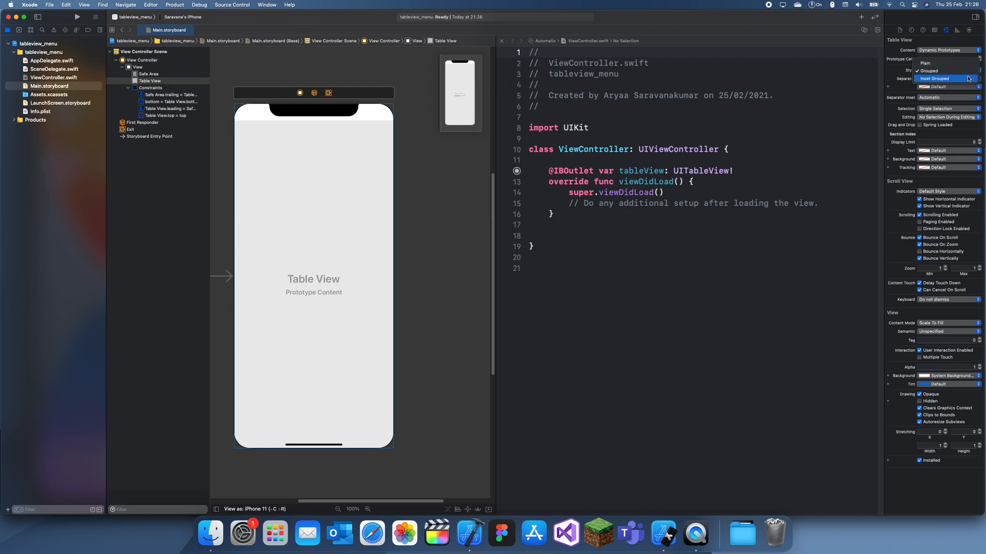
click(929, 71)
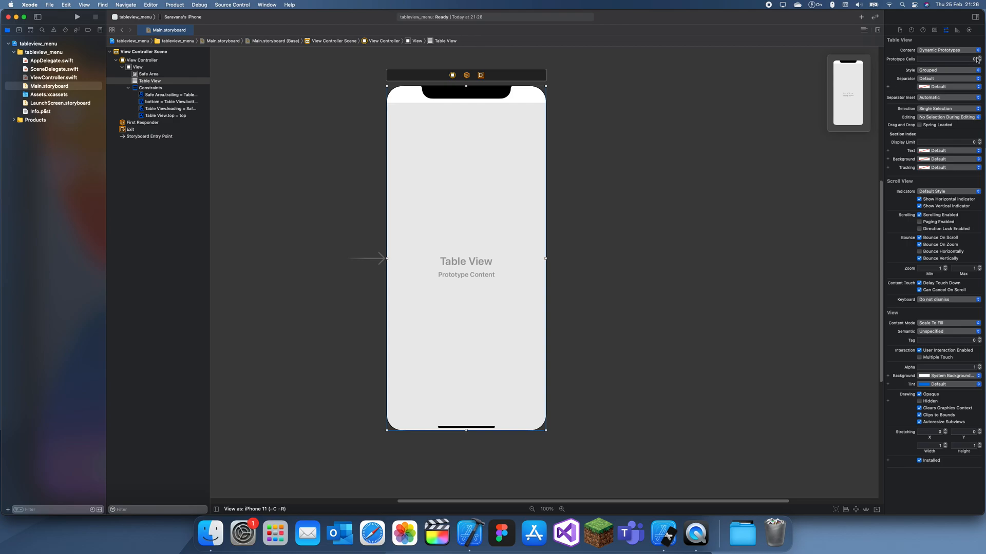
click(979, 58)
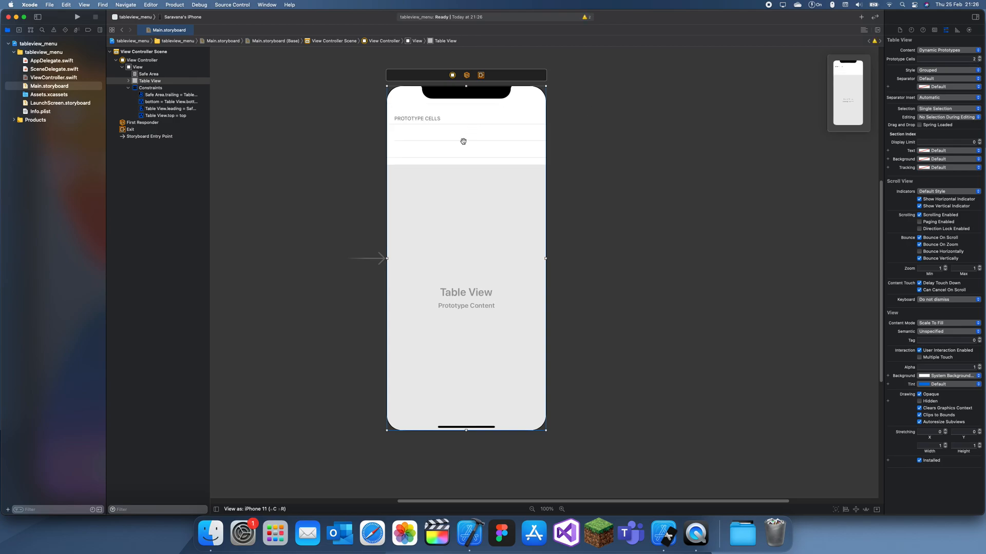
Add a Cocoa Touch class nameCell subclassing UITableViewCell in Swift
click(466, 140)
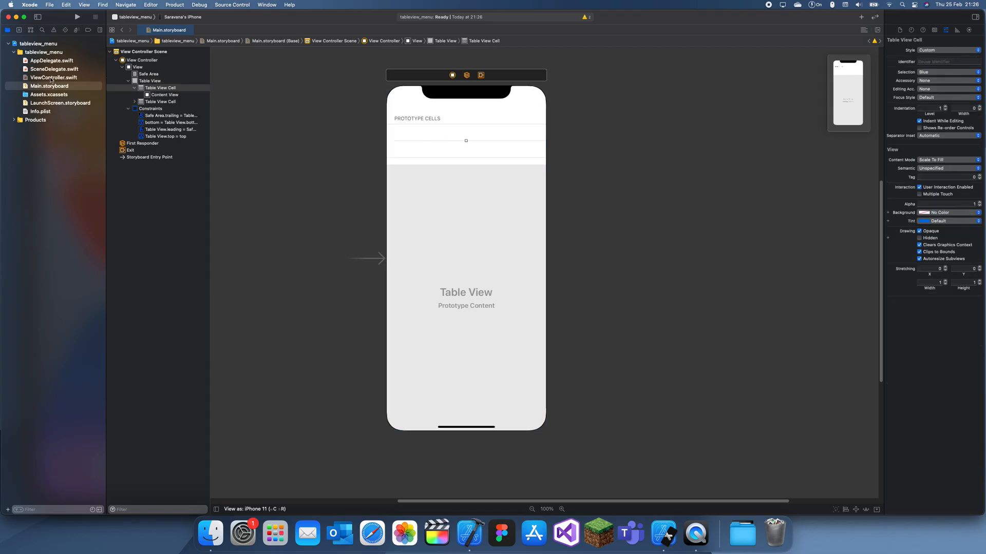
right_click(53, 77)
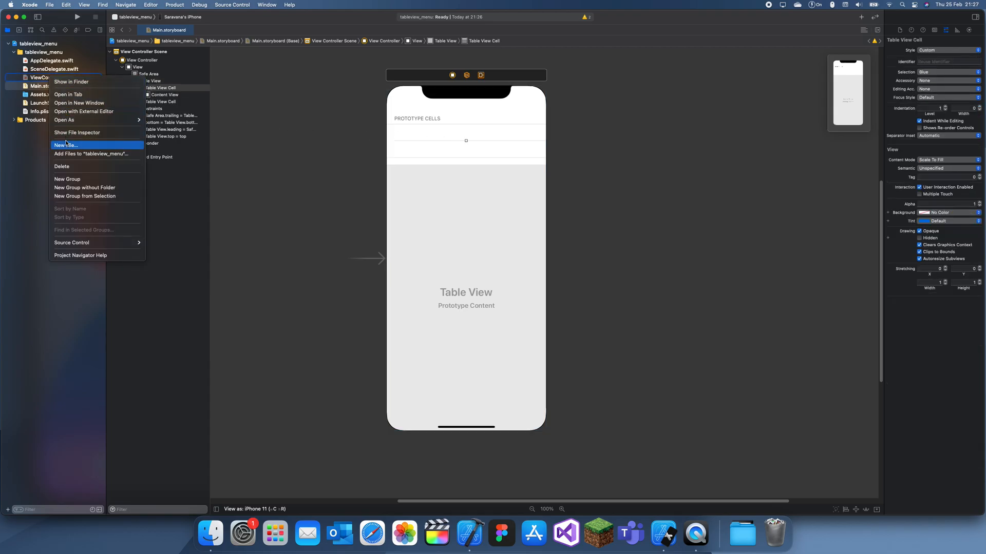
click(65, 144)
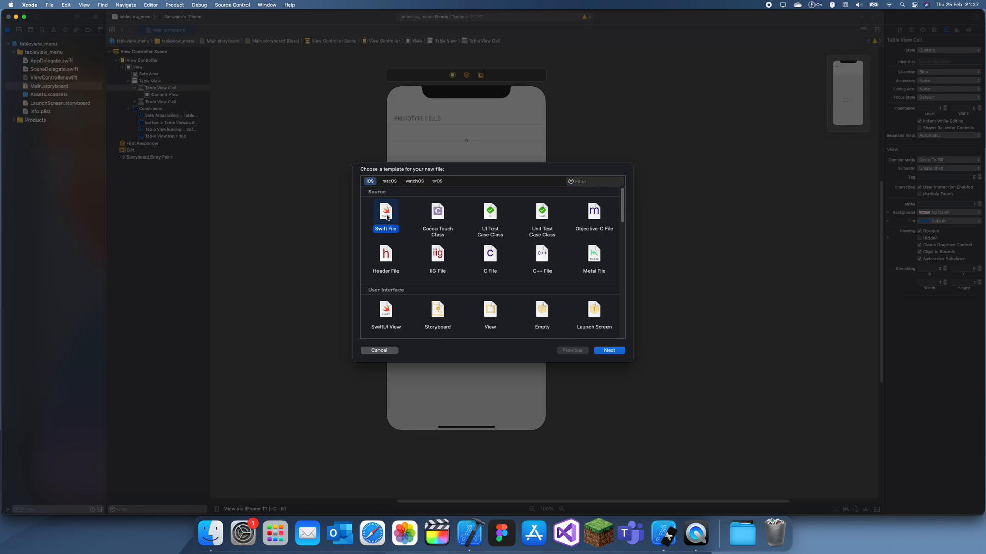
click(607, 350)
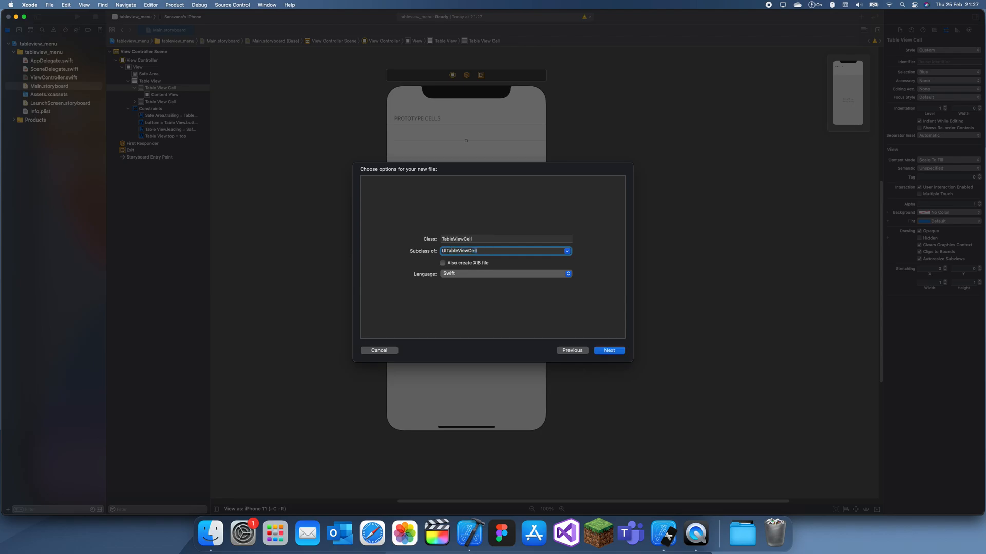
click(565, 251)
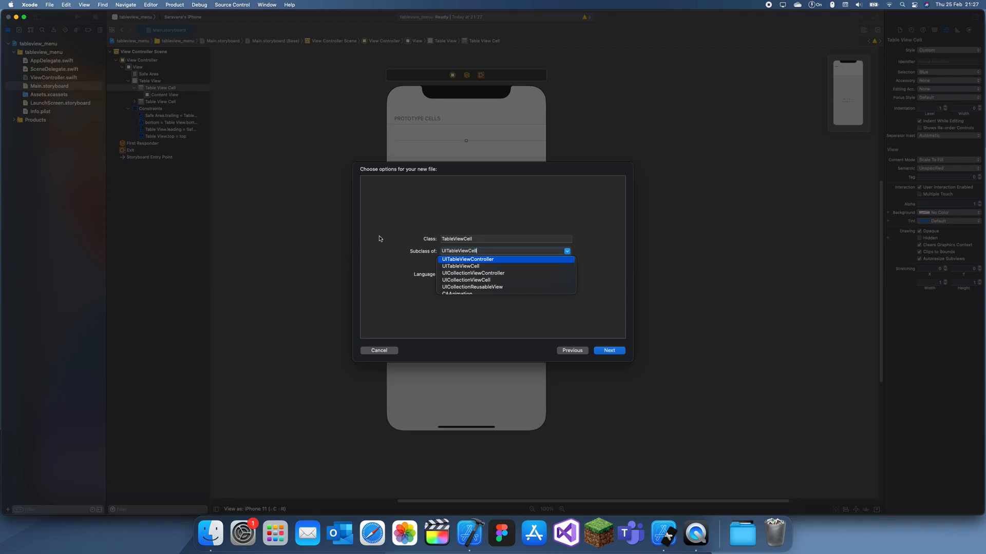
click(460, 266)
text(nameCe)
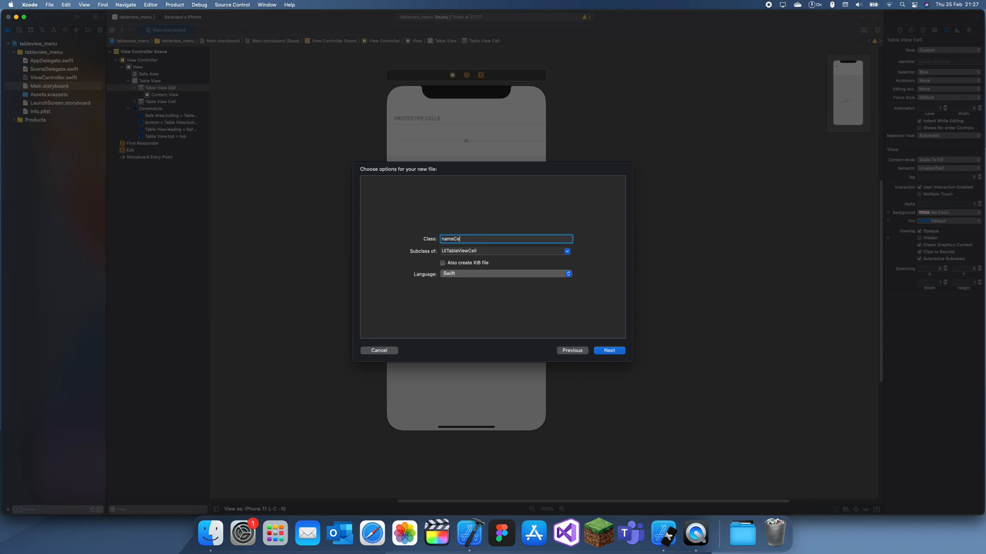
click(608, 350)
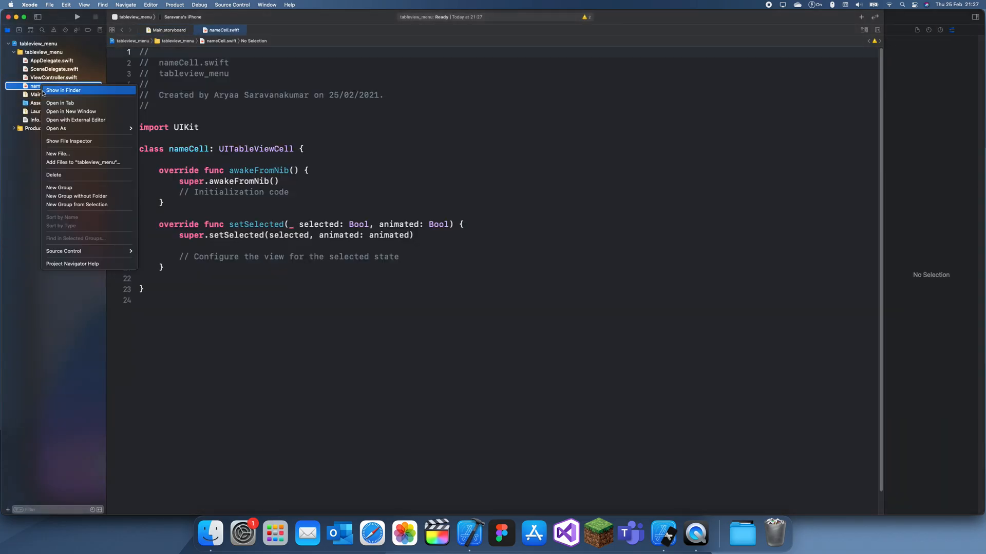
Add a second UITableViewCell subclass named passwordCell
click(57, 153)
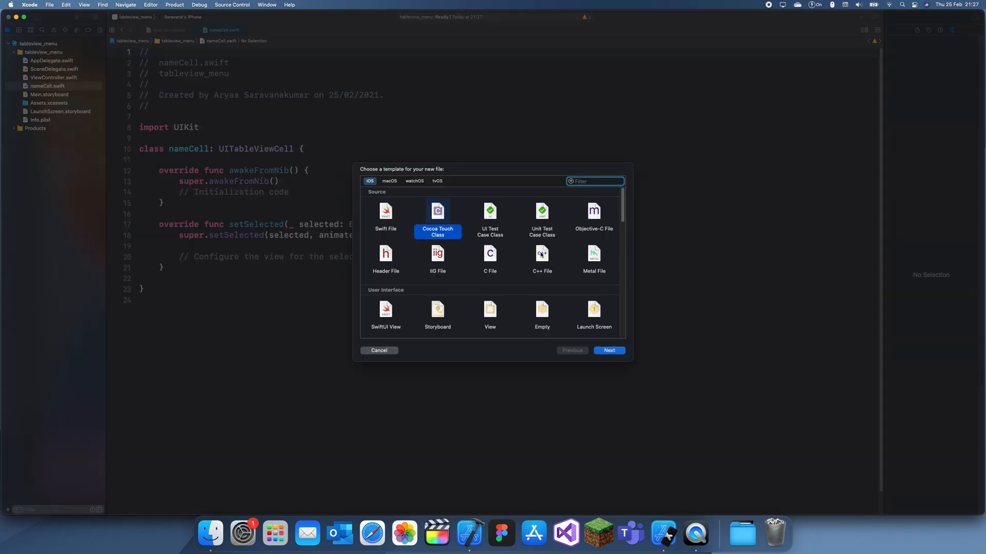
click(606, 350)
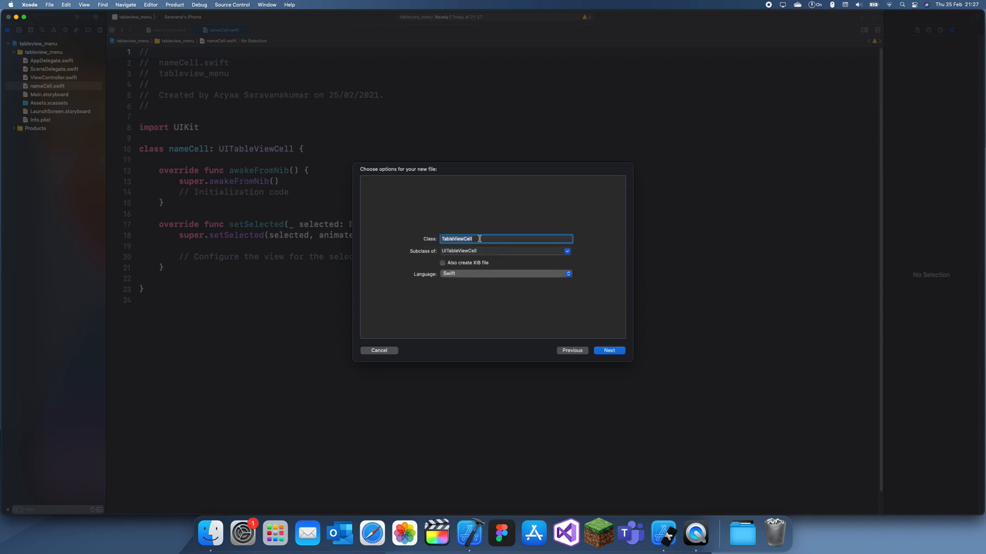
text(passwordC)
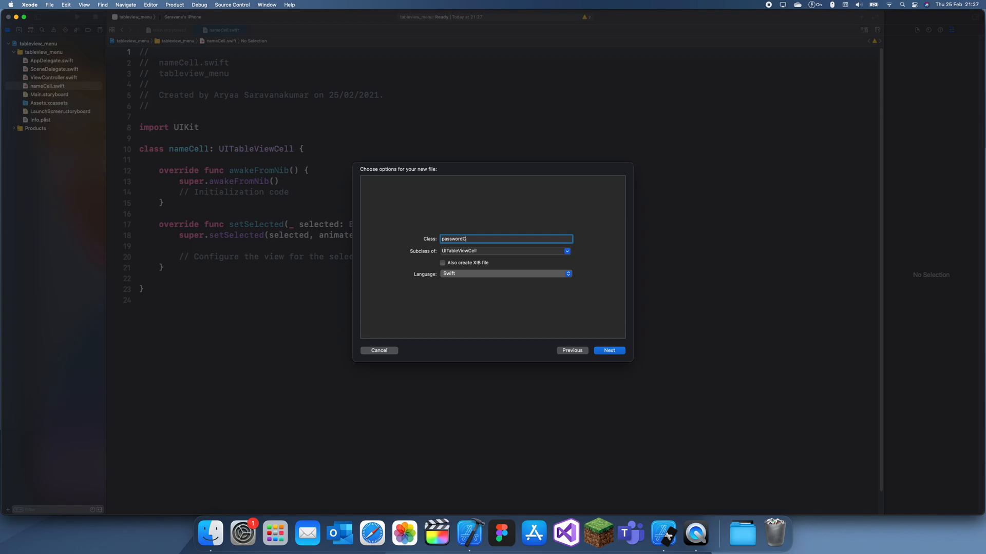
click(607, 350)
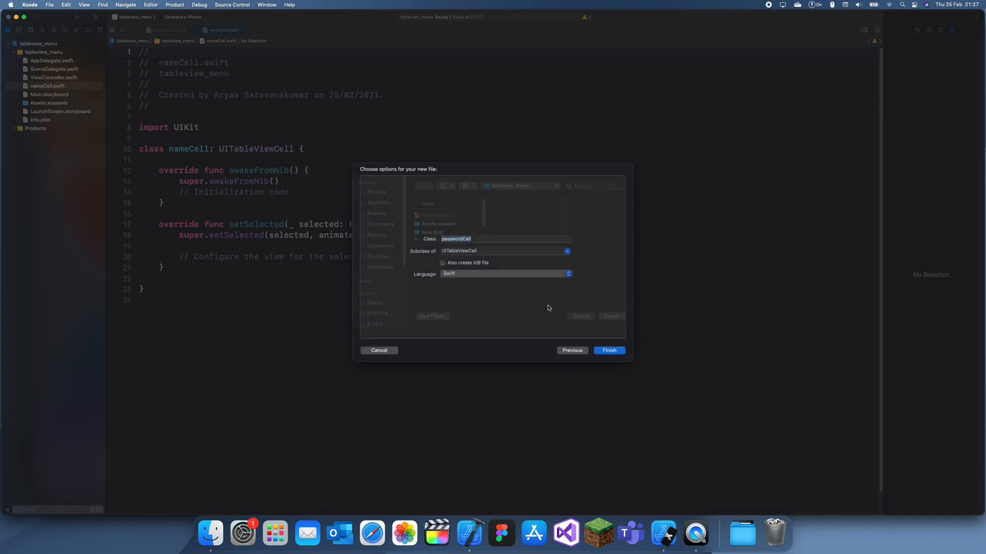
Finish creating passwordCell, then add a borderless text field to the first prototype cell
click(609, 350)
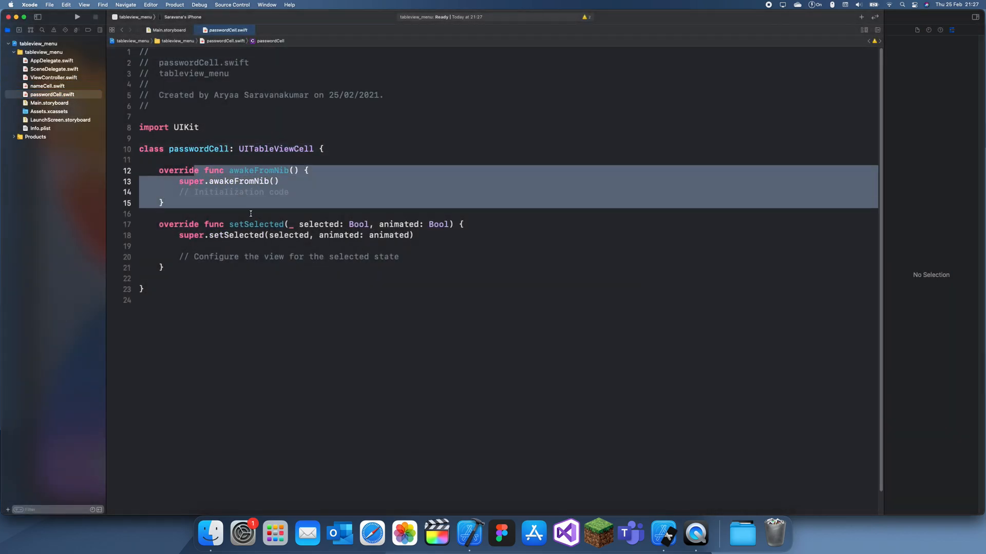
click(394, 256)
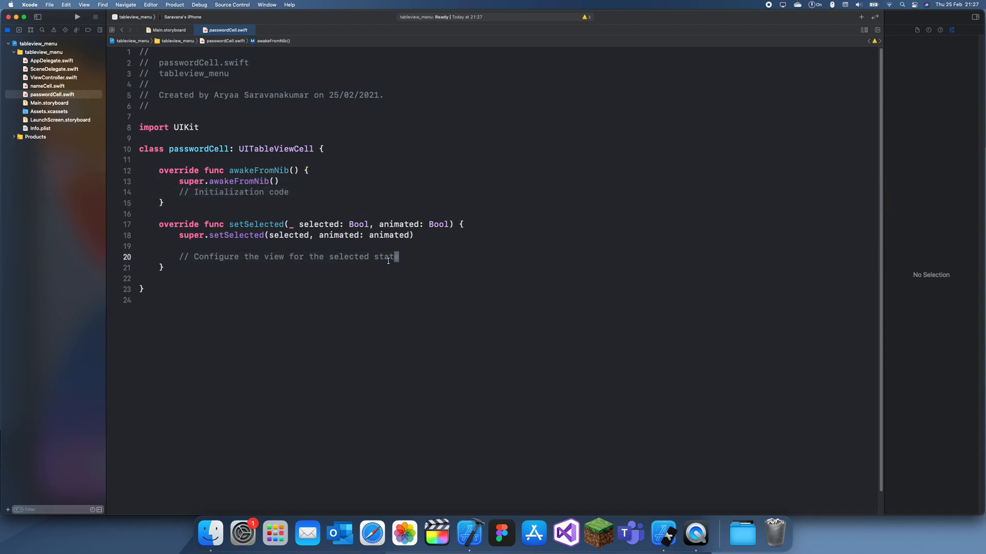
click(164, 267)
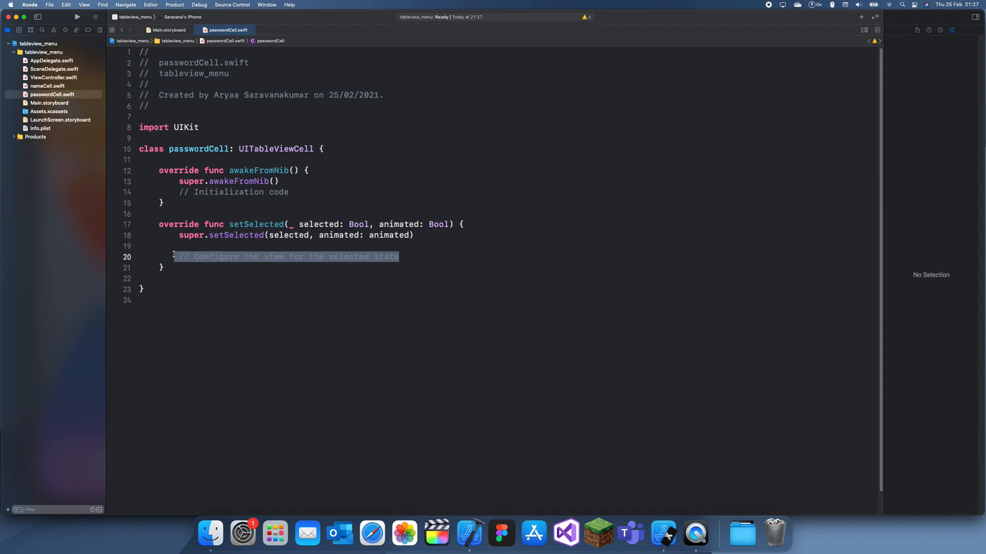
click(49, 103)
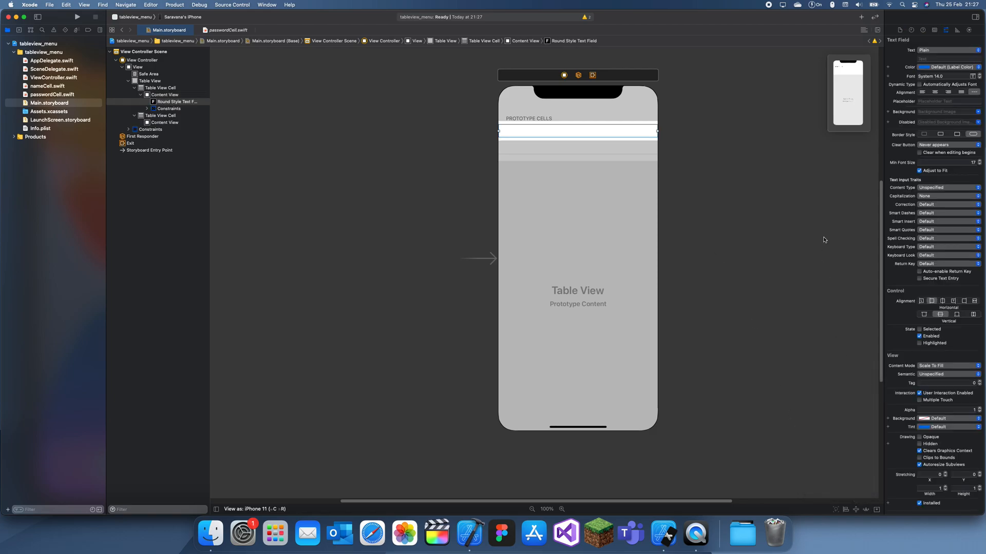
click(924, 133)
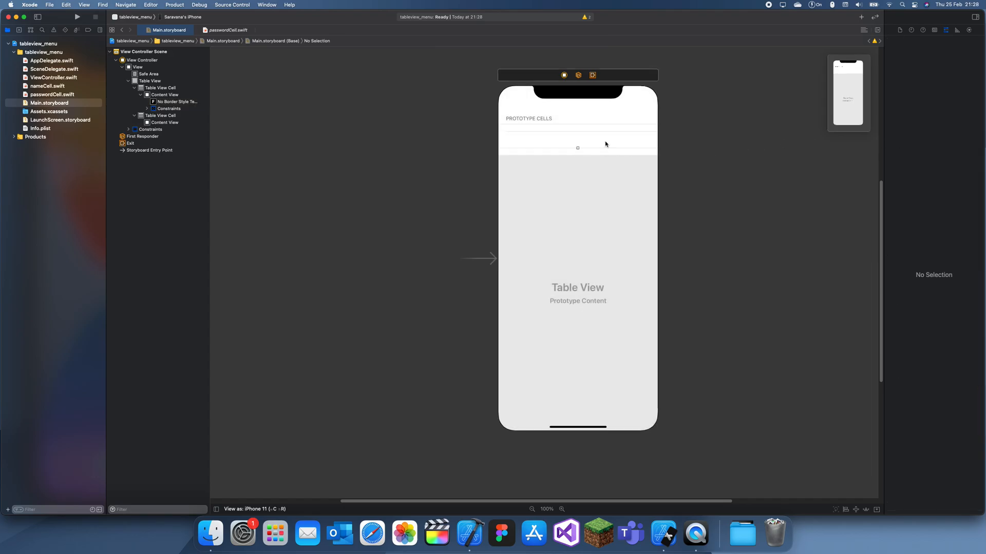
click(577, 127)
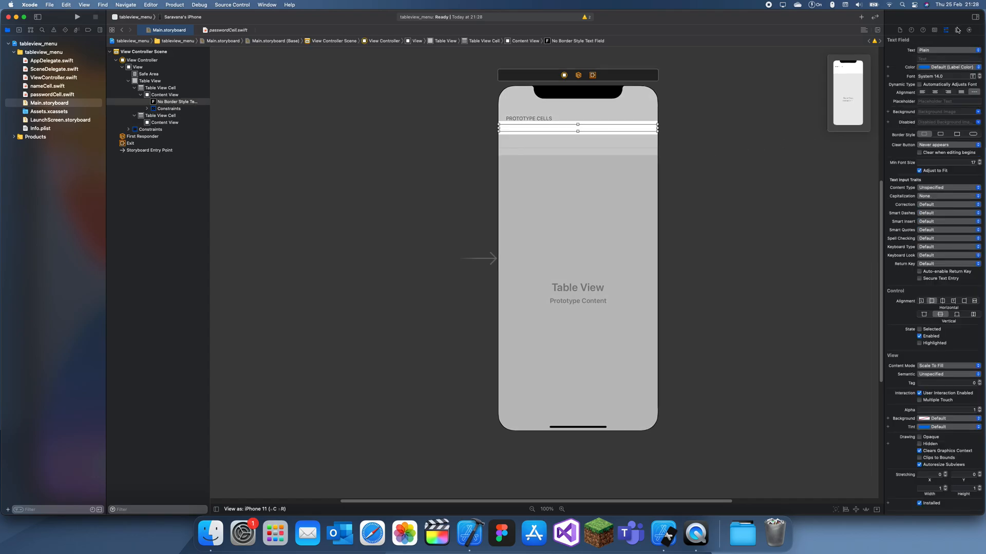
click(956, 29)
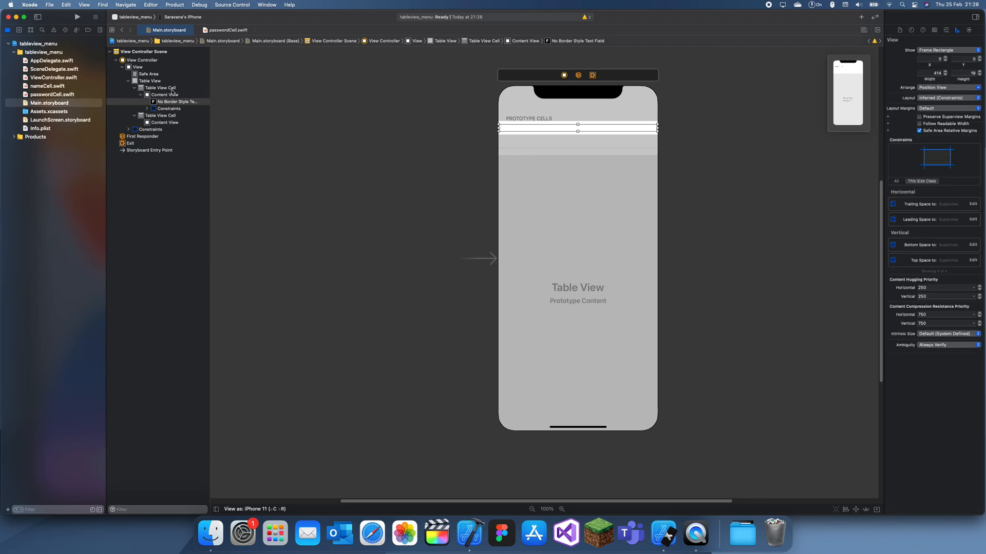
Add a borderless text field to the second prototype cell
click(162, 87)
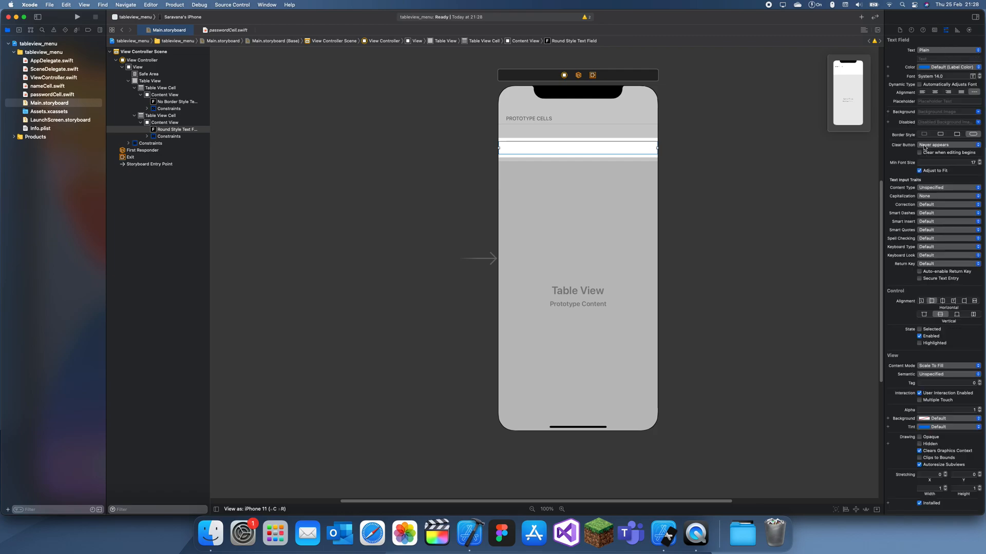
click(162, 116)
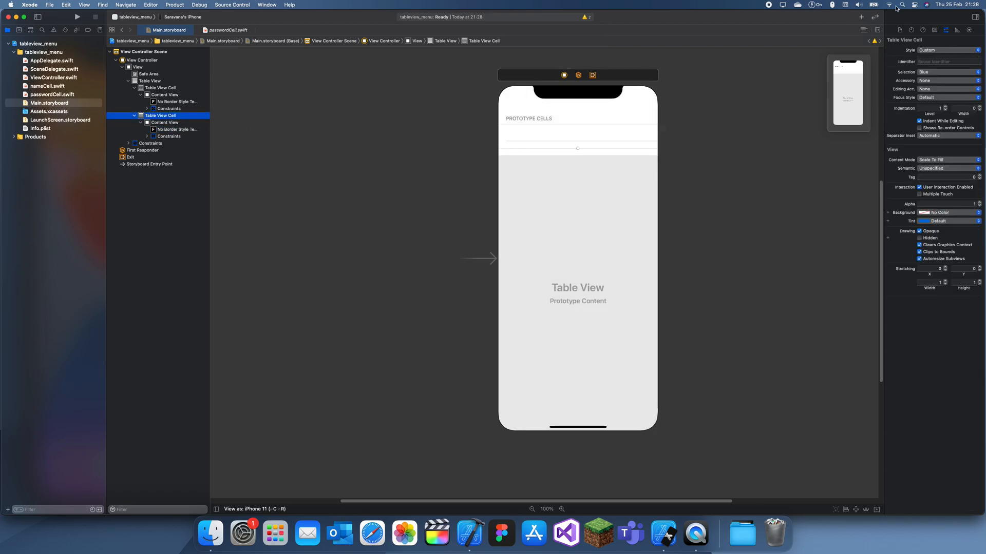
click(945, 30)
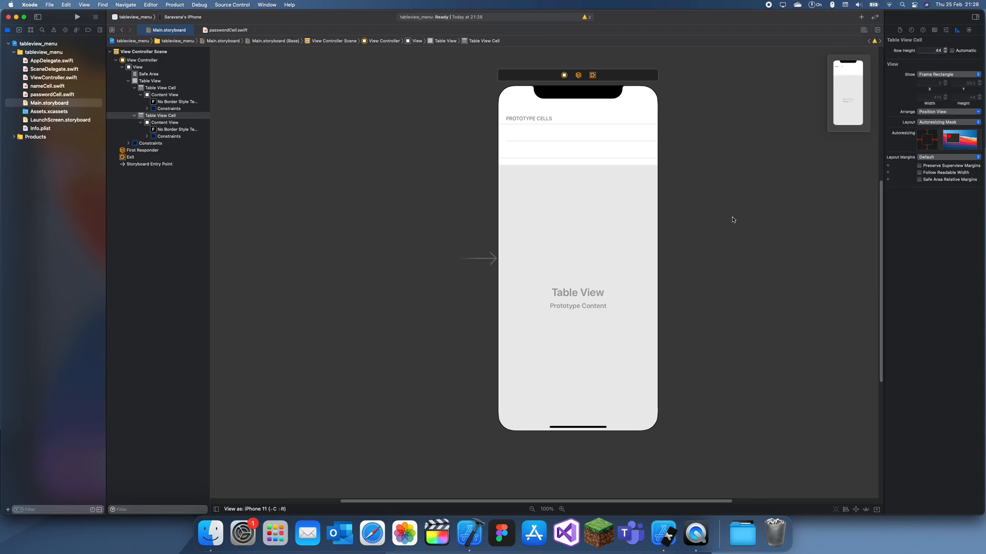
click(577, 132)
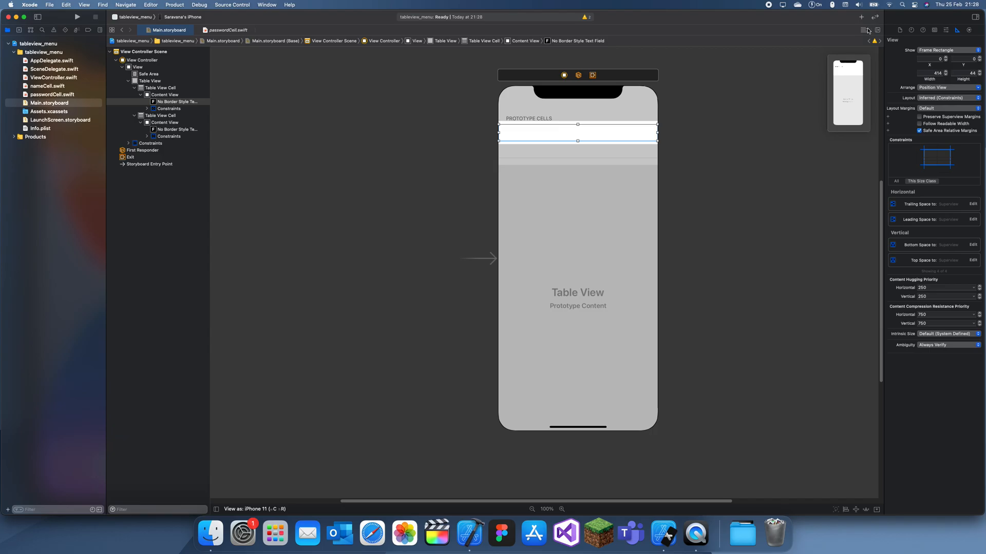
Set the prototype cells' custom classes to nameCell and passwordCell
click(862, 30)
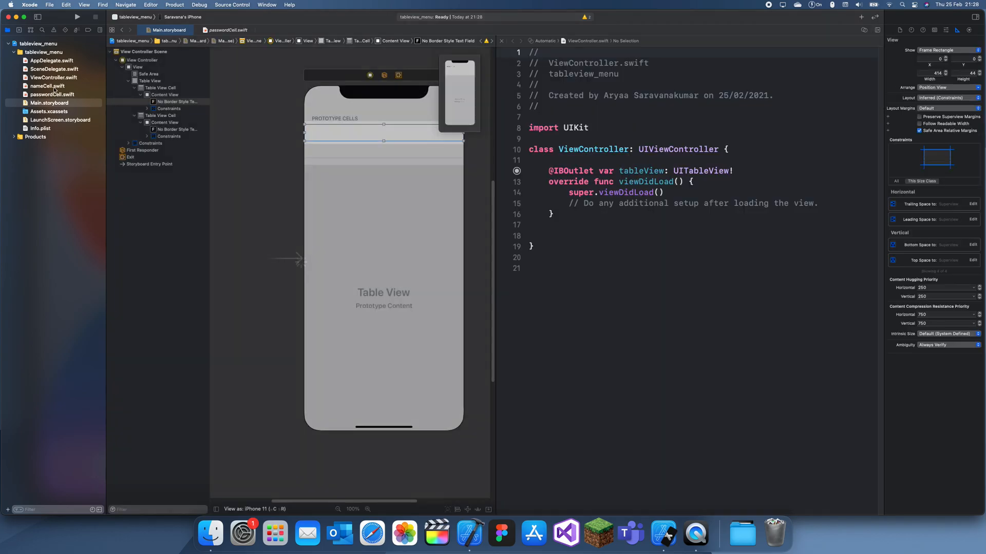
click(48, 86)
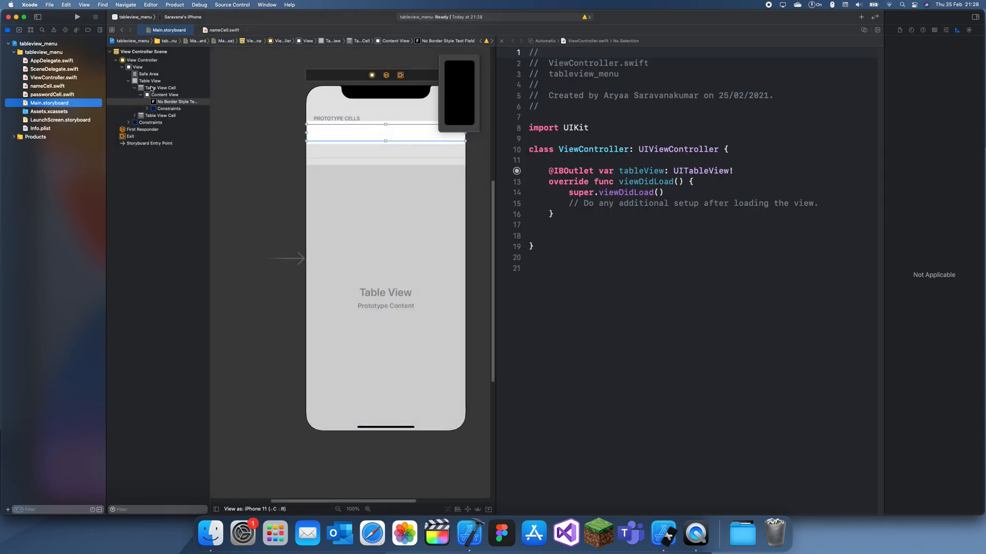
click(162, 87)
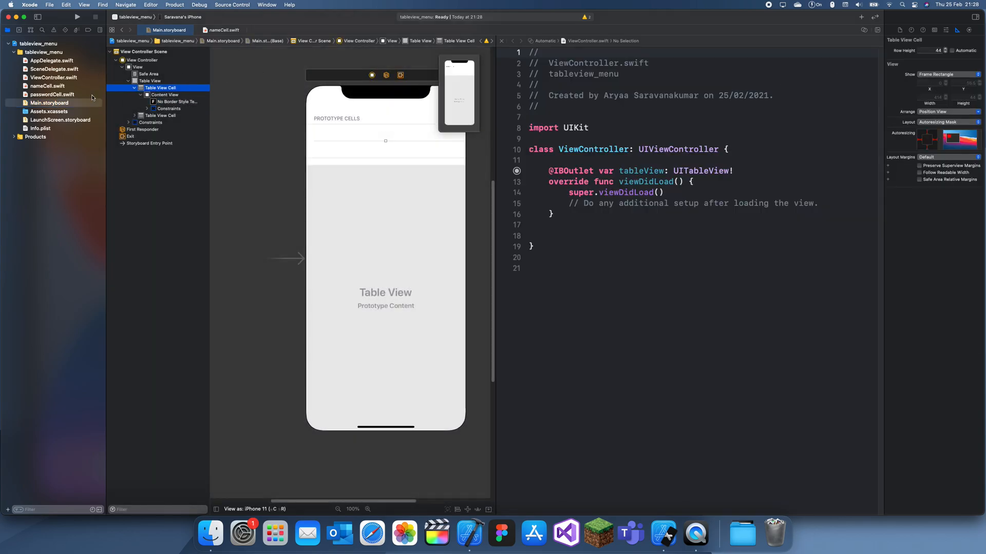
click(906, 29)
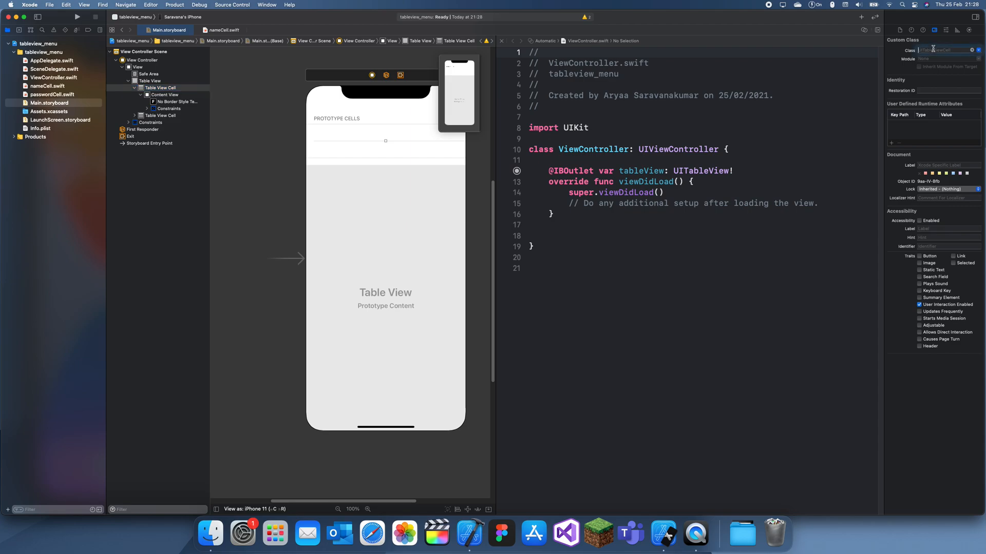
text(nameCell)
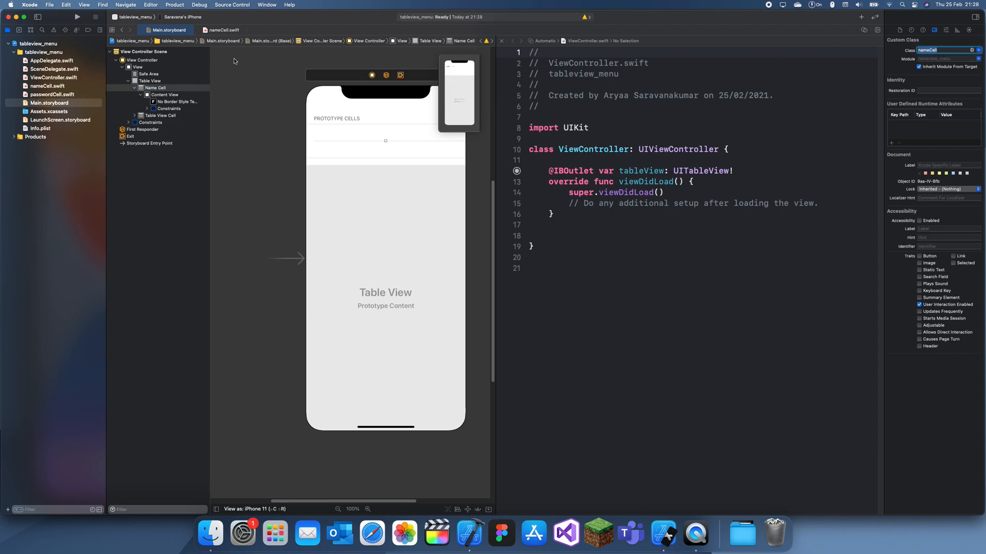
click(161, 115)
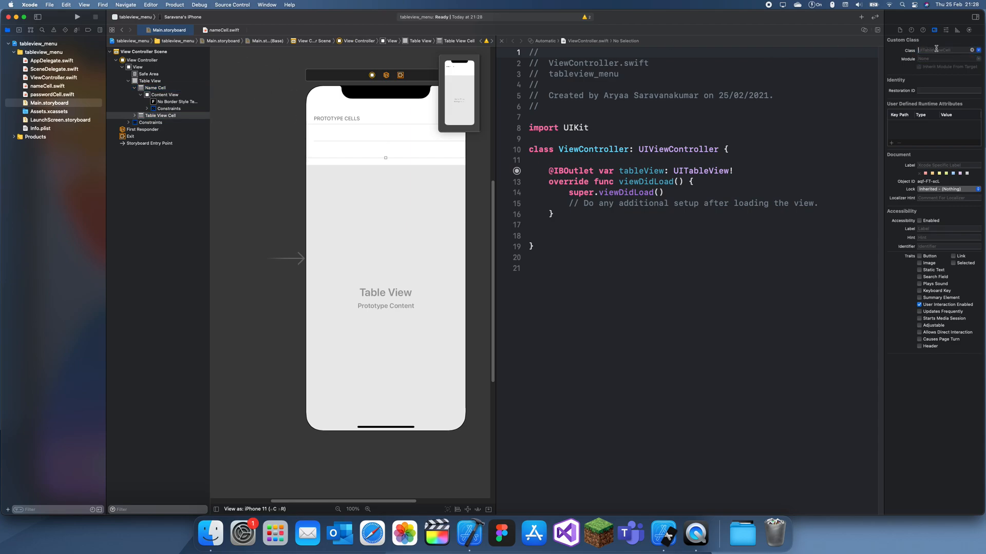
text(passwordCell)
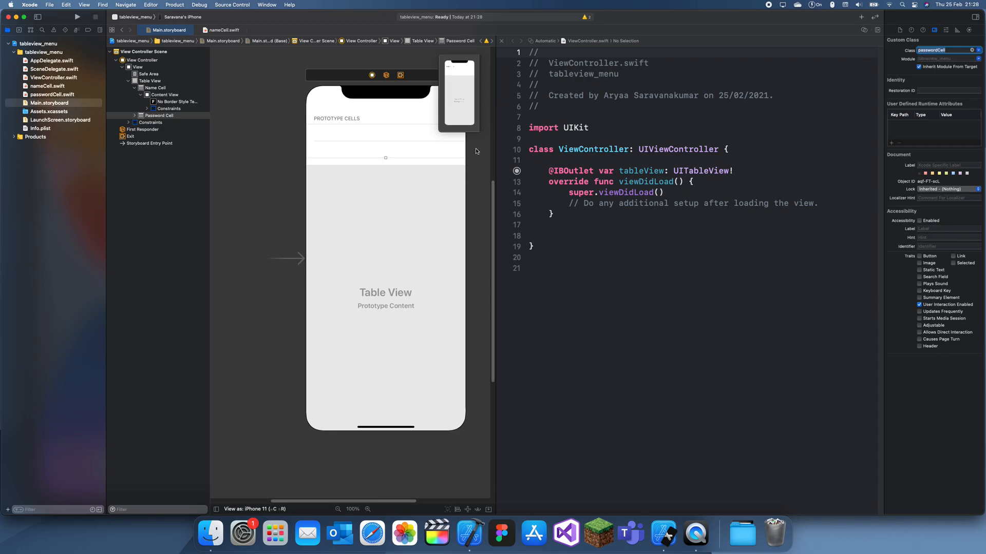
Wire the name cell's text field as the nameTextfield outlet in nameCell
click(178, 101)
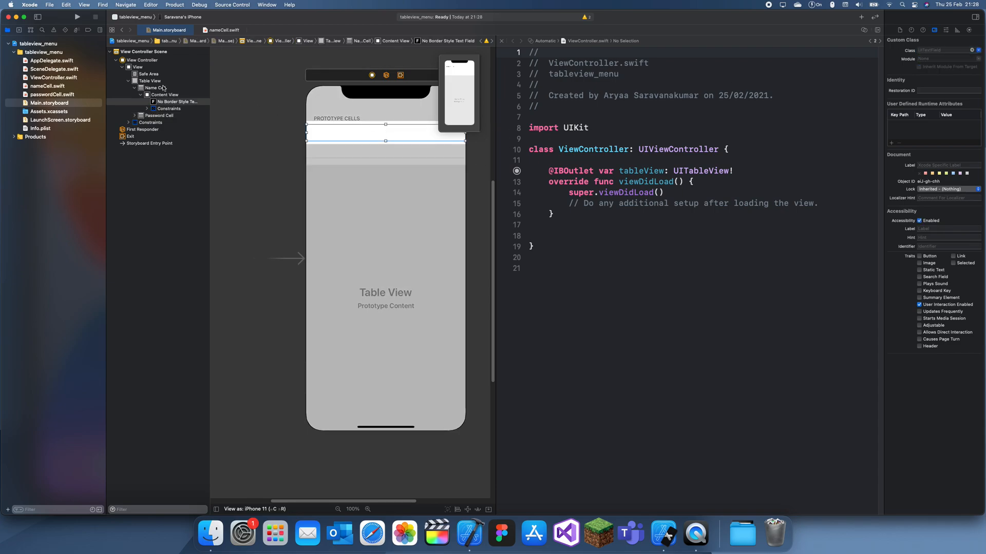
click(178, 102)
text(nameTextfi)
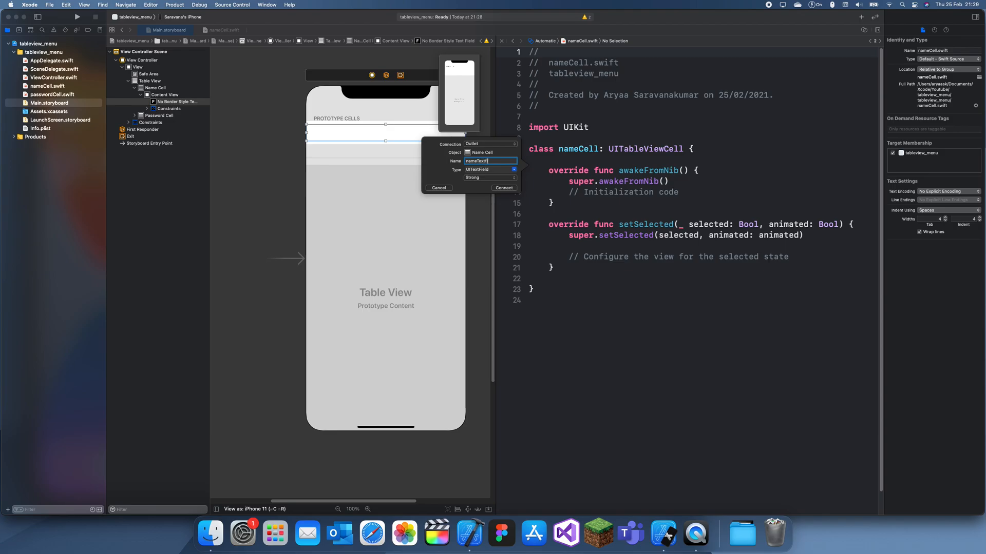
click(504, 188)
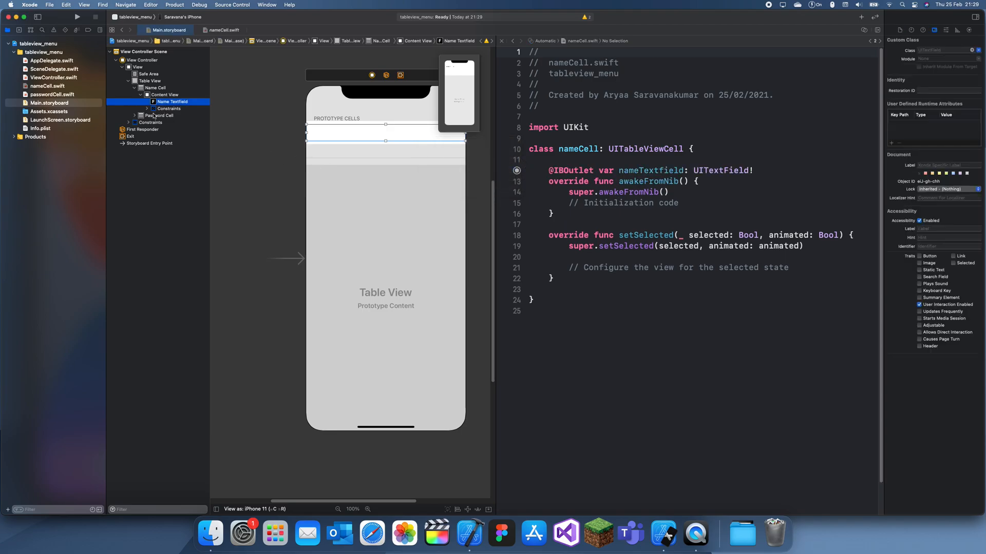
Wire the password cell's text field as the passwordTextfield outlet in passwordCell
click(164, 122)
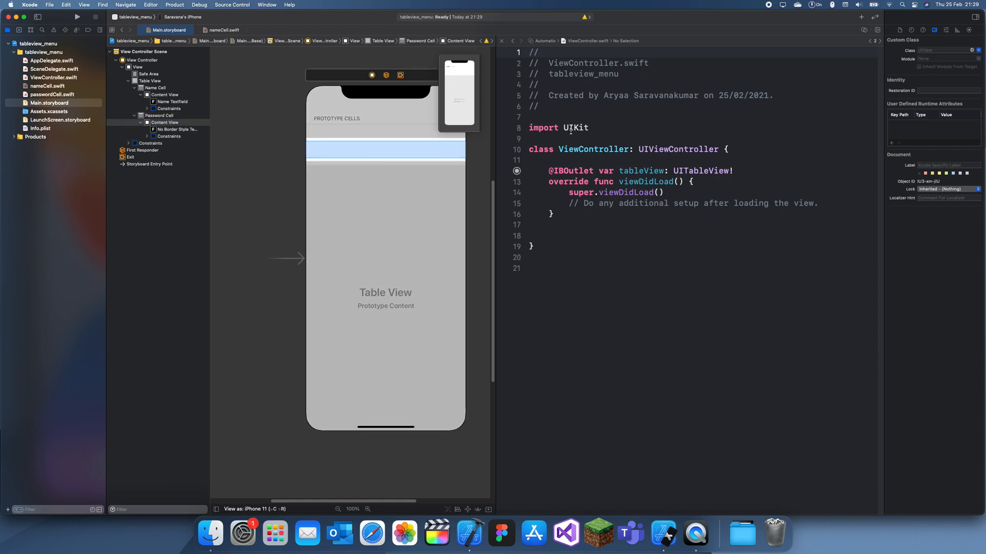
click(53, 94)
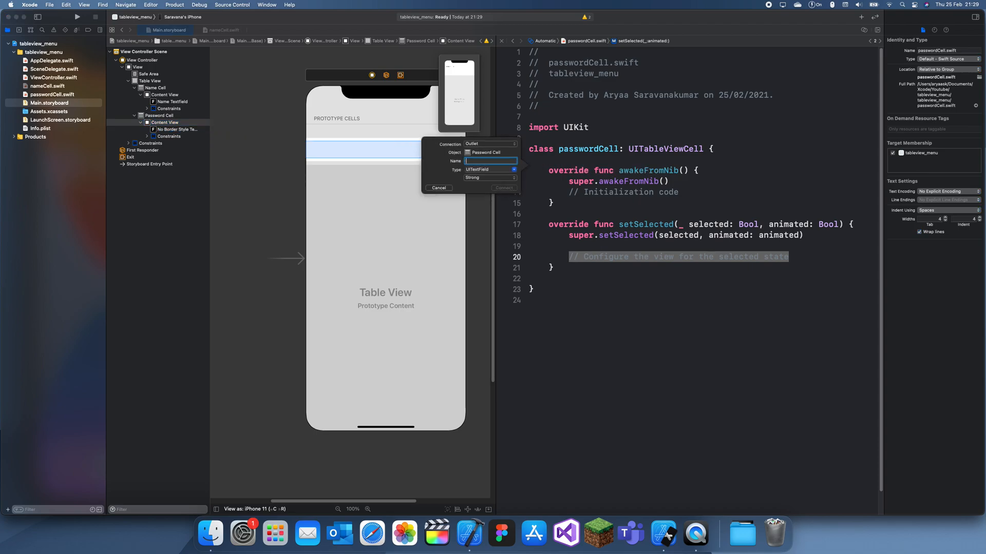
text(passwordTe)
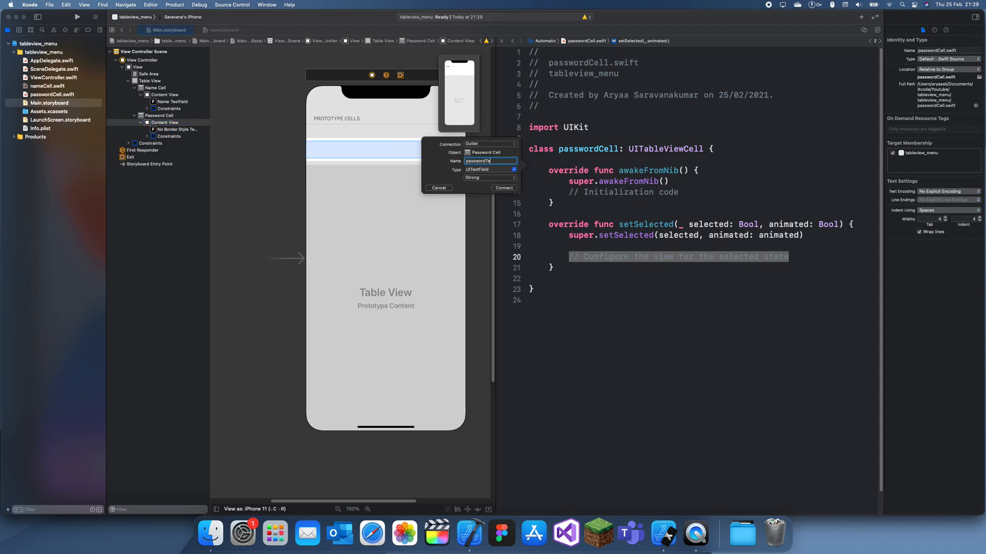
text(xtfield)
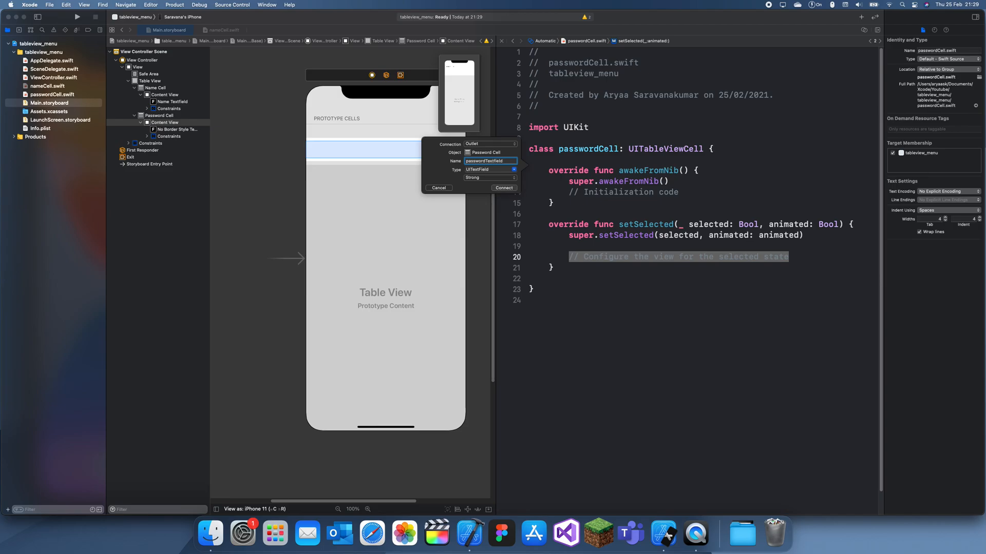
Review the nameCell and passwordCell outlets, then switch to ViewController.swift
click(47, 86)
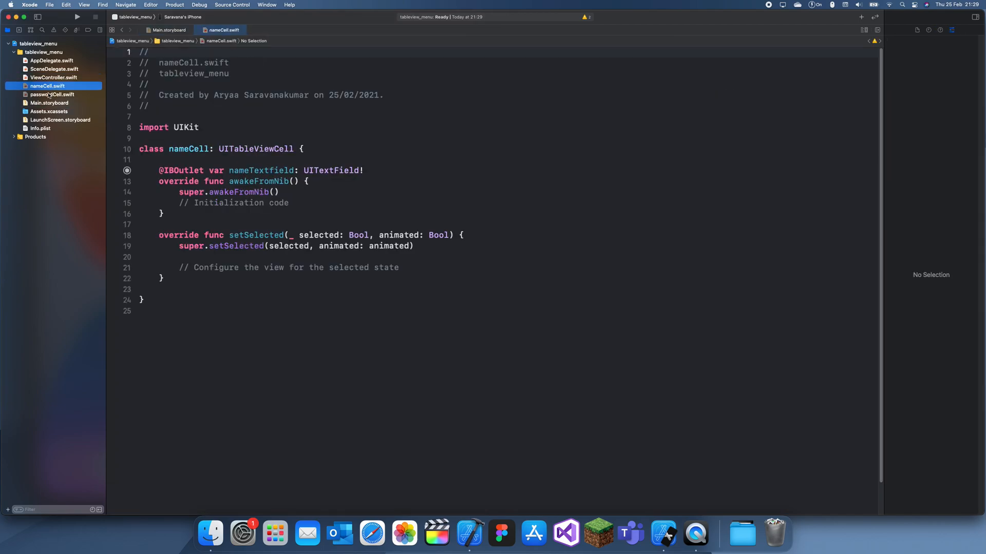
click(52, 94)
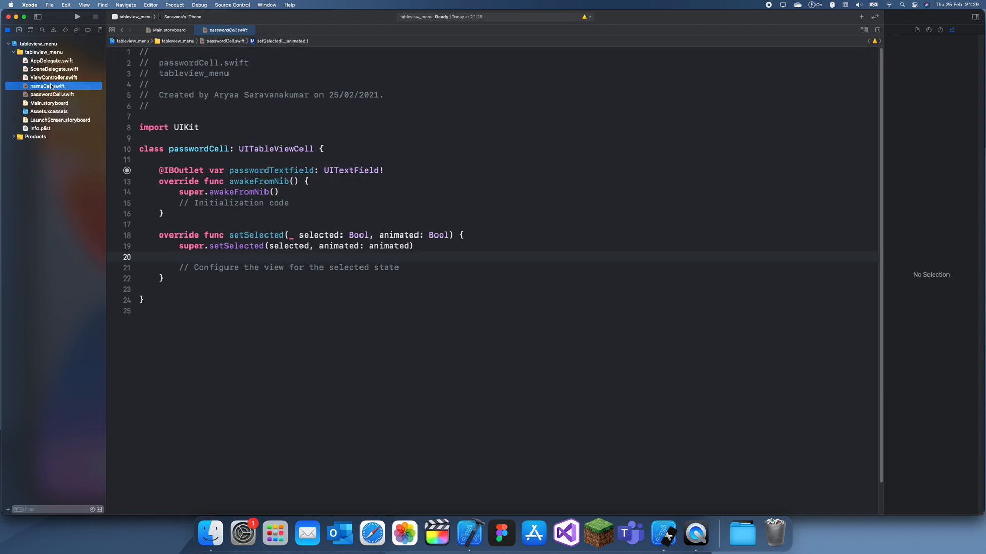
click(47, 86)
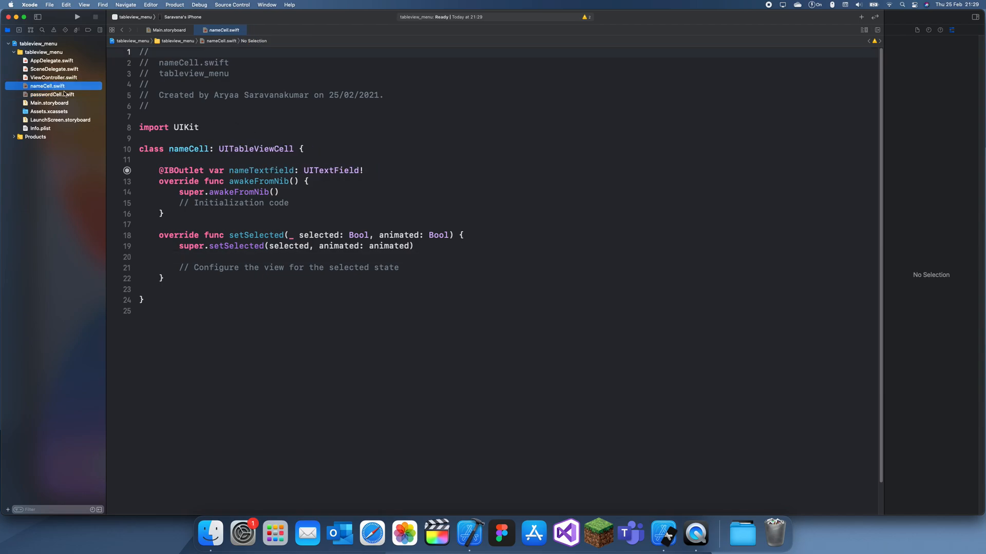
click(54, 77)
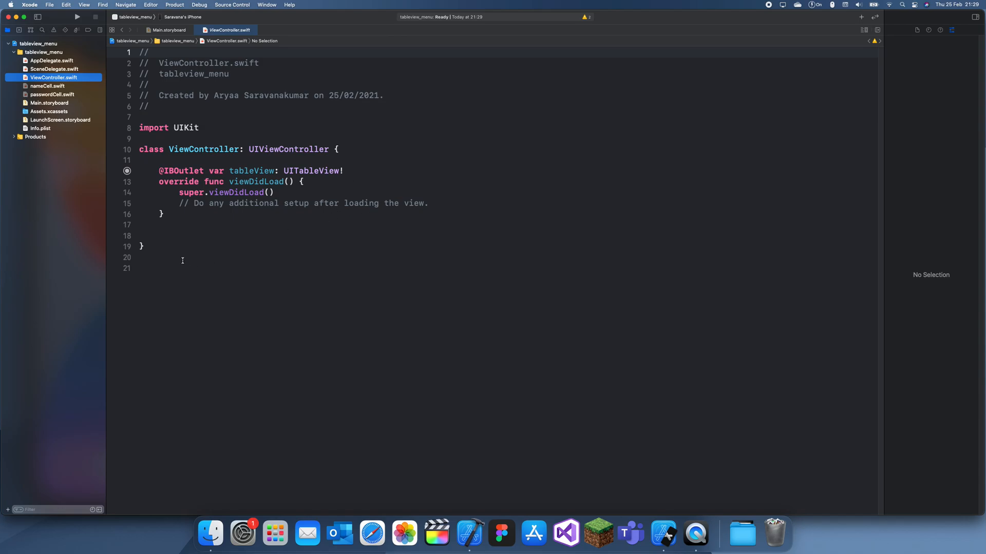
Replace the viewDidLoad comment with tableView.delegate = self and tableView.dataSource = self
triple_click(301, 203)
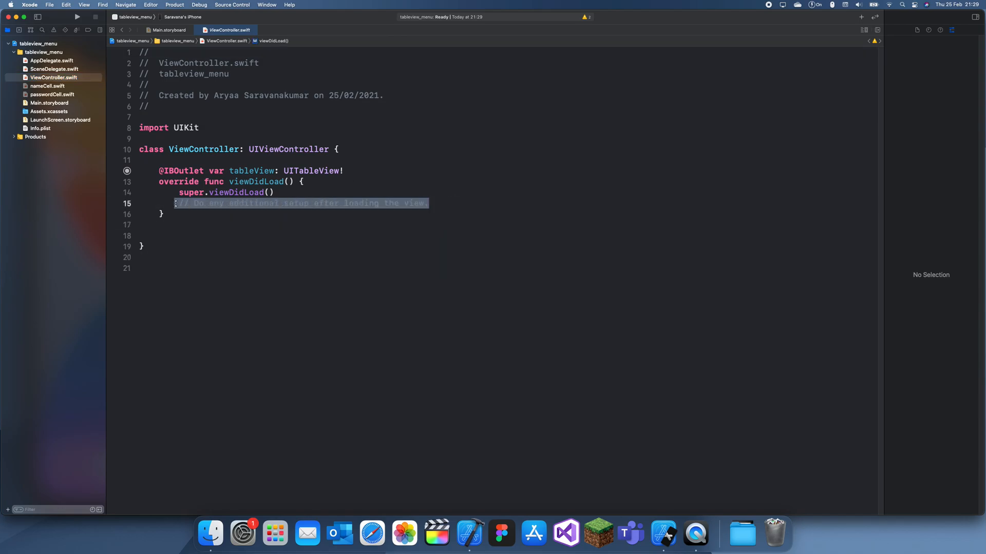
key(Delete)
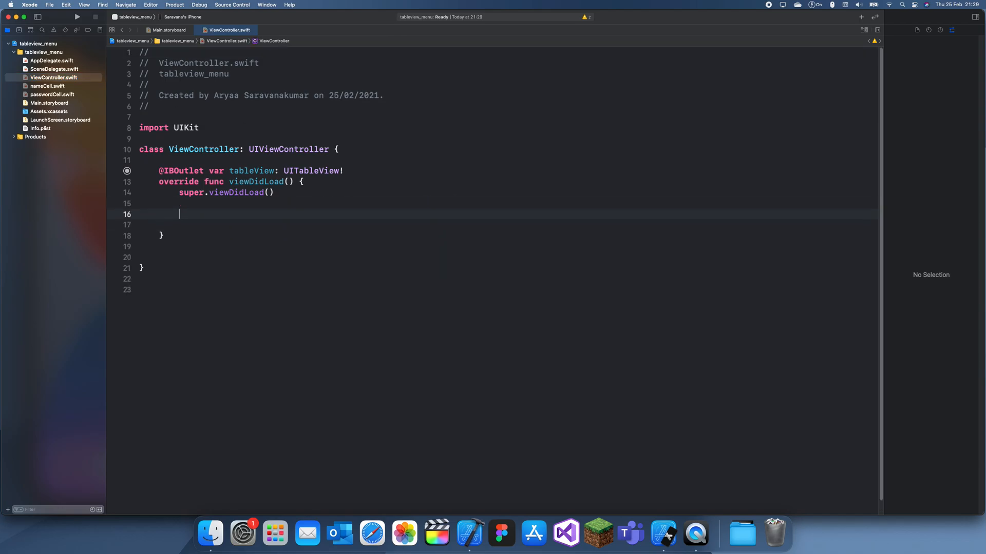
text(tableView.)
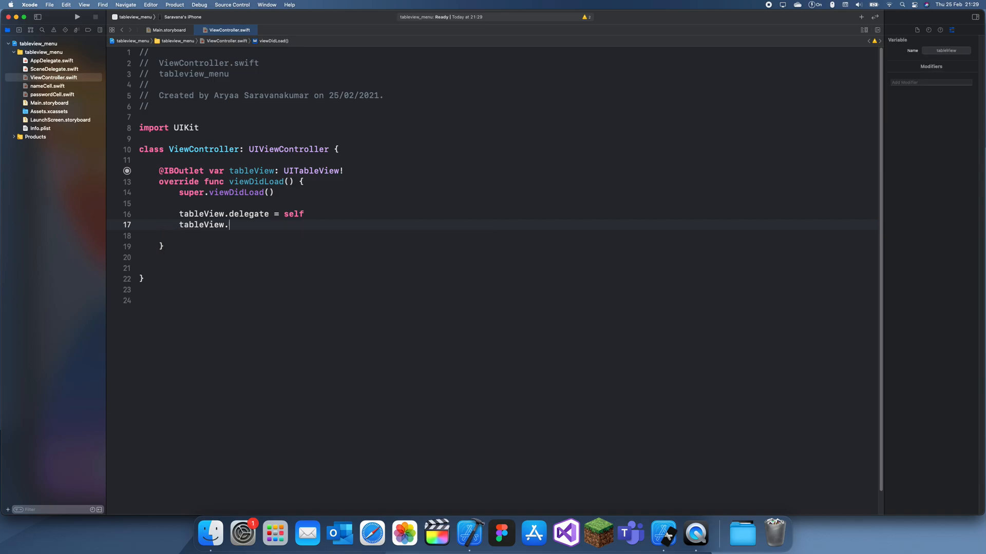
text(dataSource = FNM_CASEFOLD)
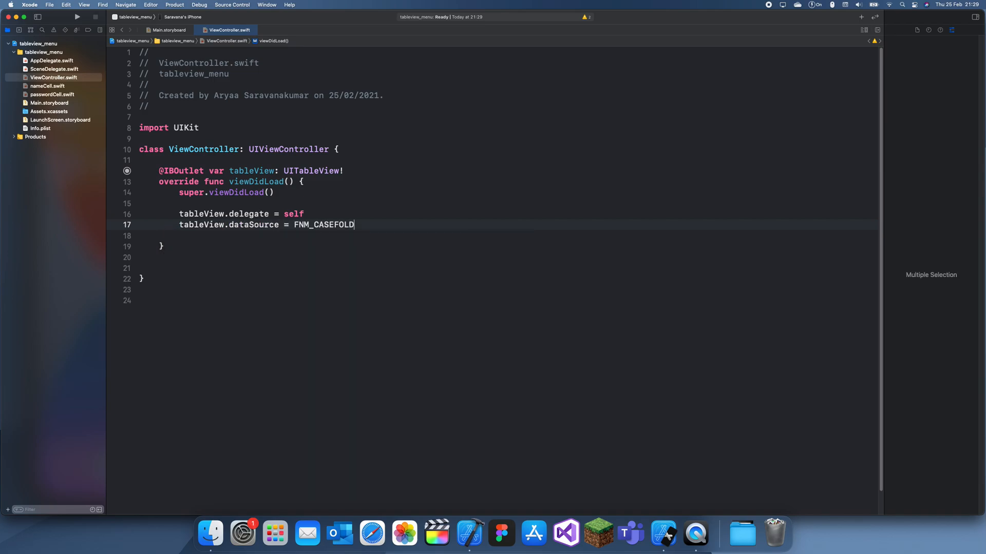
text(self)
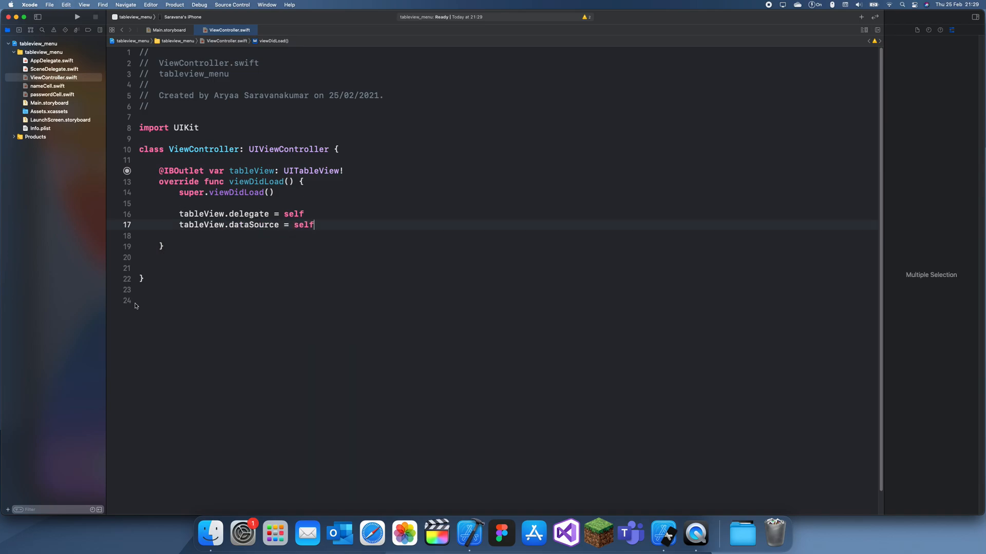
Declare extension ViewController: UITableViewDelegate, UITableViewDataSource with fix-it stubs
text(extension V)
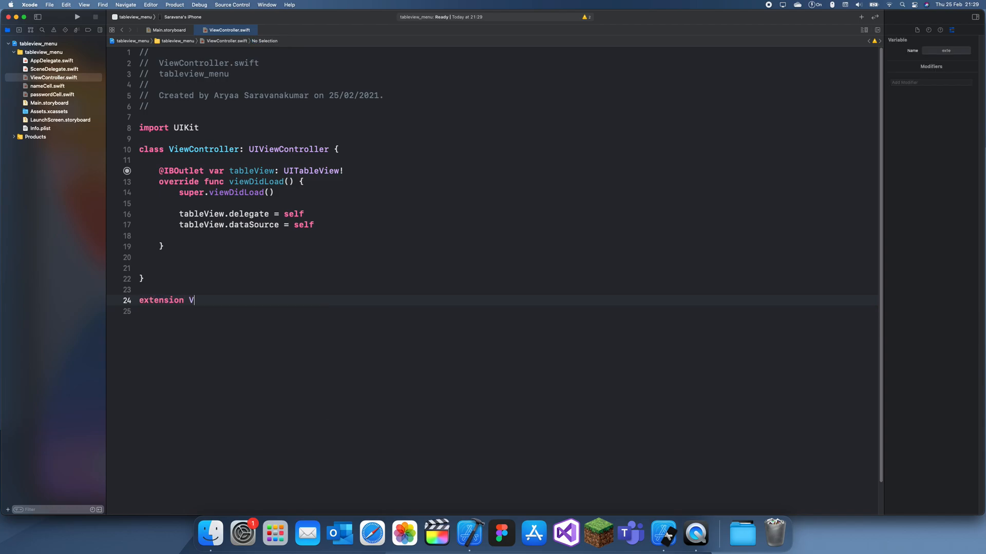
text(iewControllerL)
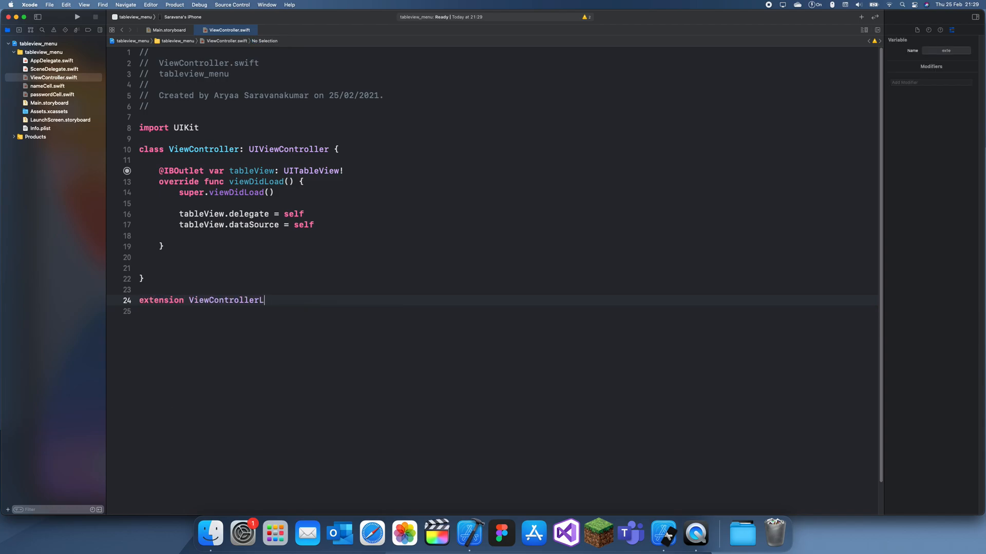
text(: UITA)
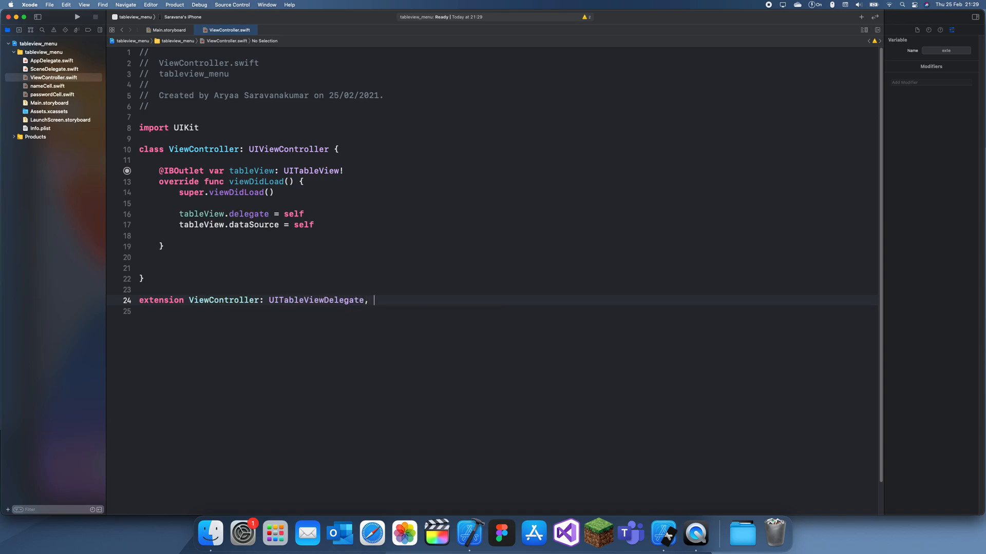
text(UITableViewDataSource)
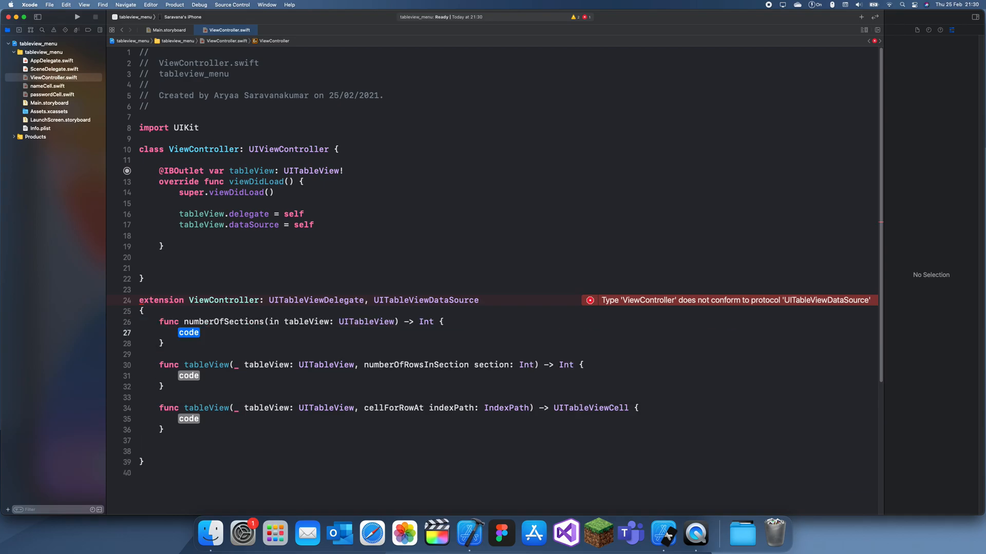
Return 2 from numberOfSections and 1 from numberOfRowsInSection
text(return 2)
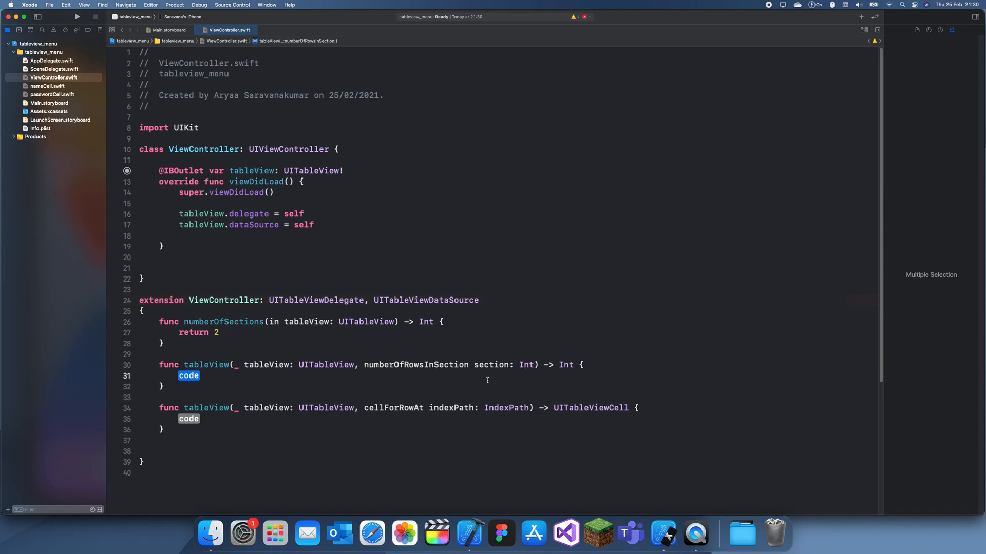
text(return 1)
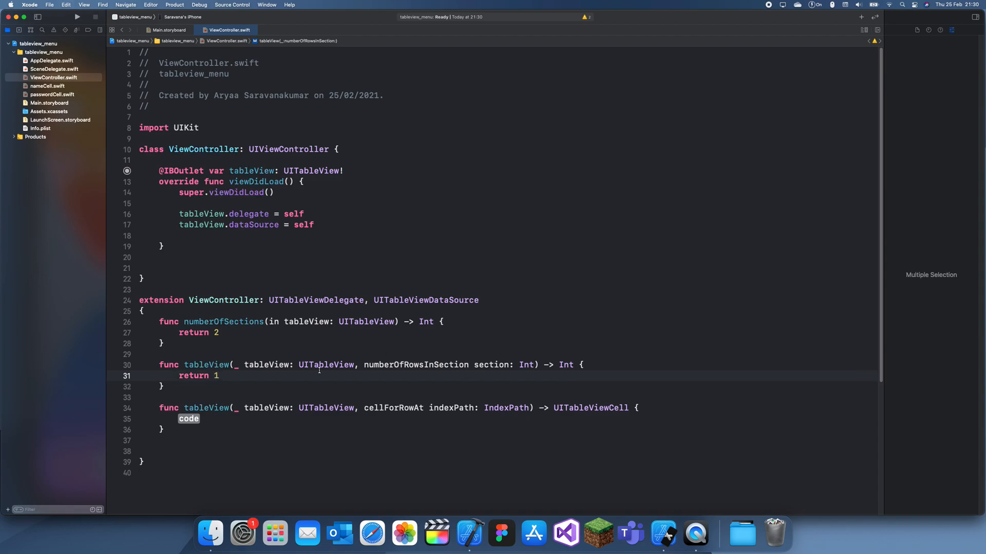
click(199, 423)
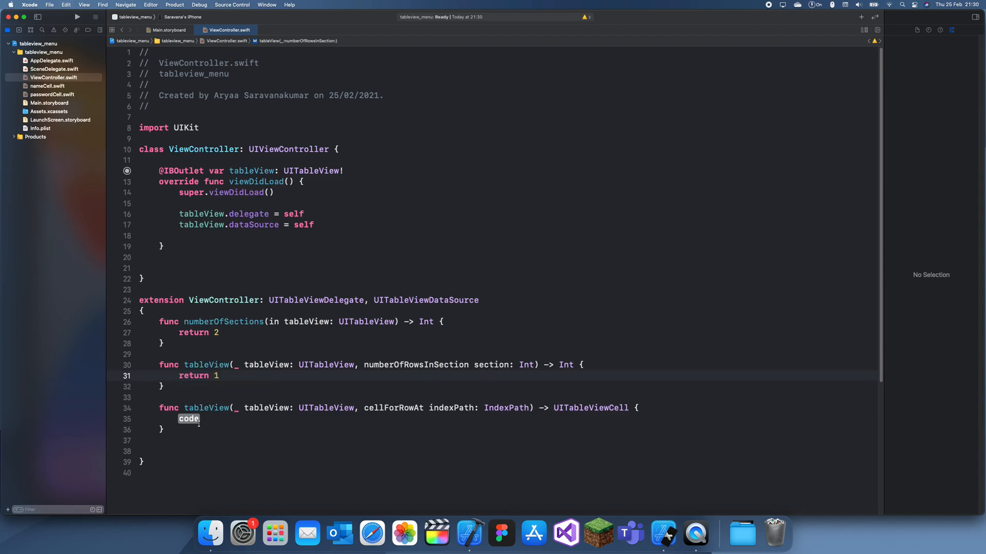
Branch cellForRowAt on indexPath.section with //name and //password placeholder blocks
double_click(189, 419)
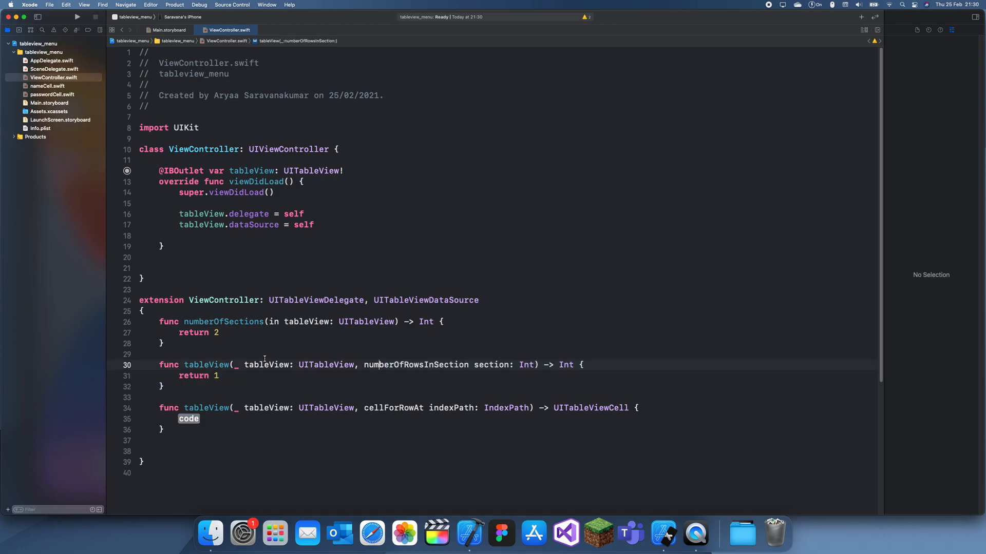
text(if)
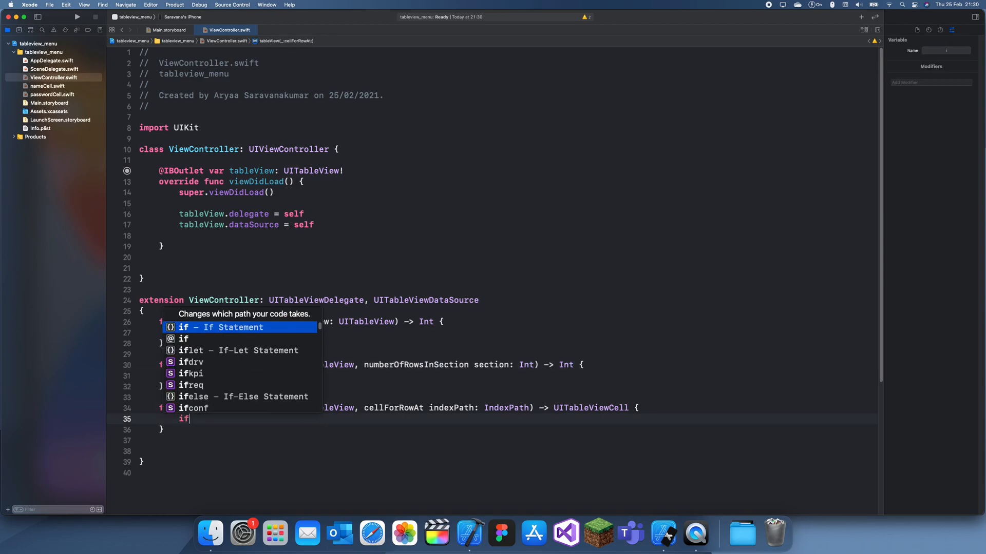
text(indexPath.)
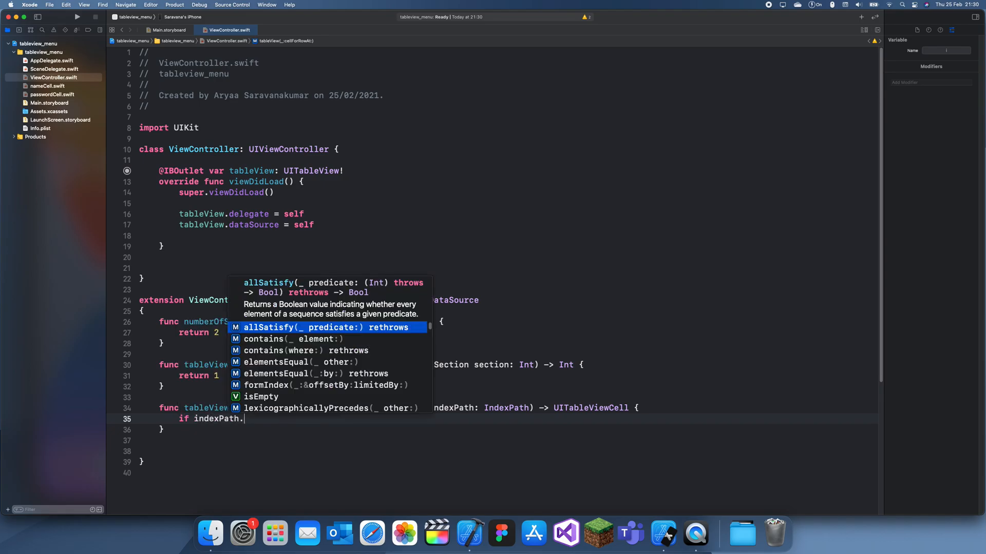
text(section == 0)
text({)
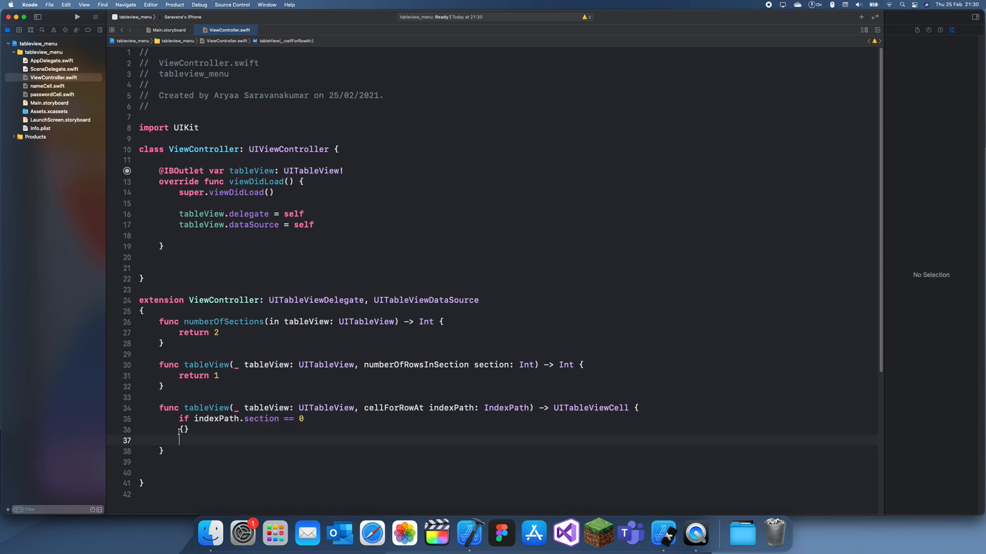
text(//name)
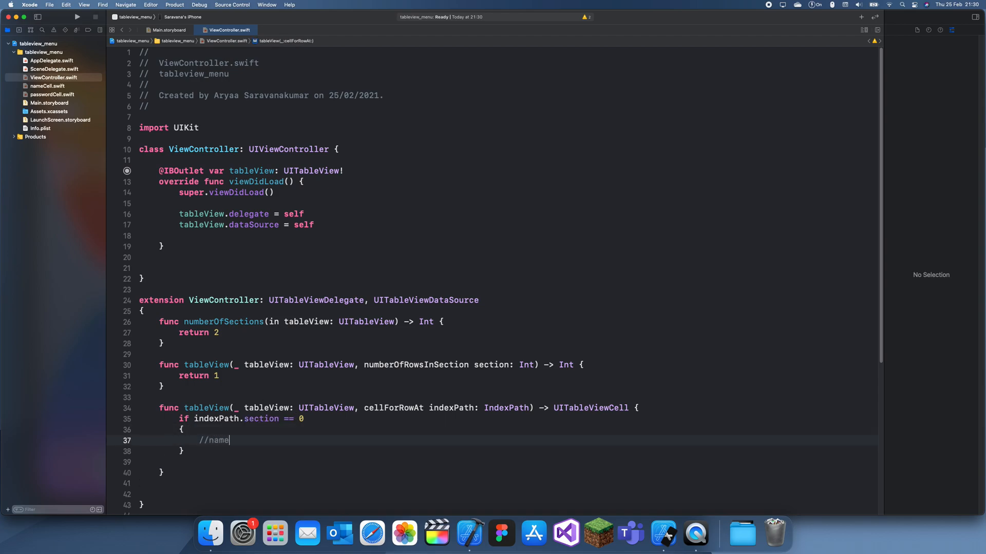
text(cell)
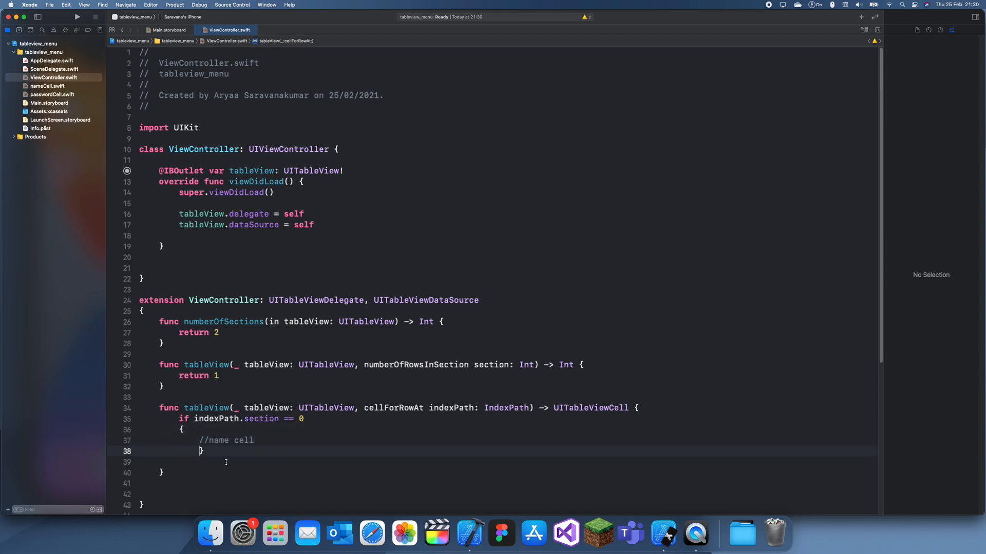
text(else{)
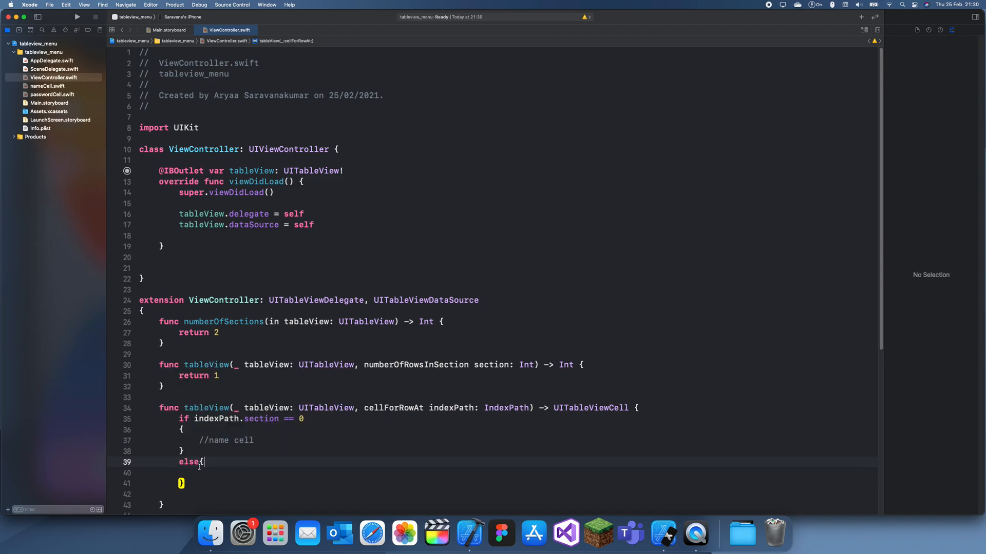
key(return)
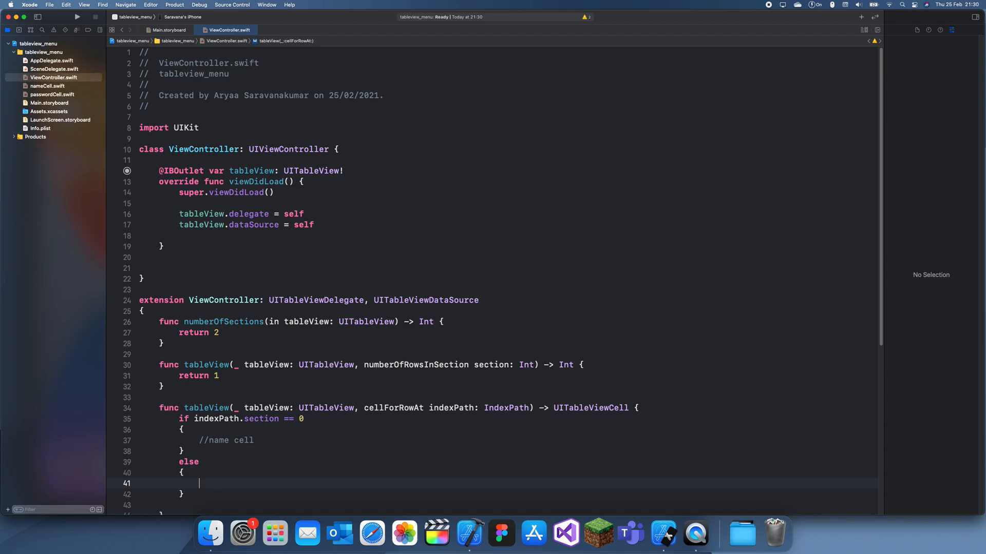
text(//password cell)
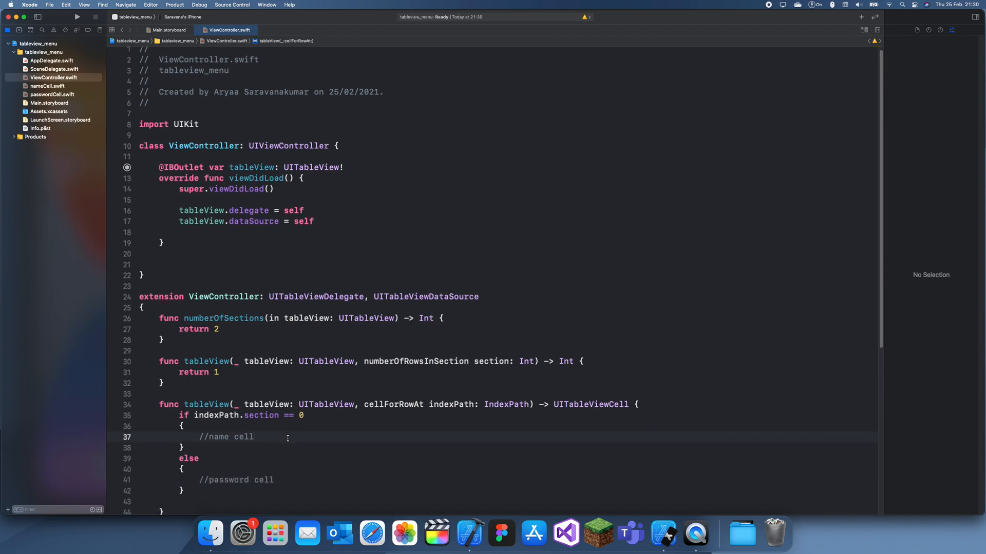
In the name branch write let cell = tableView.dequeueReusableCell(withIdentifier:for:)
scroll(down, 3)
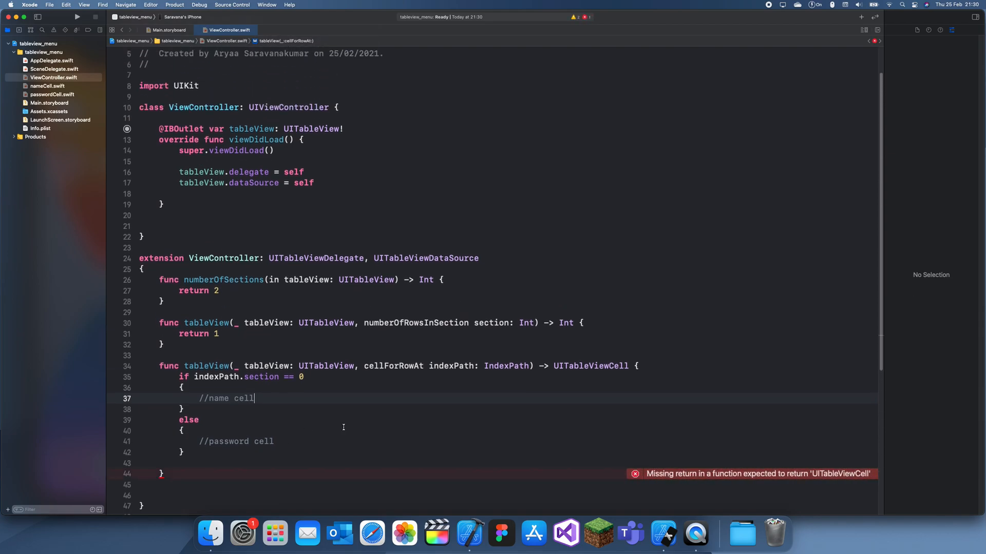
mouse_move(505, 333)
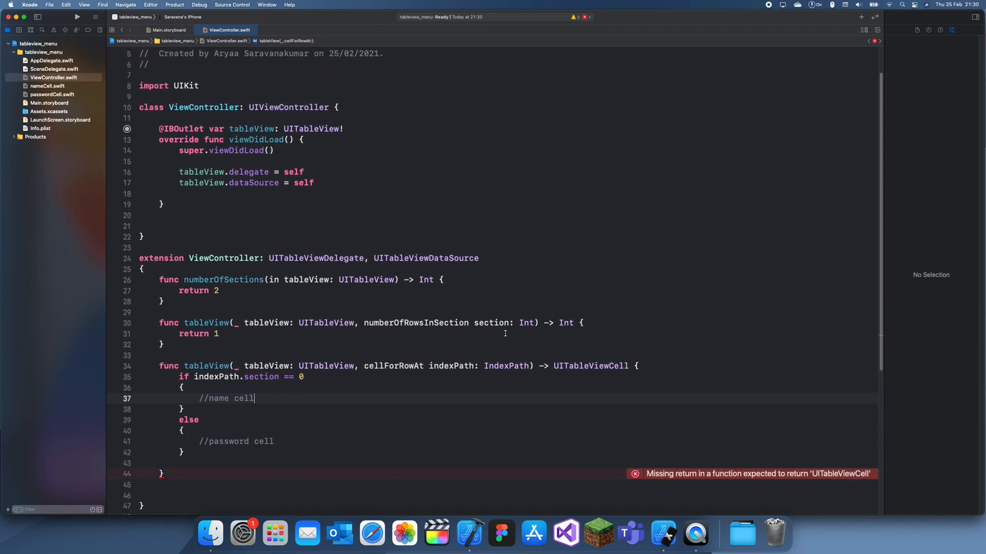
text(le)
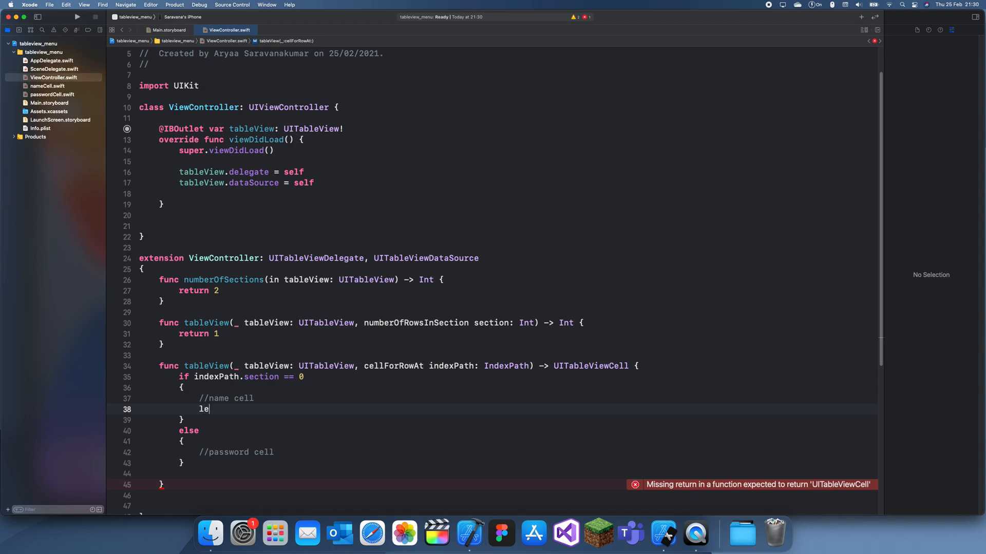
text(t cell =)
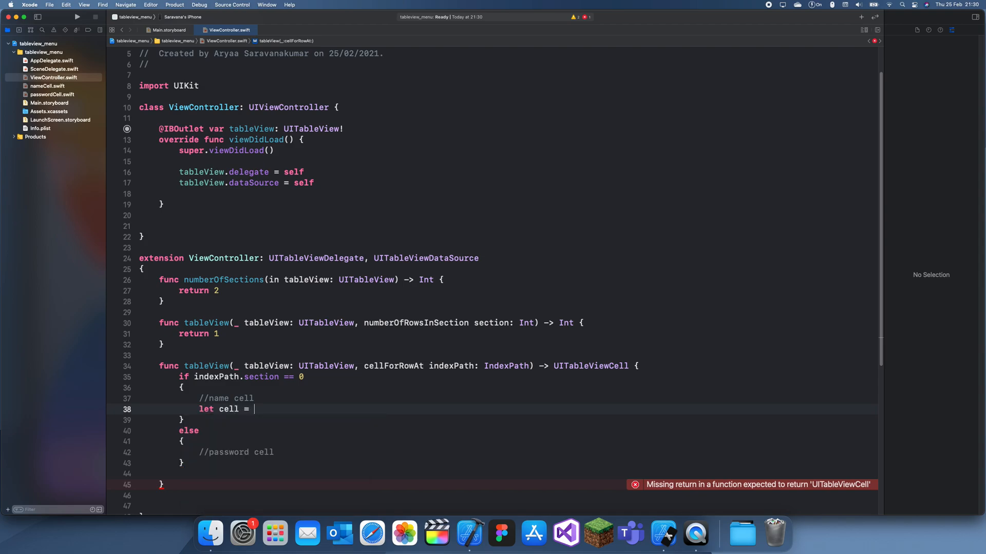
text(tableView)
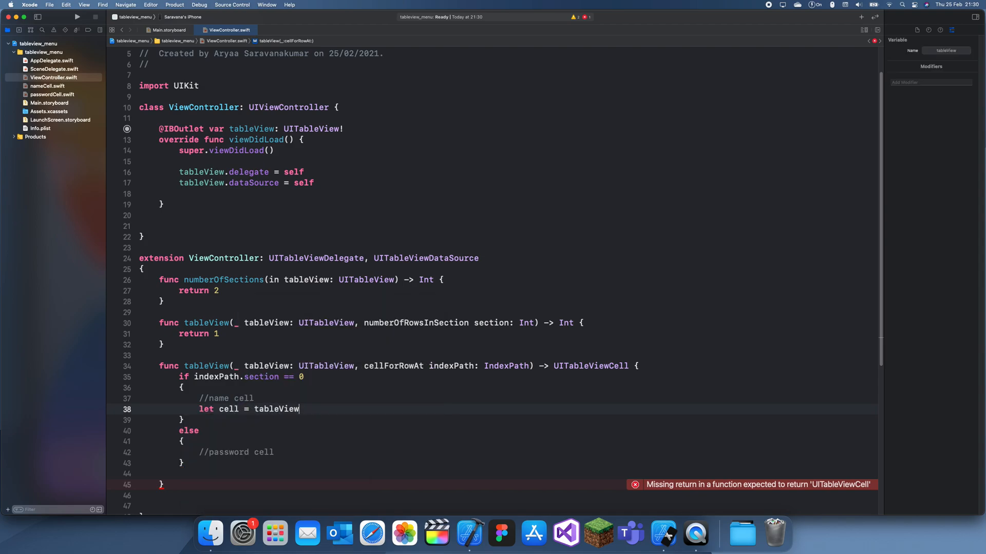
text(.dequeueReusableCell(withIdentifier: String, for: IndexPath)
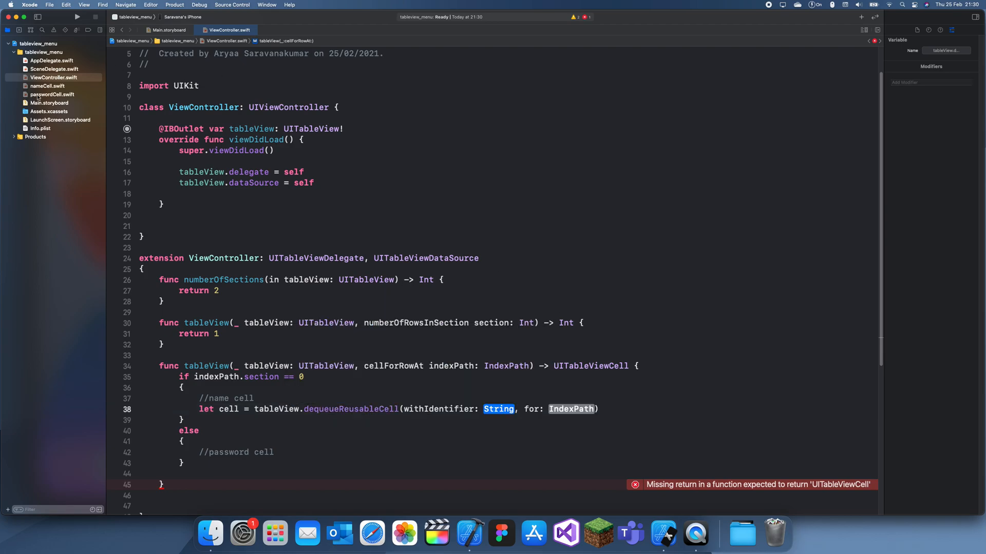
Set the prototype cells' reuse identifiers to nameCell and passwordCell
click(49, 103)
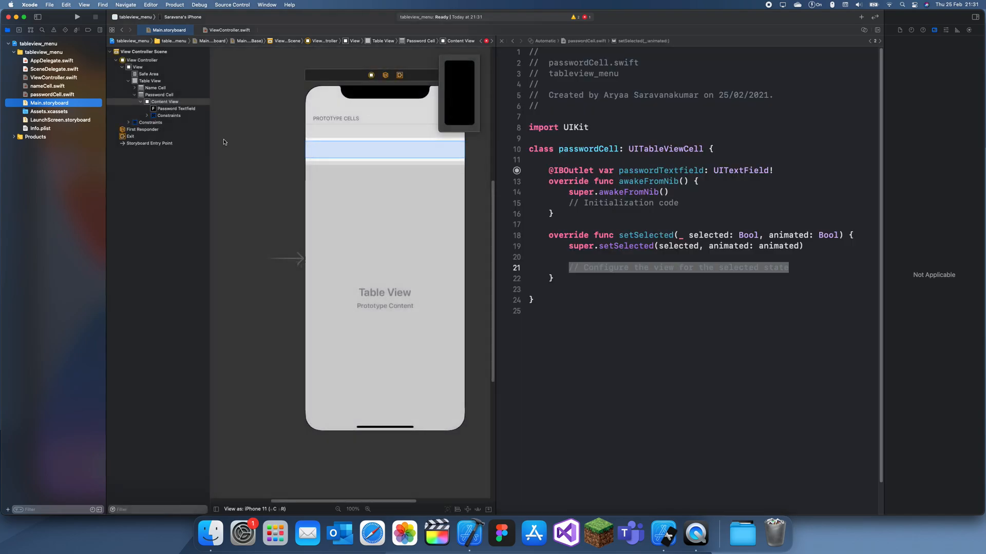
click(153, 87)
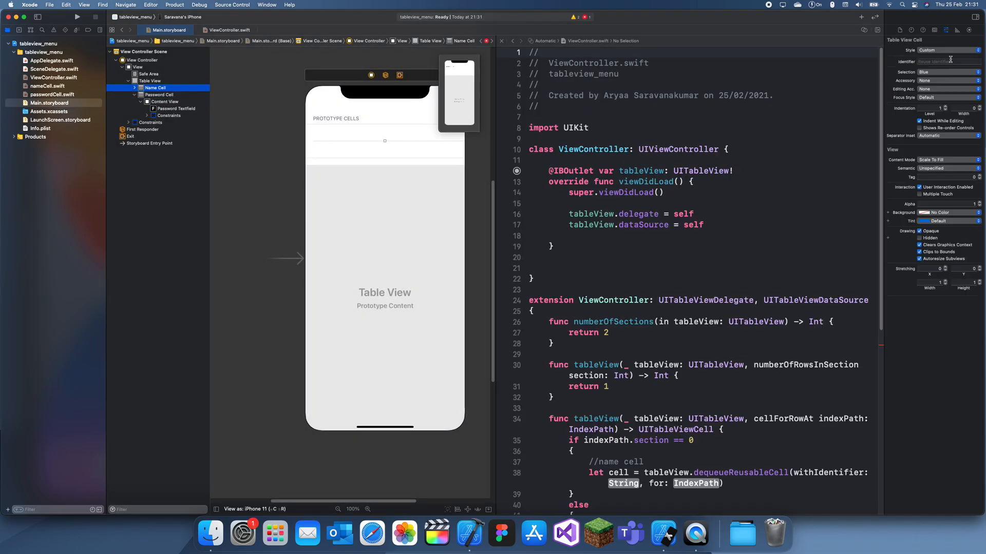
text(nameCell)
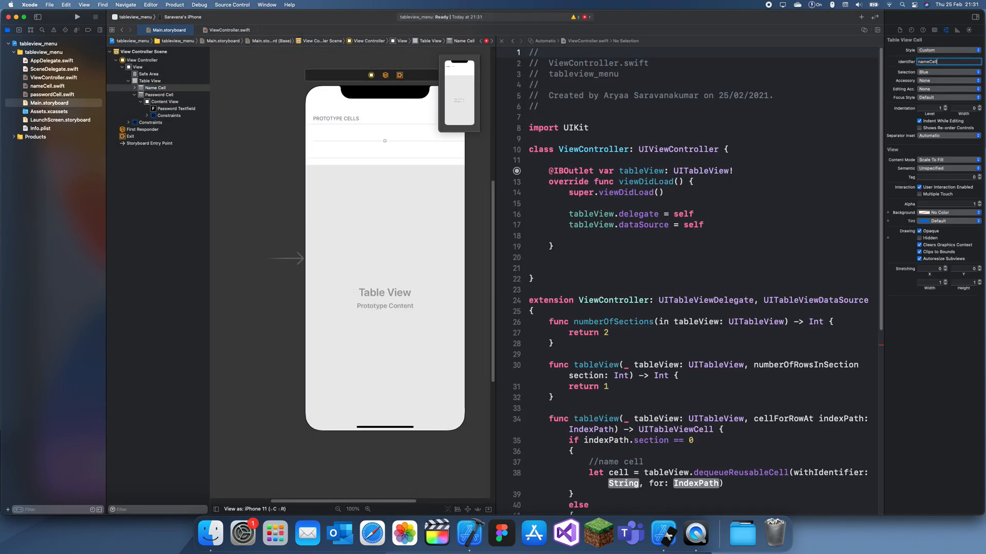
click(161, 94)
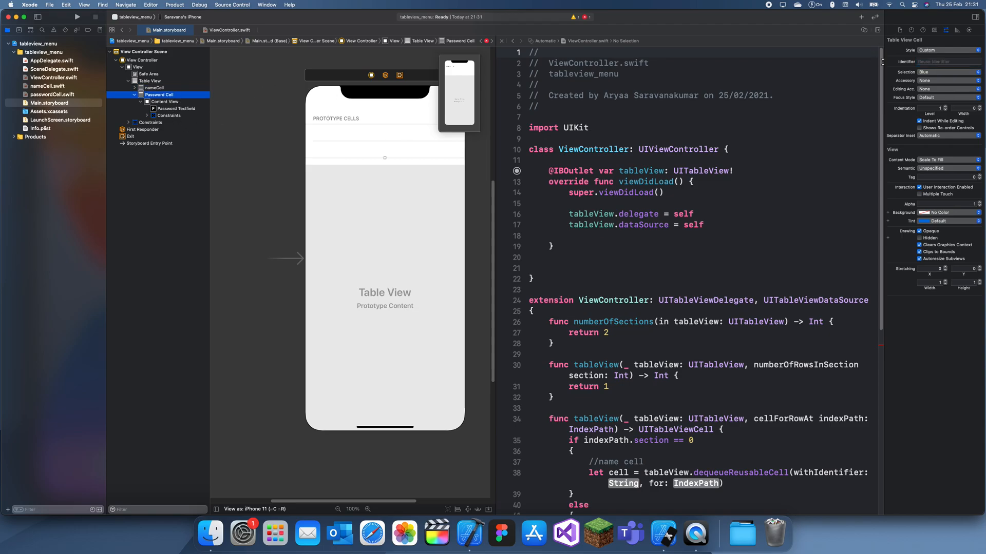
text(passwordCell)
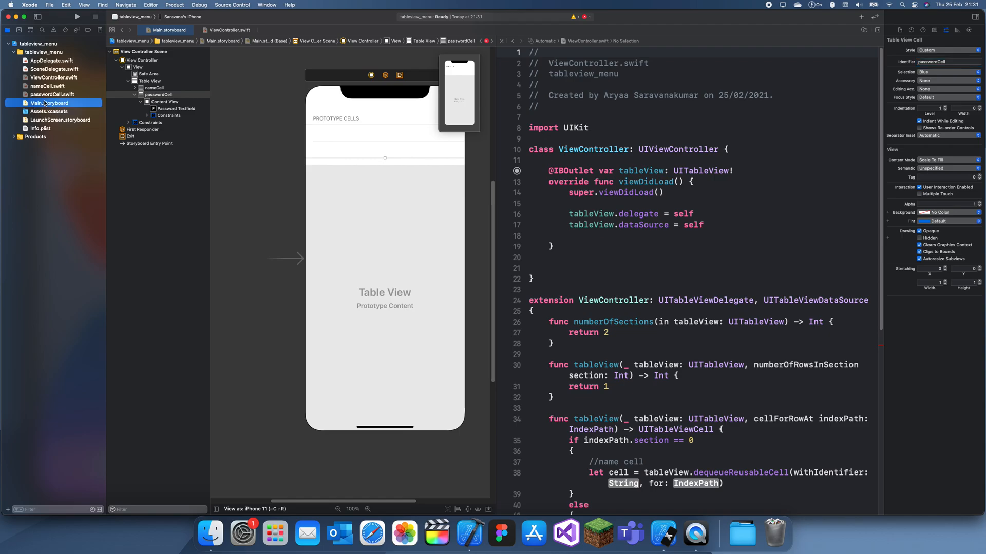
Dequeue "nameCell" and "passwordCell" by identifier with indexPath, force-cast each, and return the cell
click(228, 30)
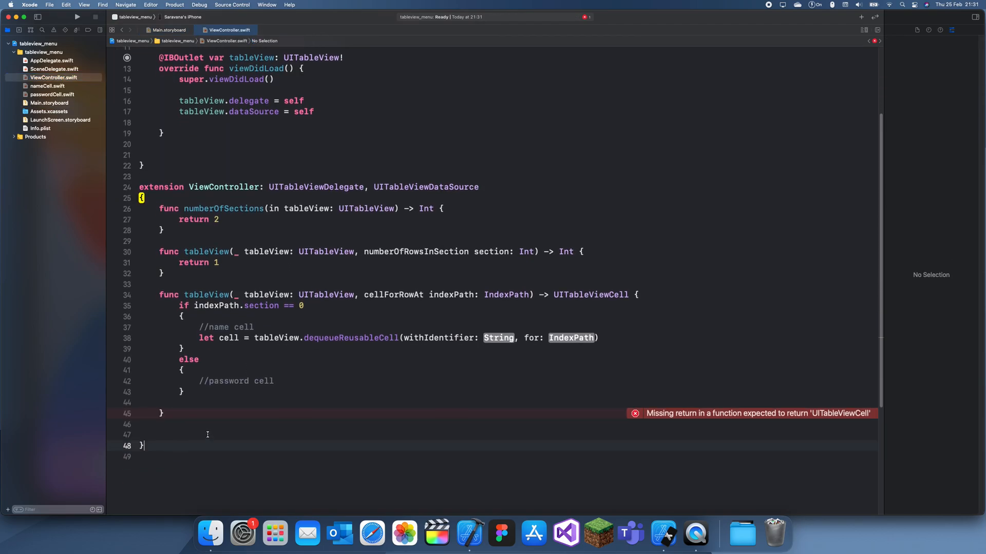
text(return he)
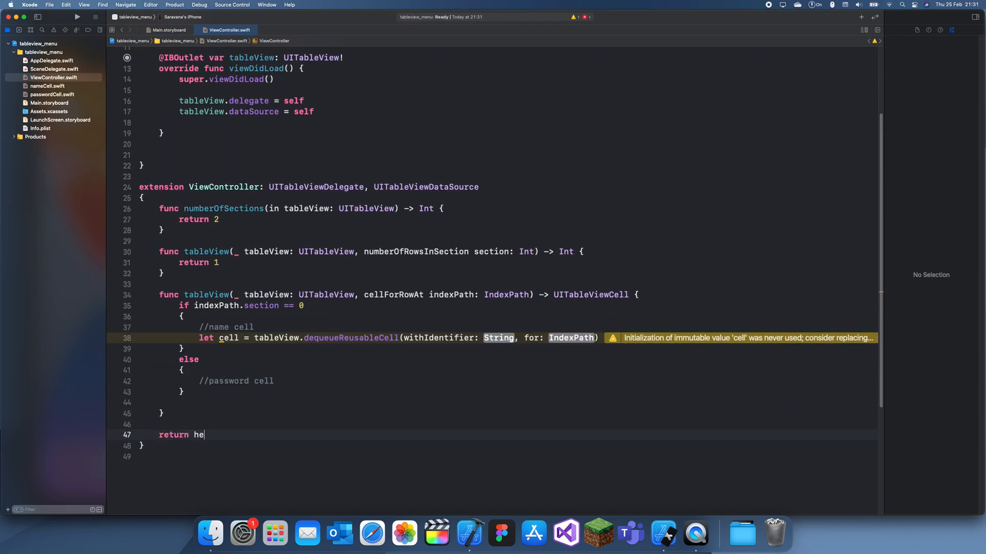
key(backspace)
text(height)
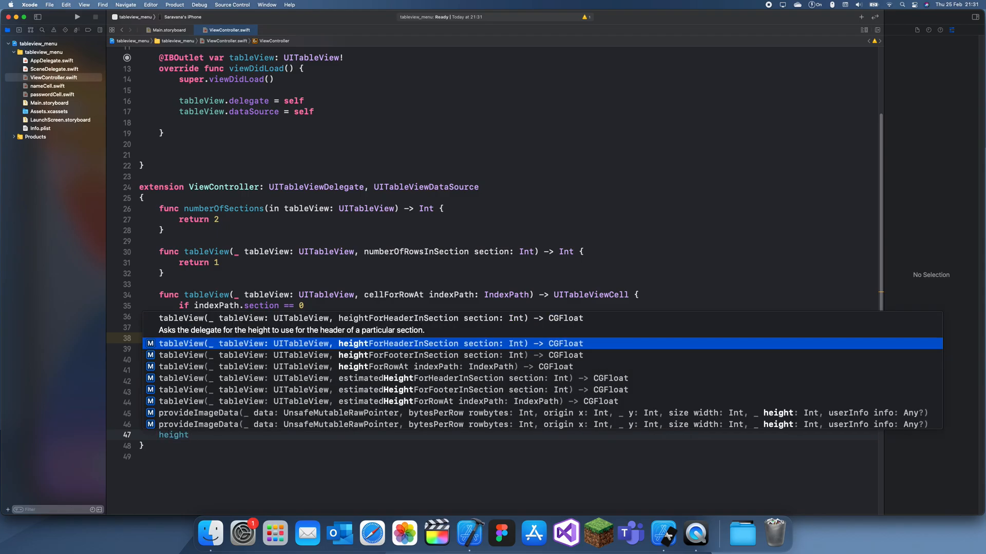
text(C)
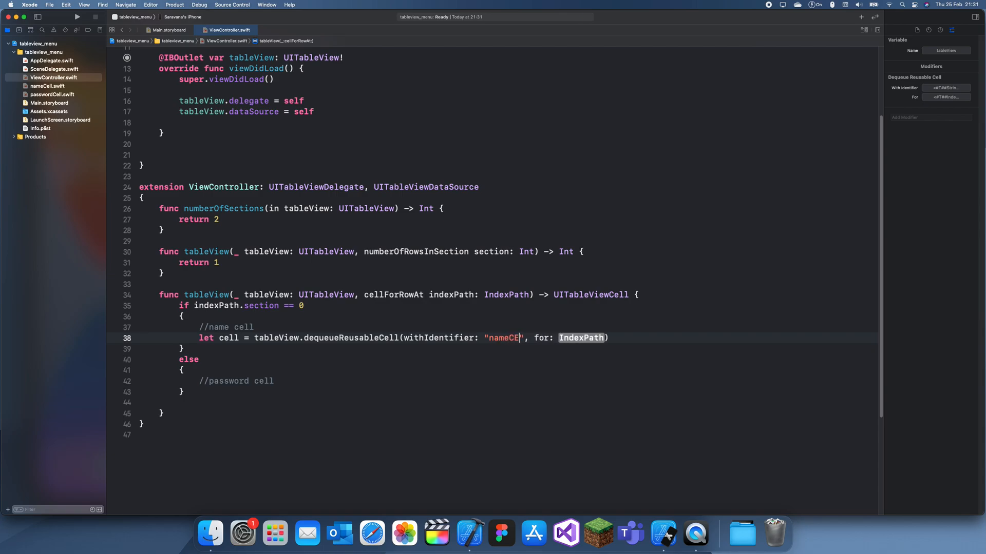
text(ind)
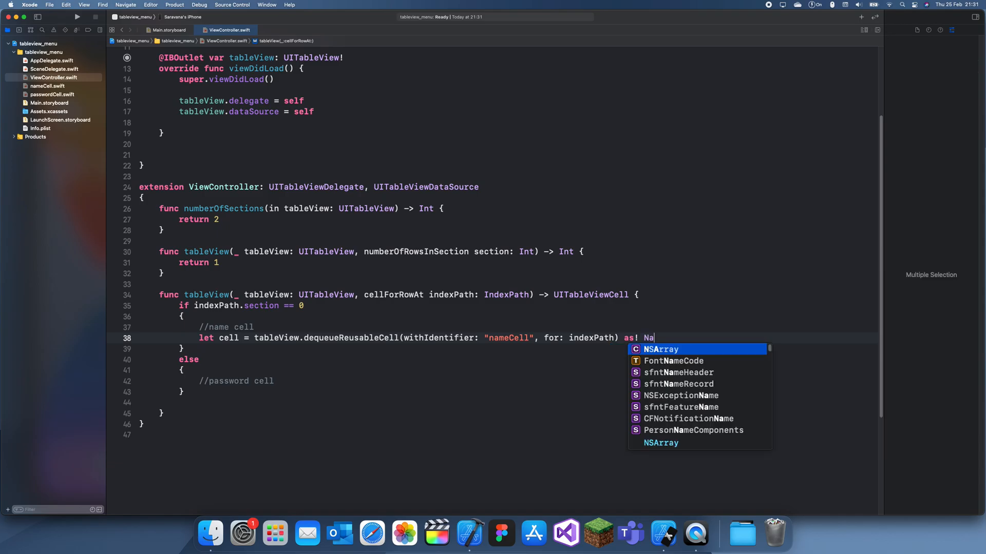
text(nameCell)
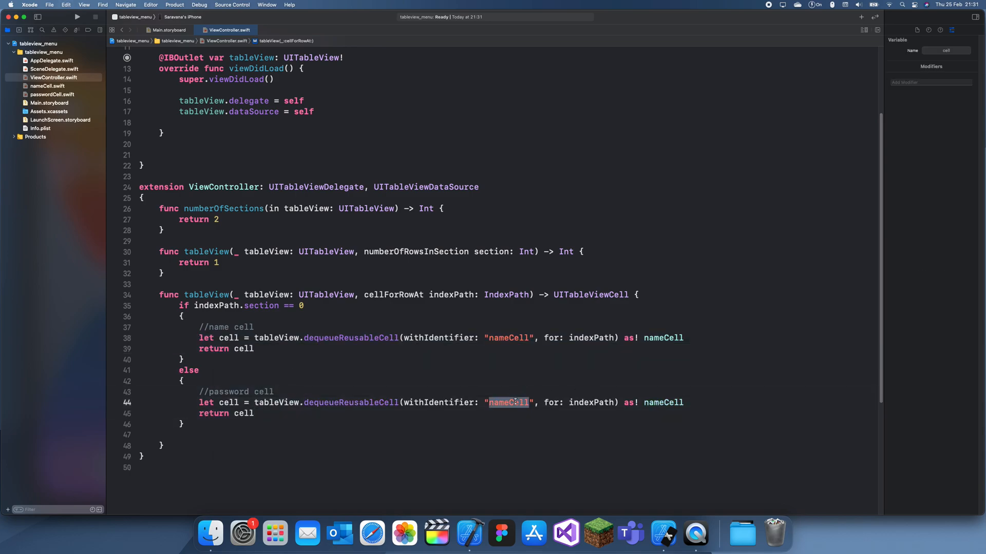
text(password)
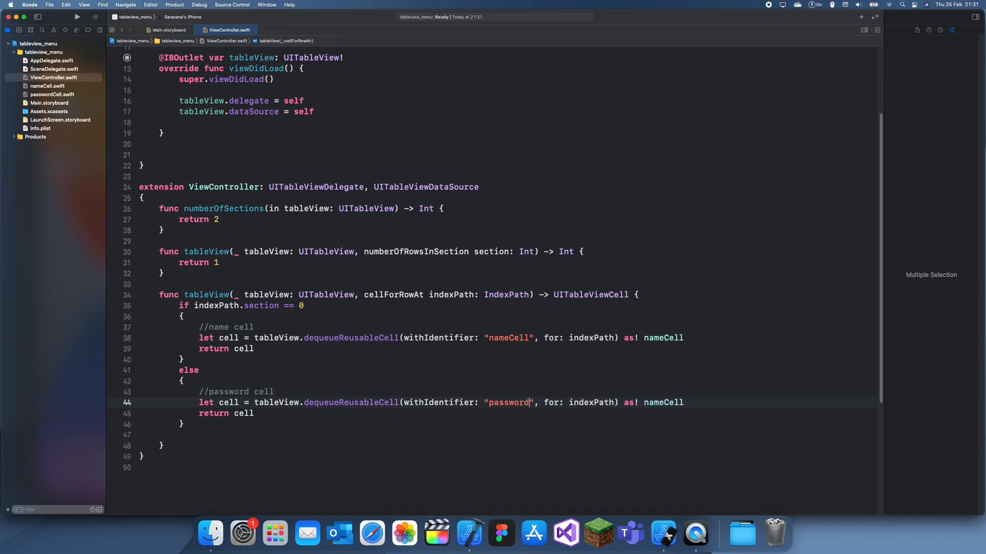
text(Cell)
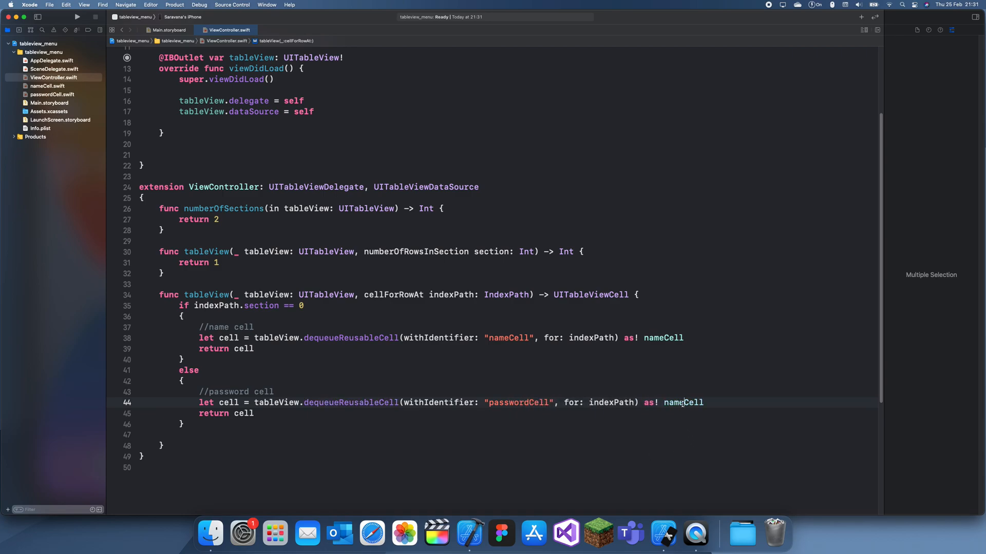
Run the app on the iPhone 12 mini simulator and tap a row to bring up the keyboard
text(passwordCell)
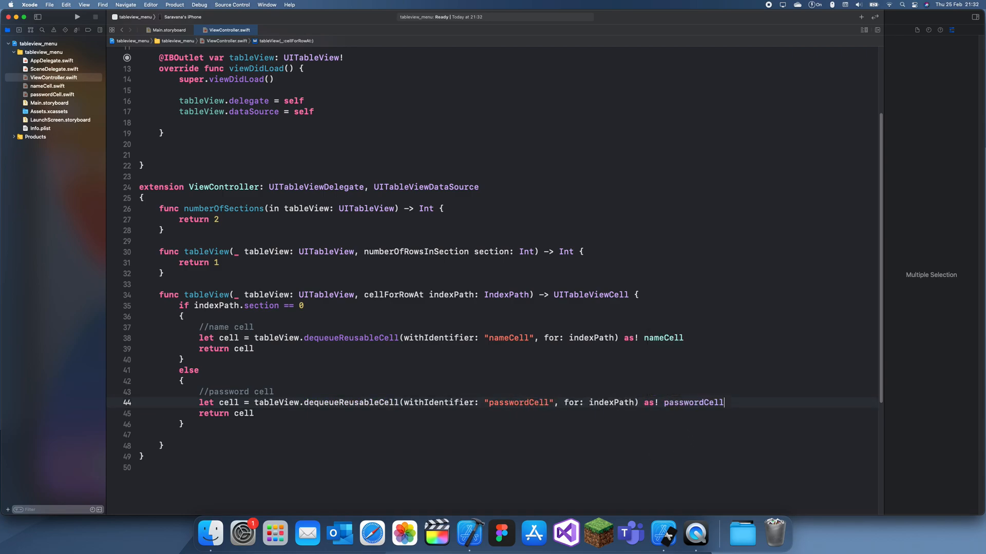
click(182, 17)
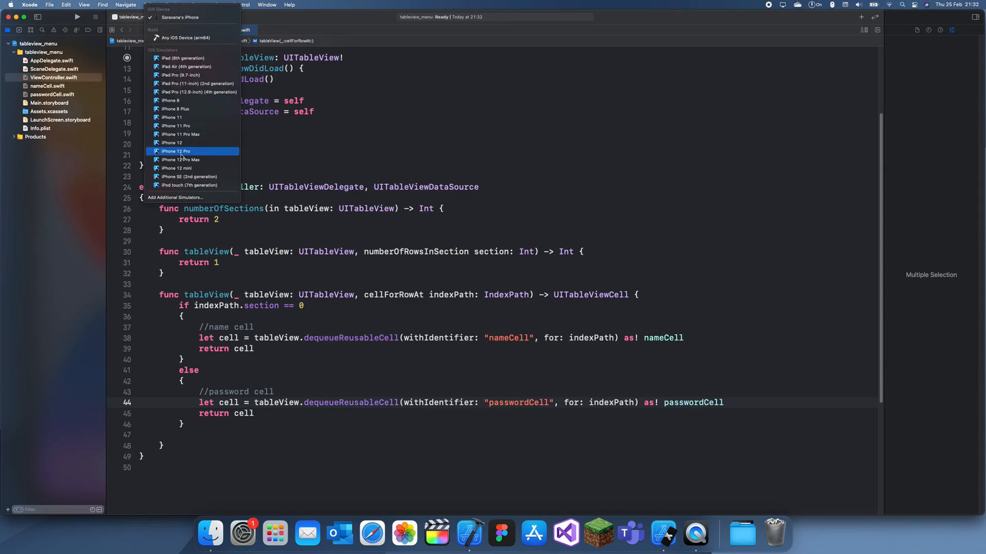
click(176, 167)
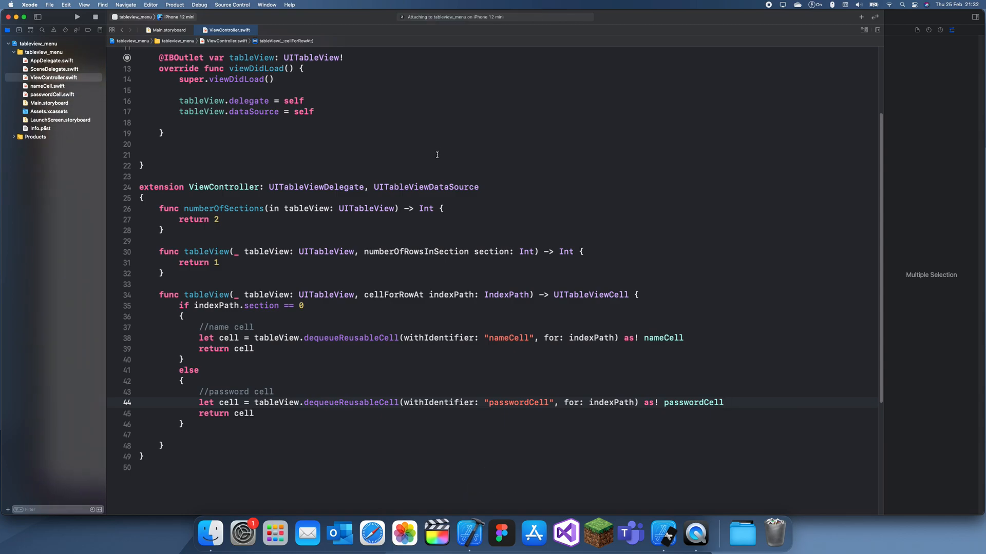
click(75, 17)
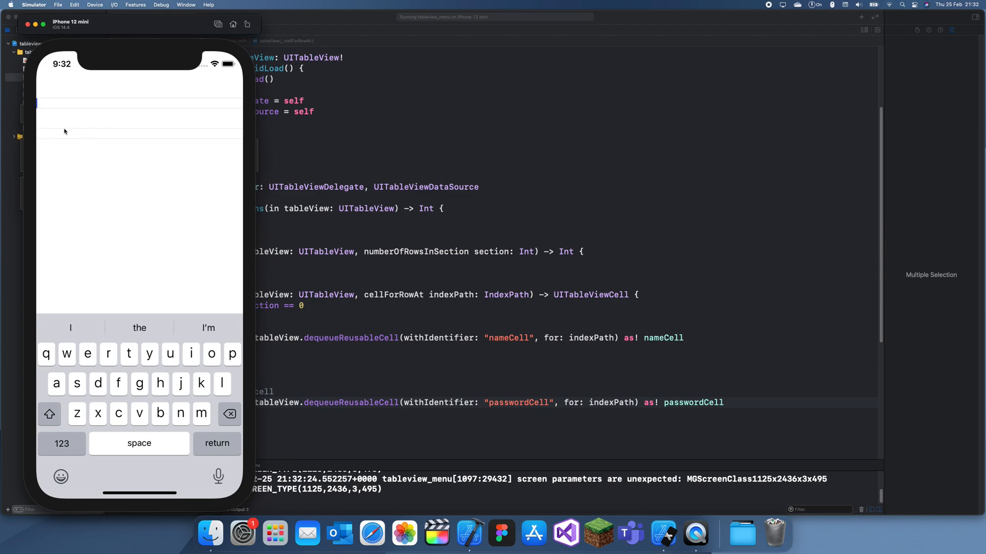
text(h)
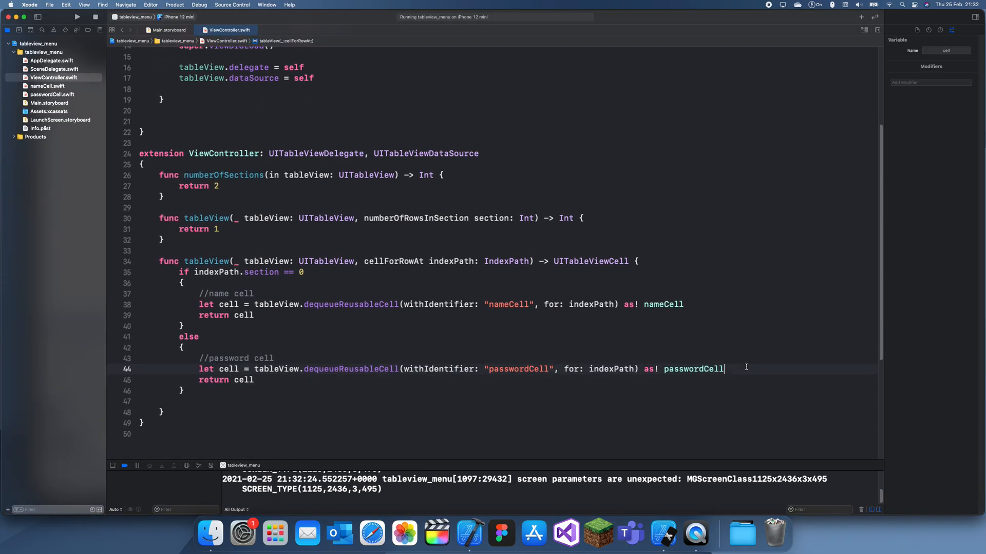
Try setting a cell height inside cellForRowAt, then discard the experiment
text(cell.heightAnchor =)
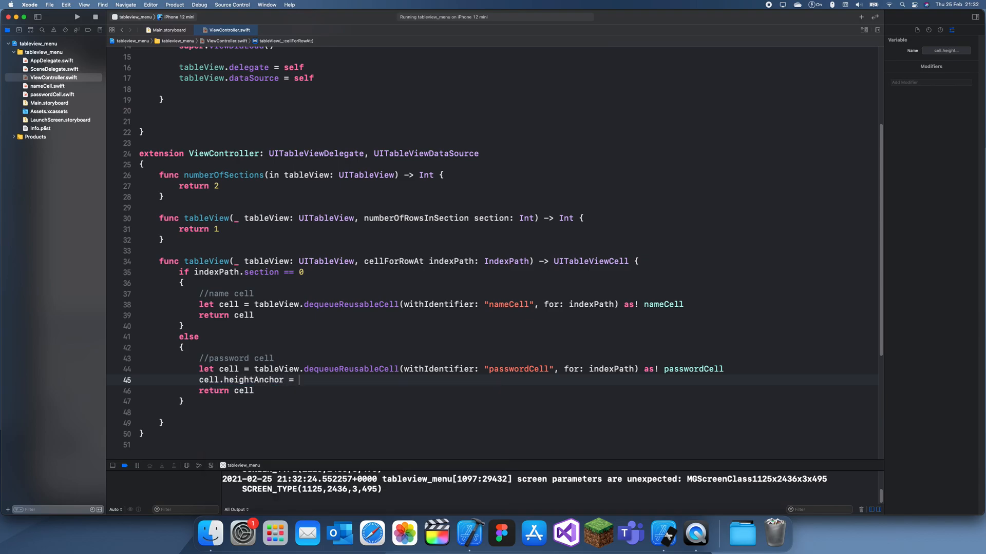
text(constan)
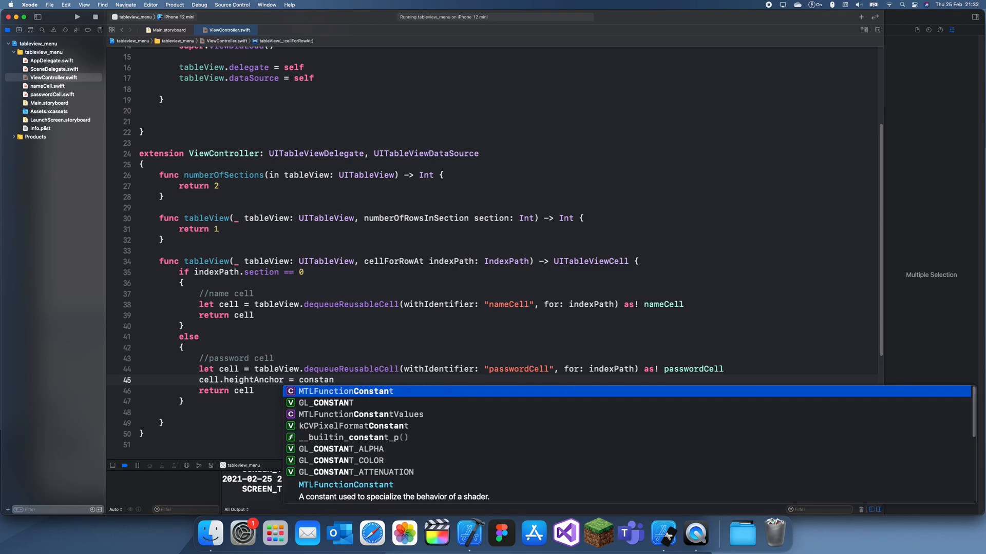
text(a)
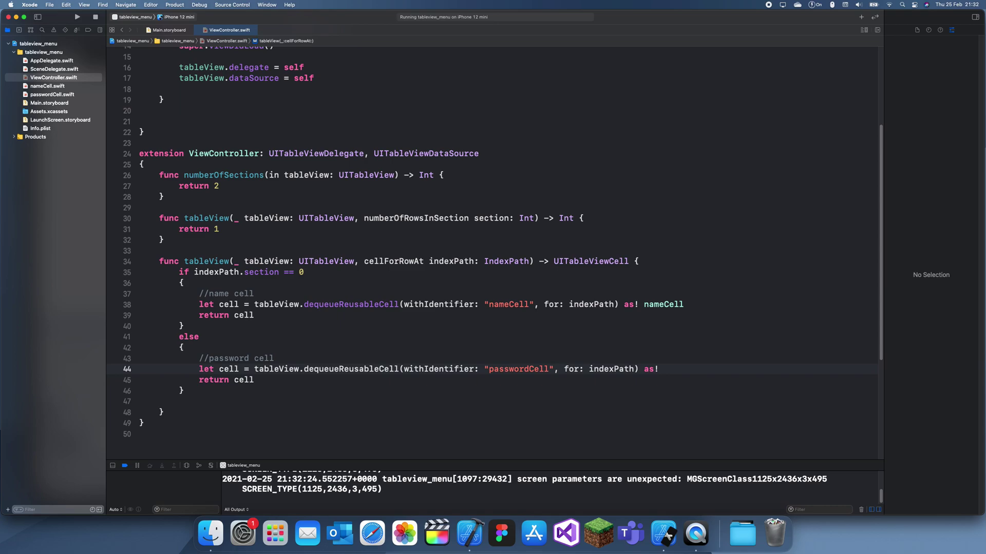
text(passwordCell)
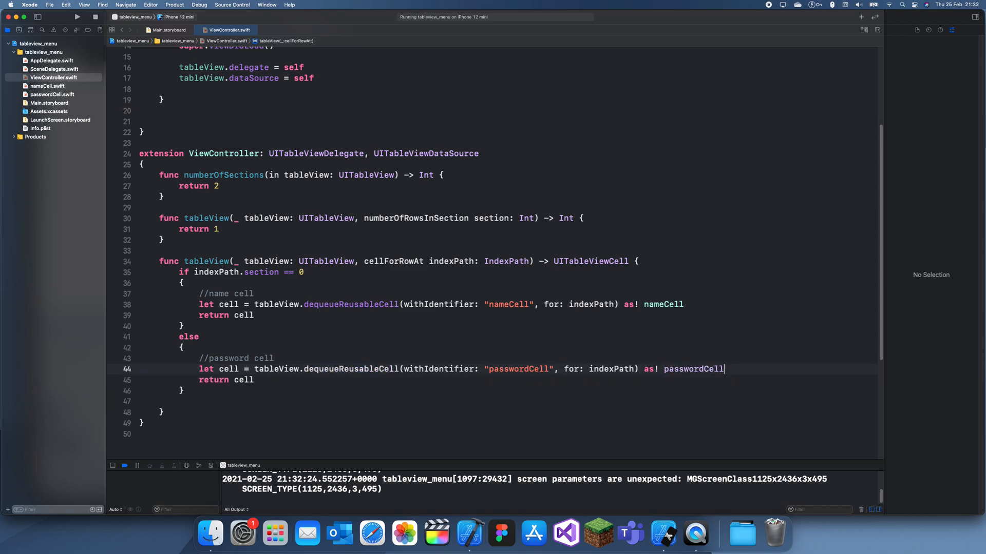
Add a heightForRowAt method returning 44 below cellForRowAt and rerun the app
click(209, 402)
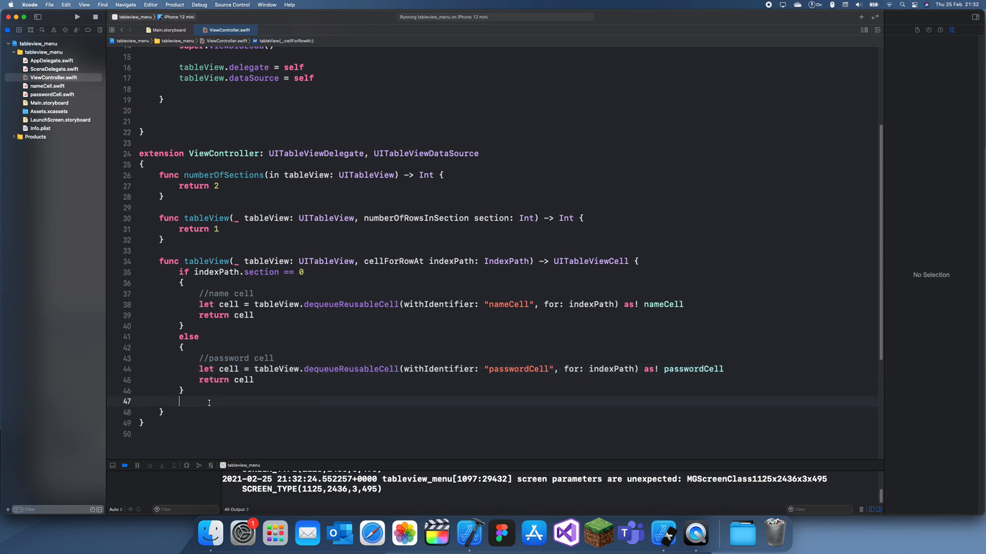
text(hei)
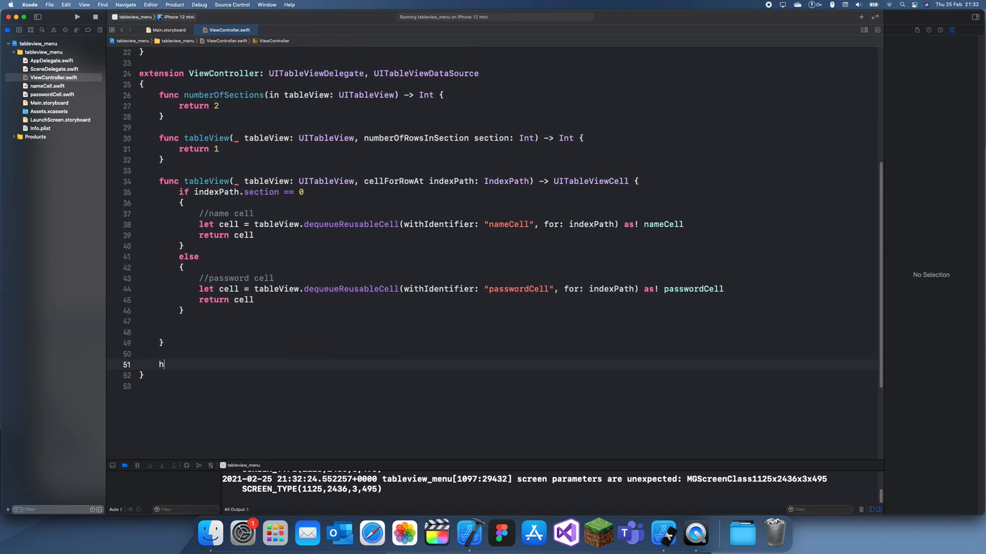
text(eightforRowAt indexPath: IndexPath) -> CGFloat {)
text(return)
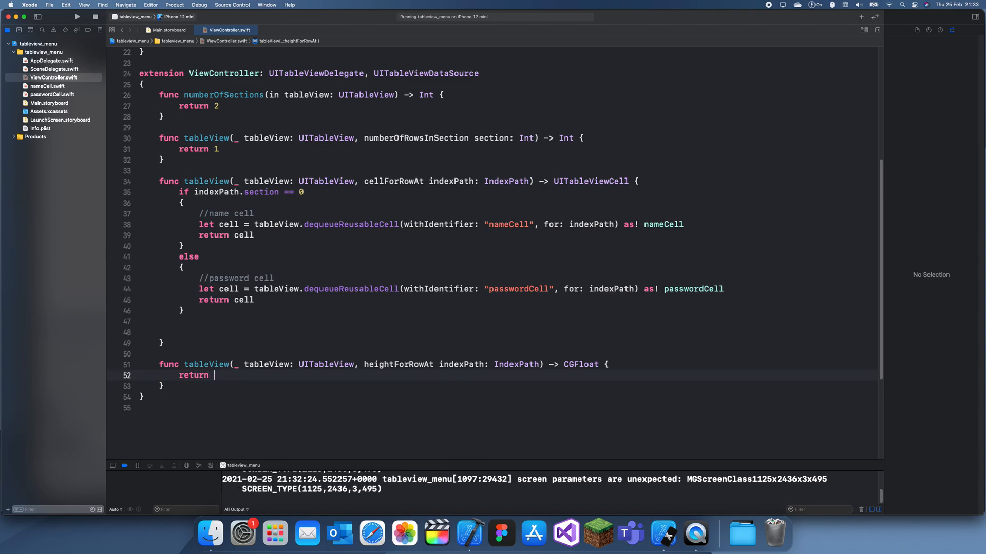
text(44)
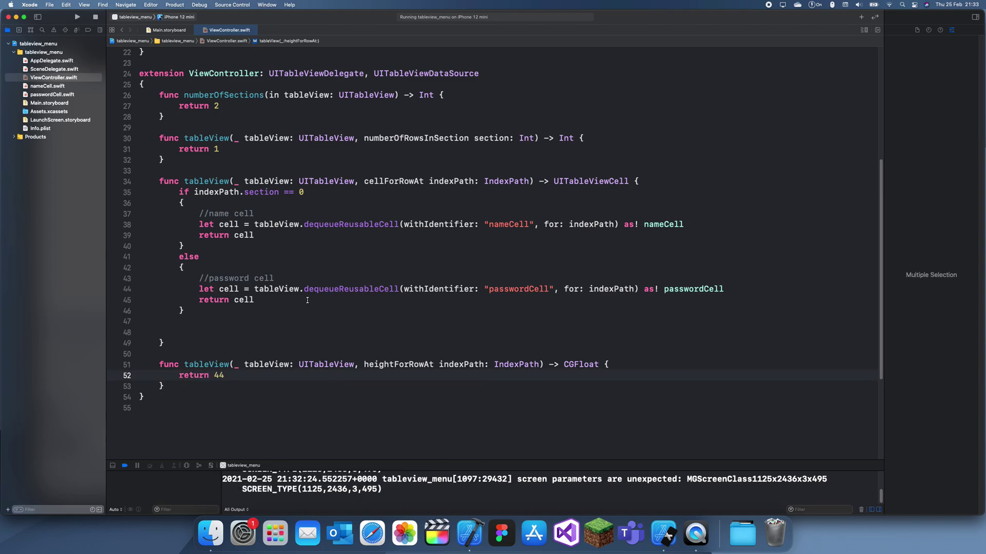
click(77, 18)
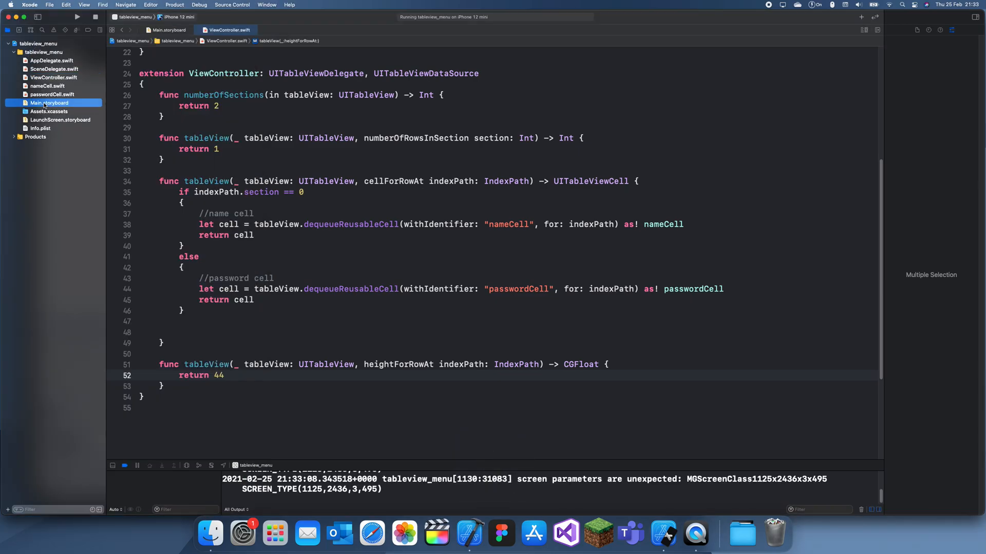
In the storyboard, edit the password field's trailing and name field's leading space constraints
click(167, 30)
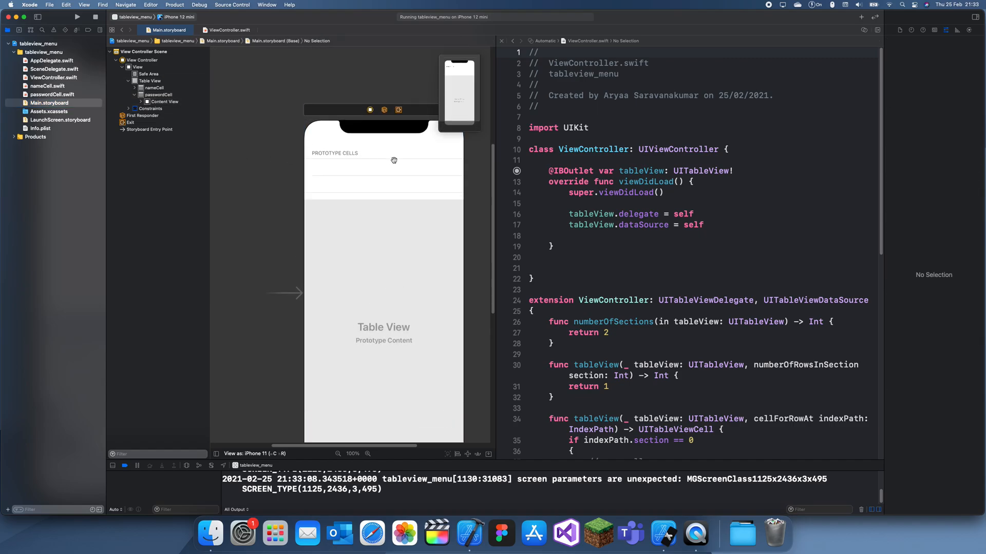
click(364, 136)
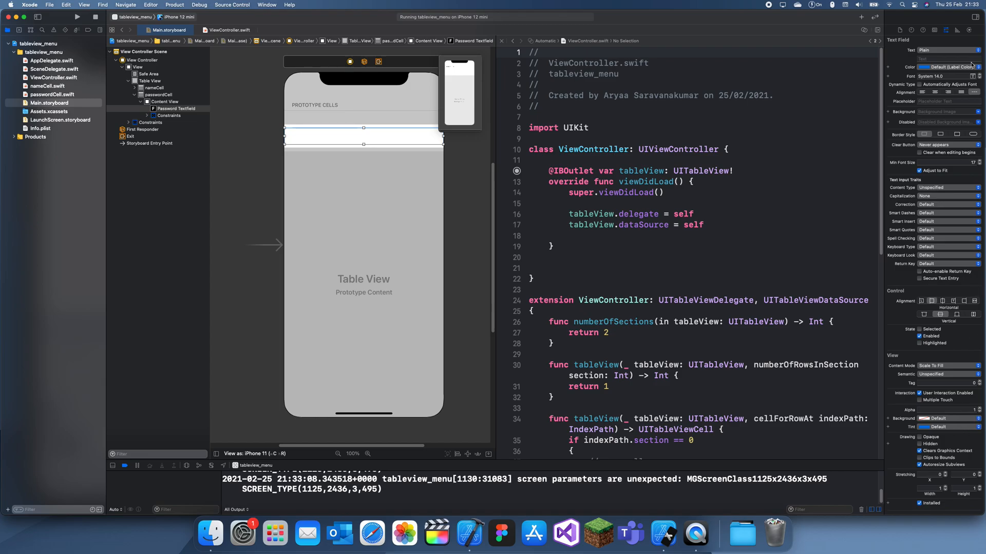
click(944, 29)
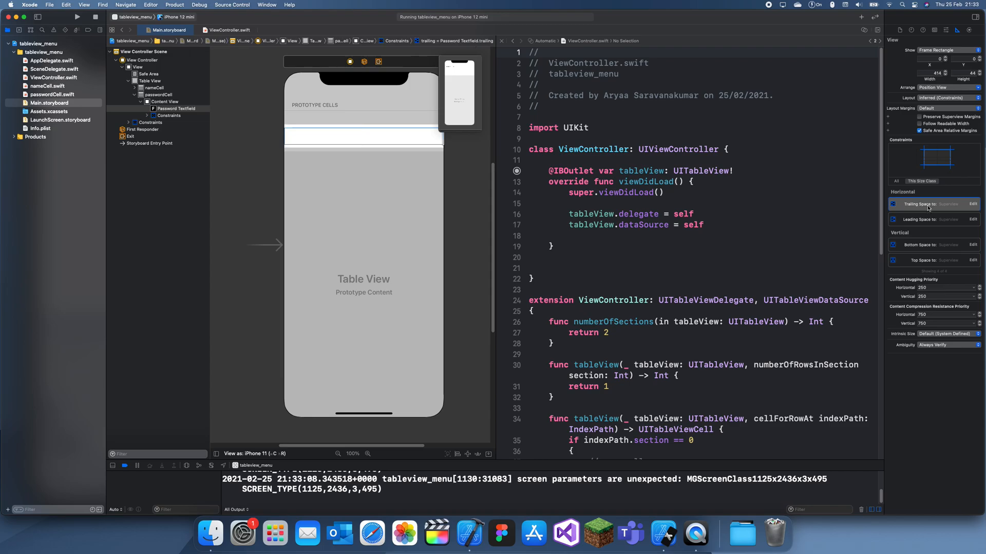
click(917, 203)
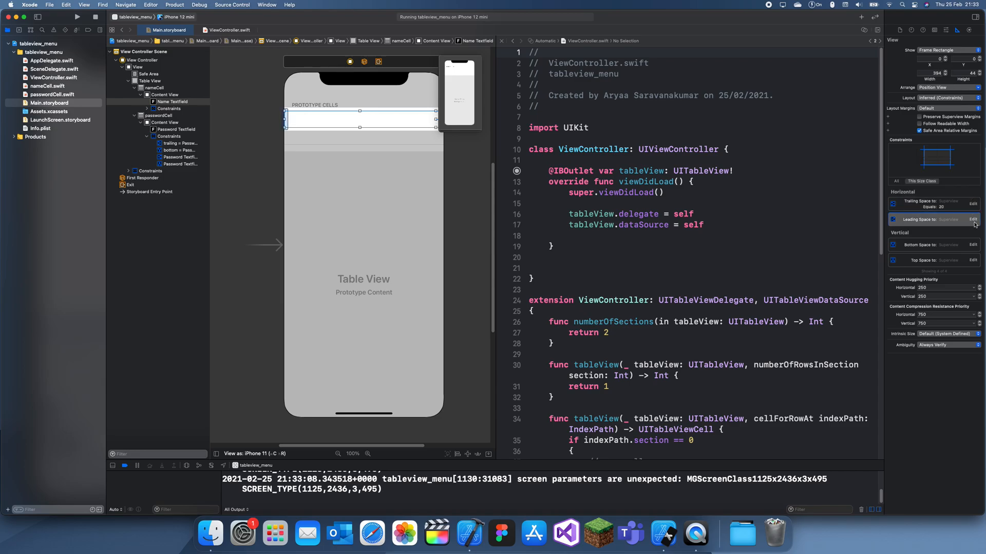
click(973, 219)
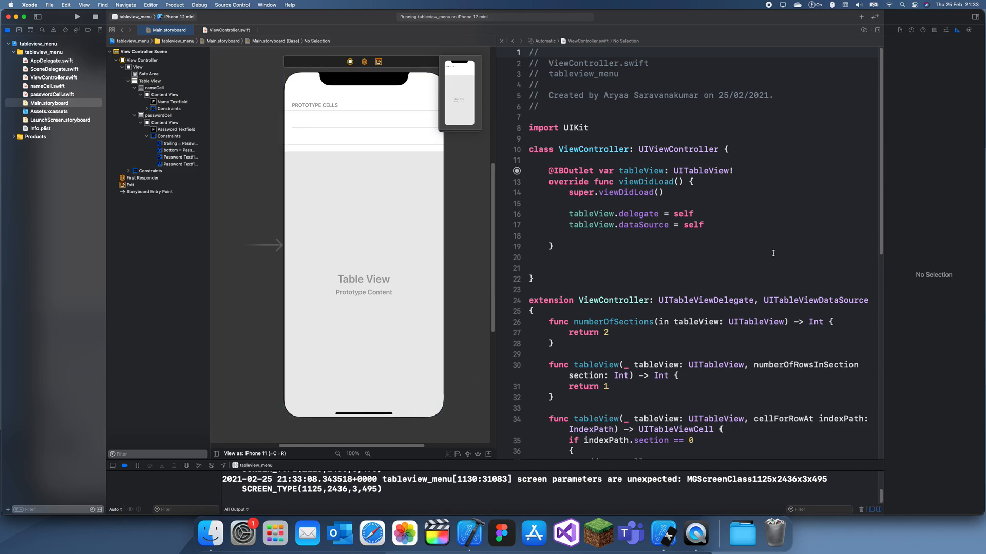
Pin the Table View to the safe area edges and set its Style to Grouped
click(363, 277)
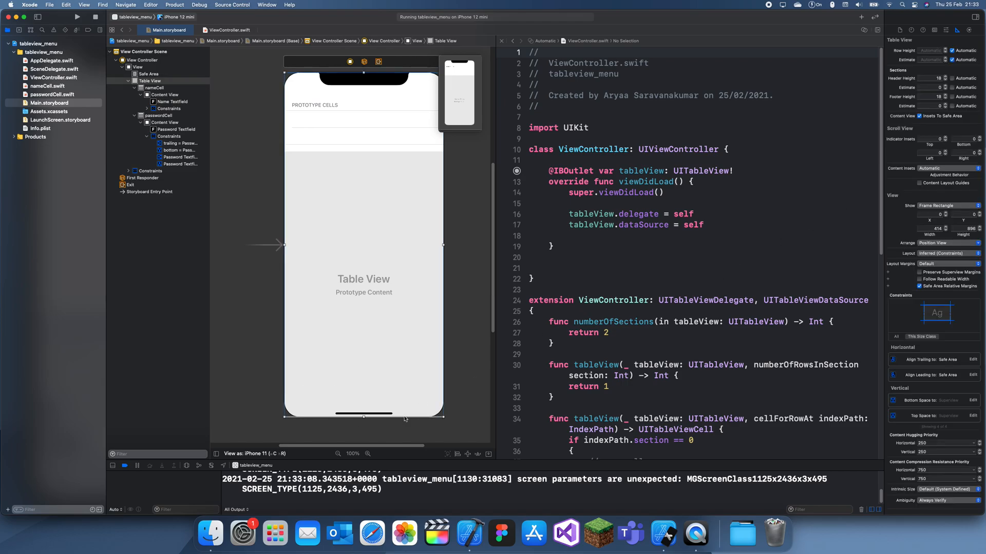
click(169, 185)
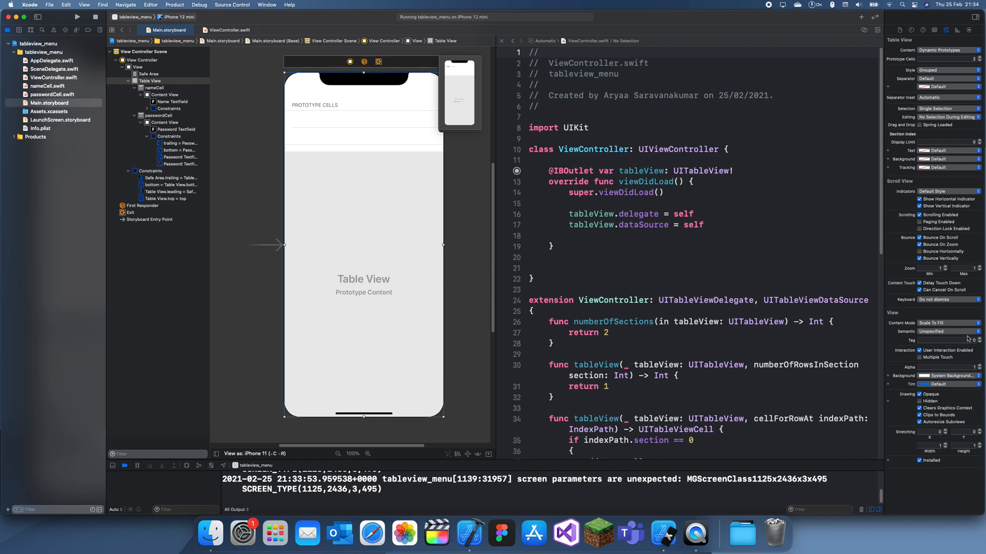
click(949, 376)
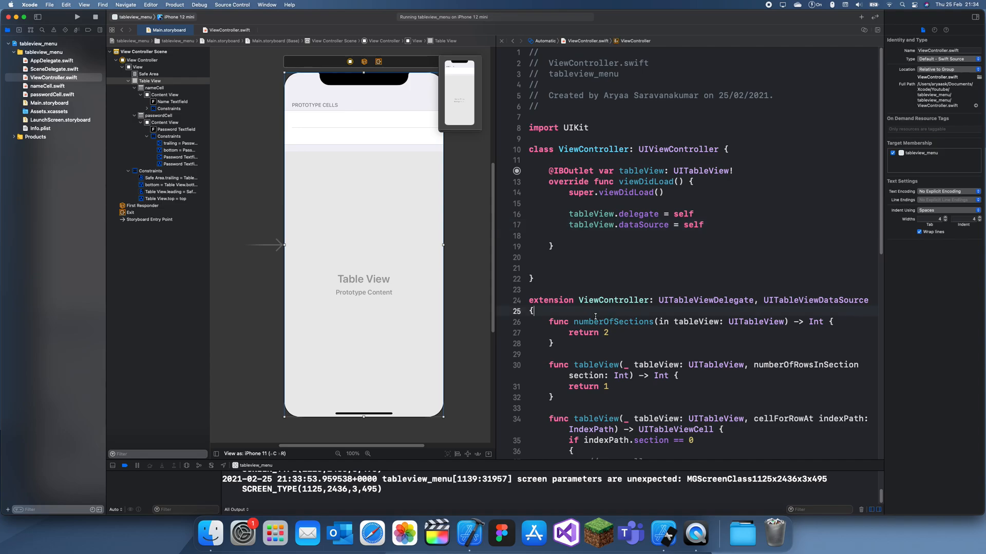
Write titleForHeaderInSection returning "Name" for section 0 else "Password", then run to see both headers
scroll(down, 3)
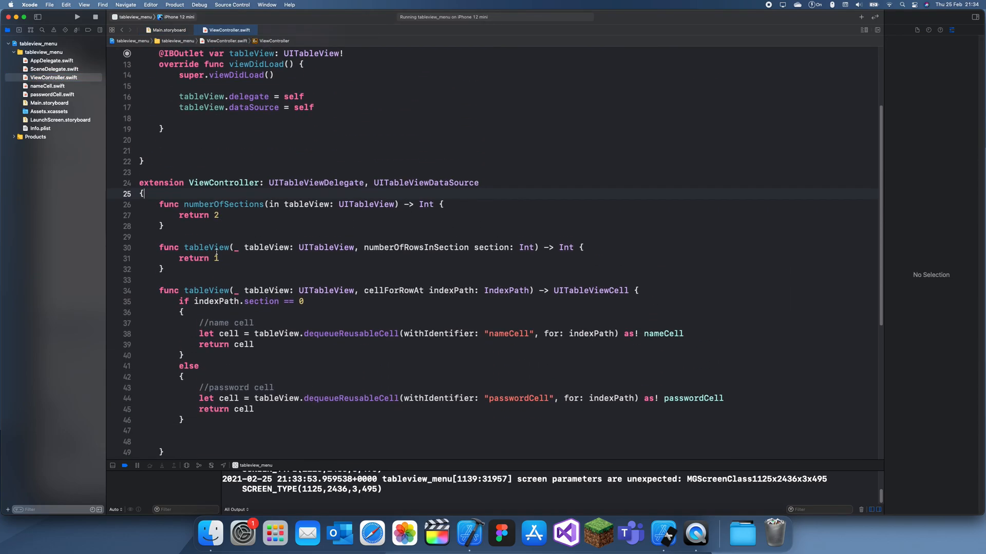
text(func)
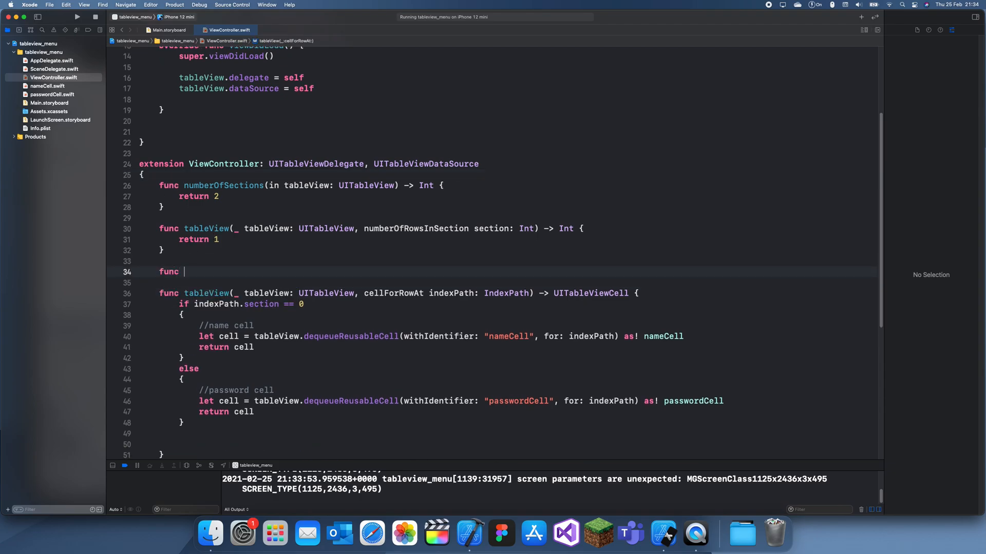
text(t)
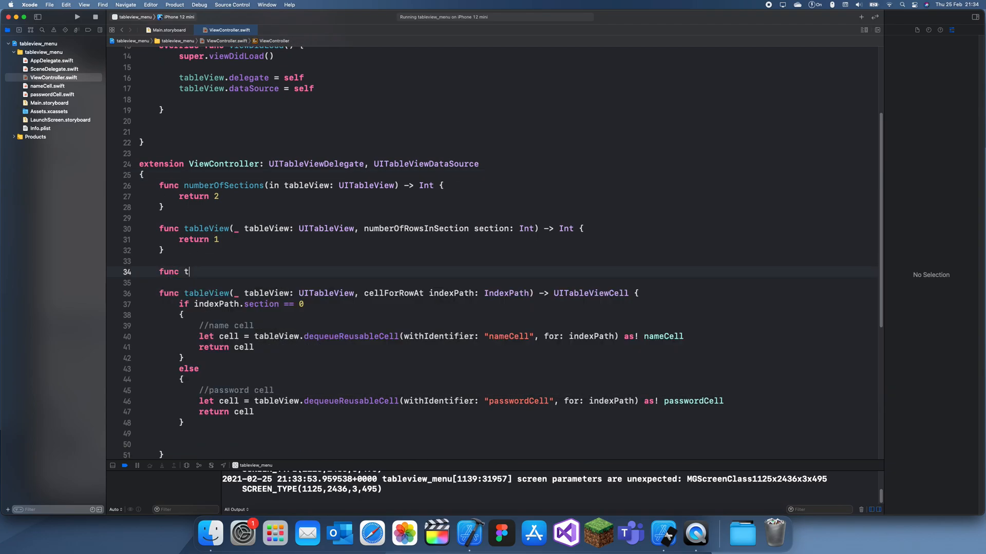
text(itleForHeaderInSection section: Int) -> String? {)
text(re)
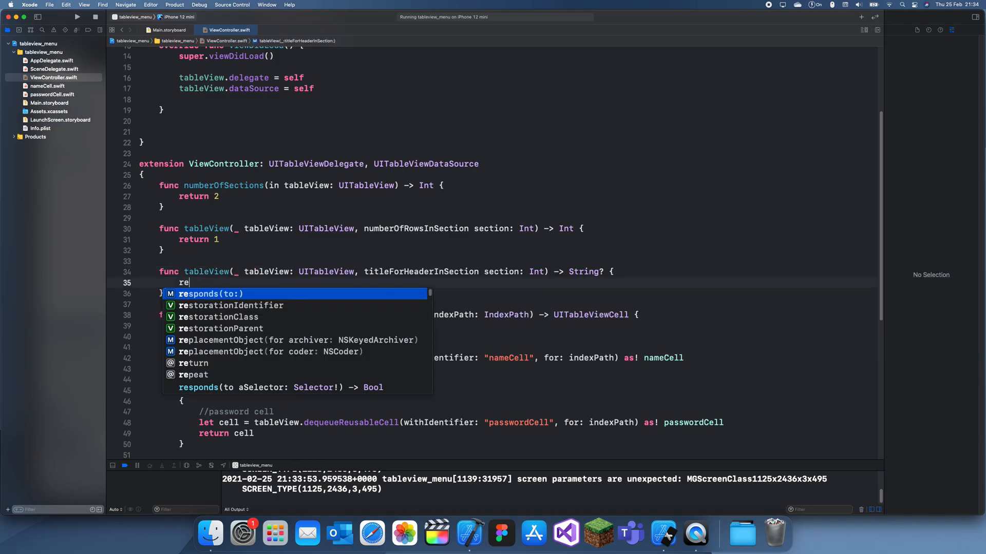
text(if section == 0)
text(return)
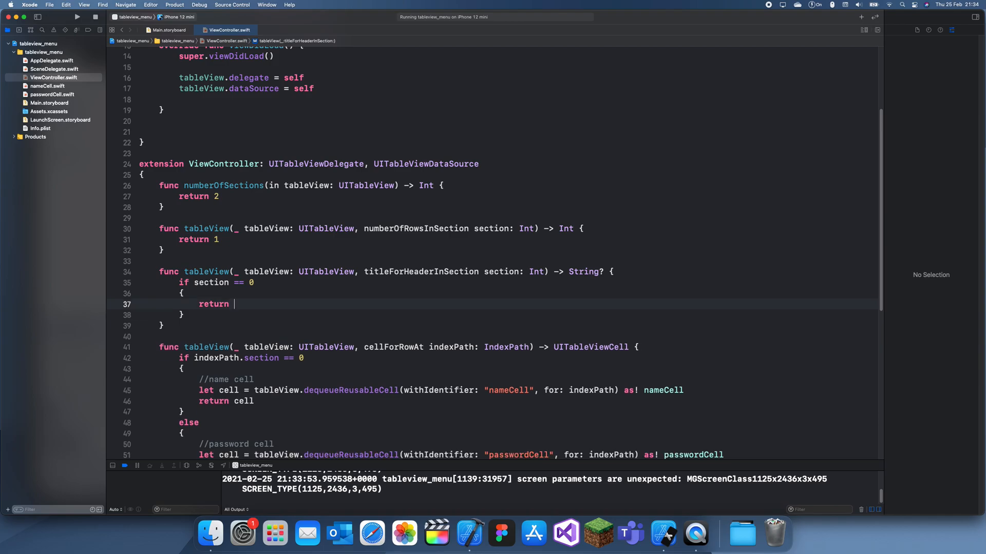
text("Name")
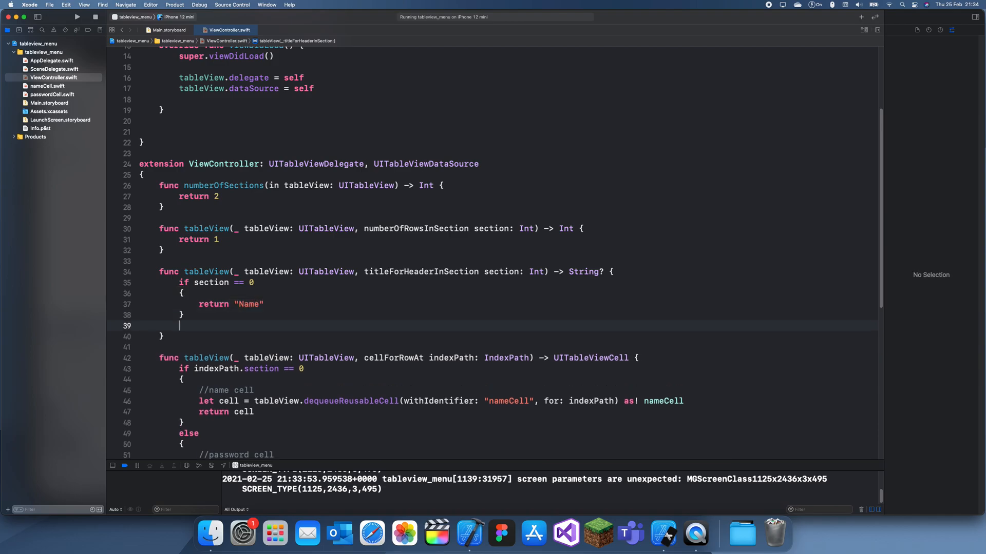
text(else)
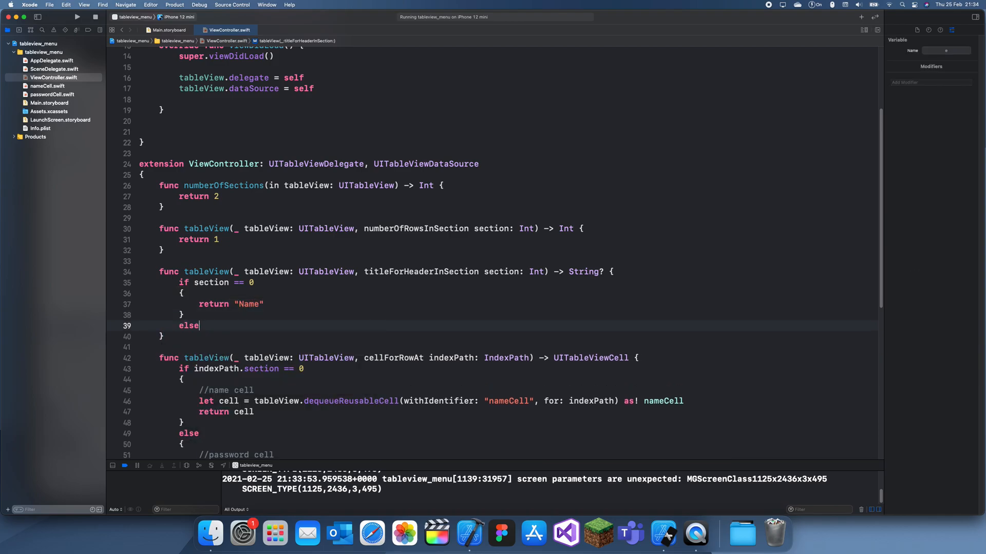
text(returnr)
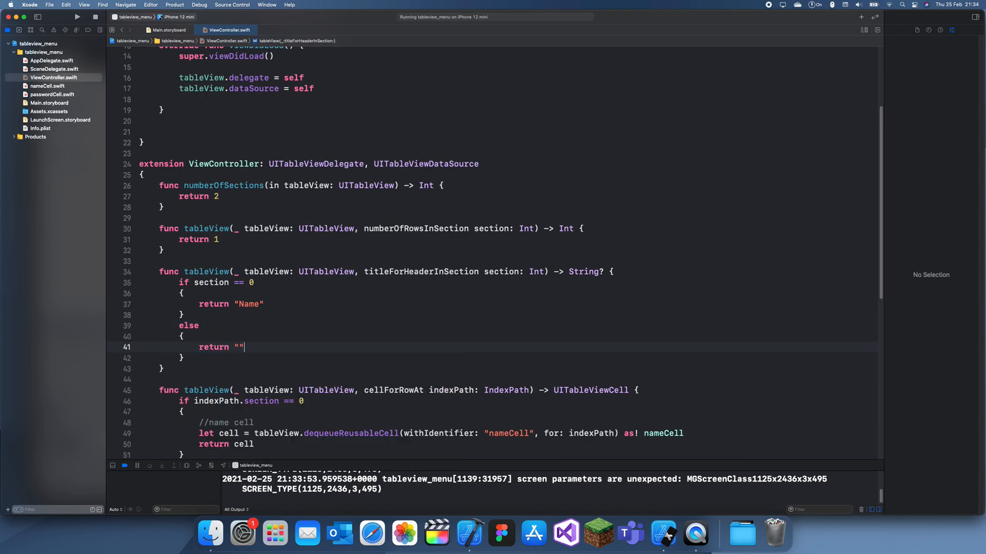
text(Password)
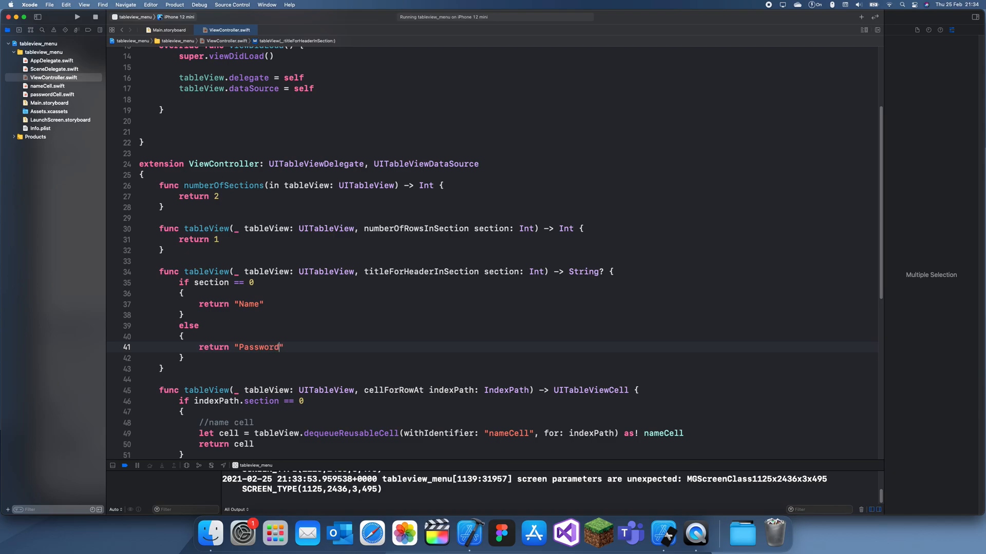
click(76, 17)
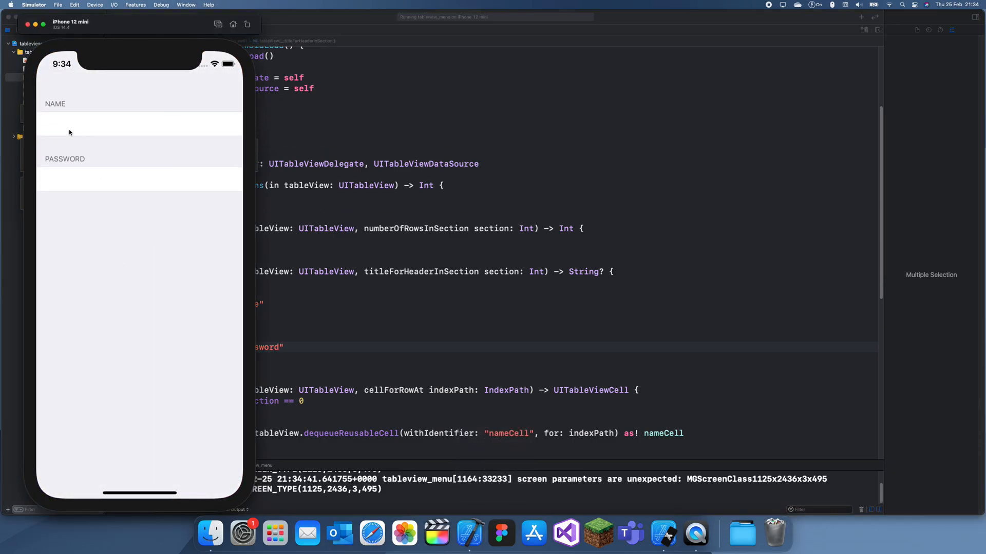
text(vchgf)
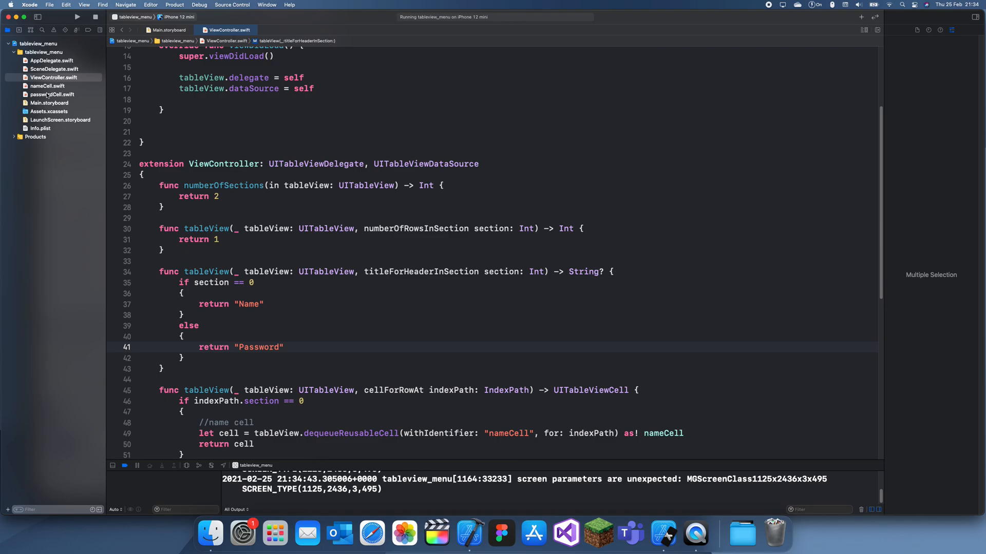
Shorten the table view, drop a button pinned below it, and title it Retrieve Data
click(169, 30)
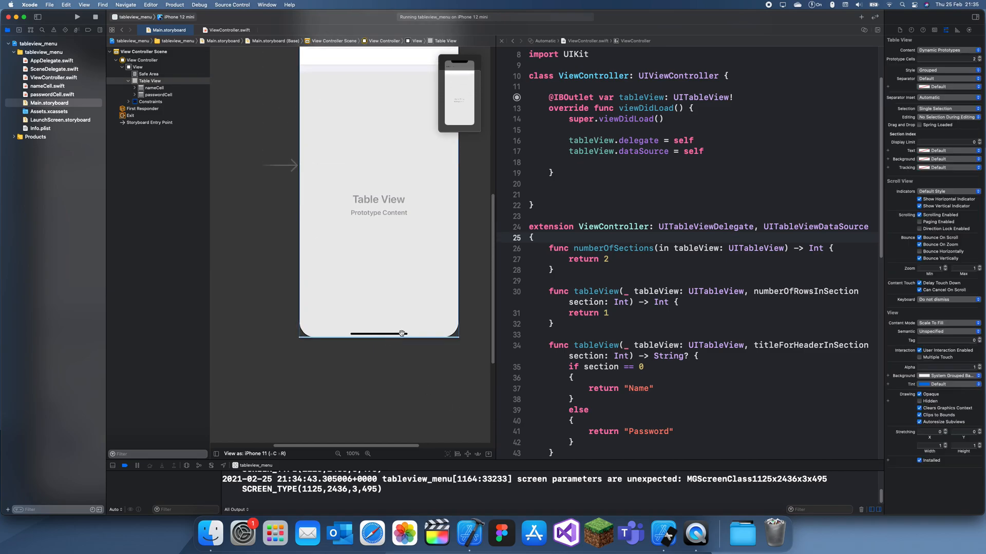
click(171, 115)
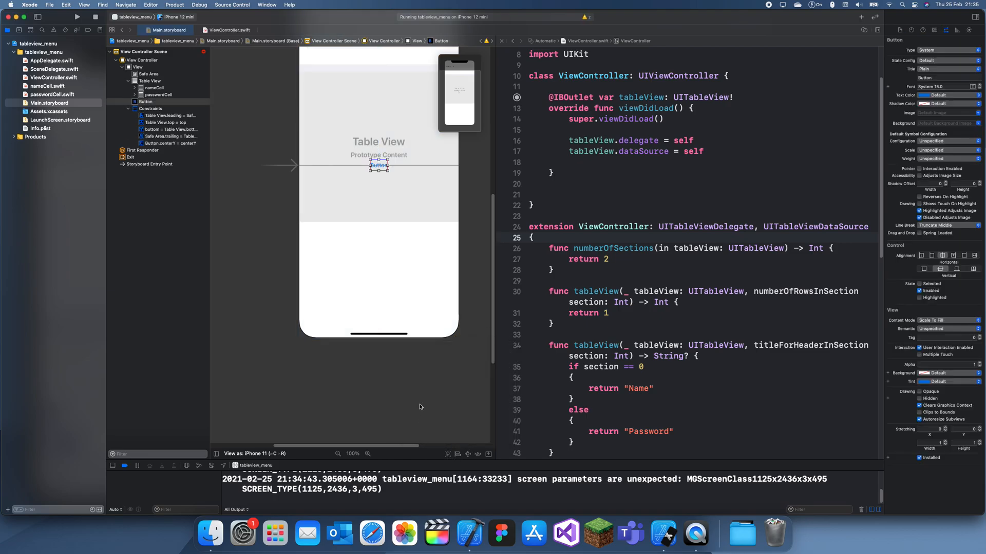
click(457, 454)
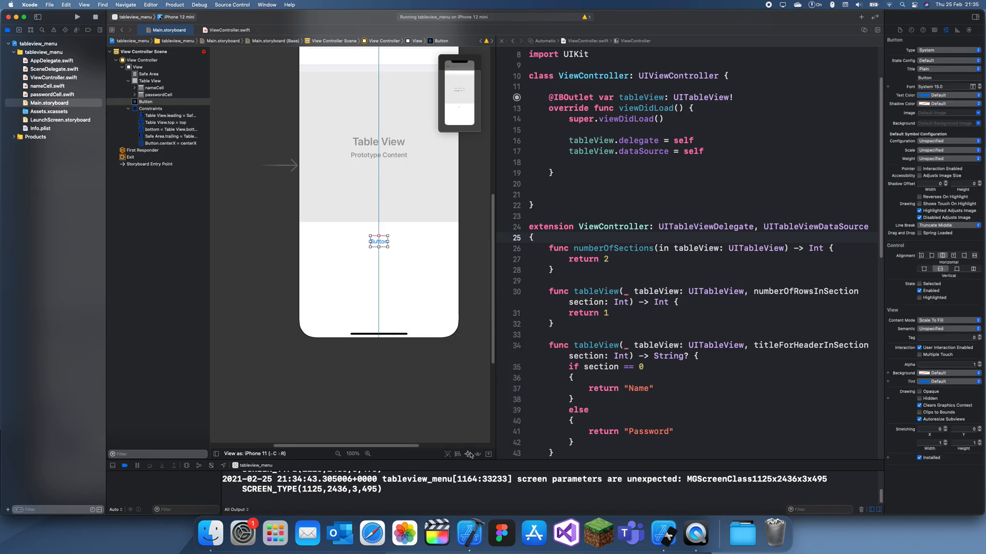
click(466, 454)
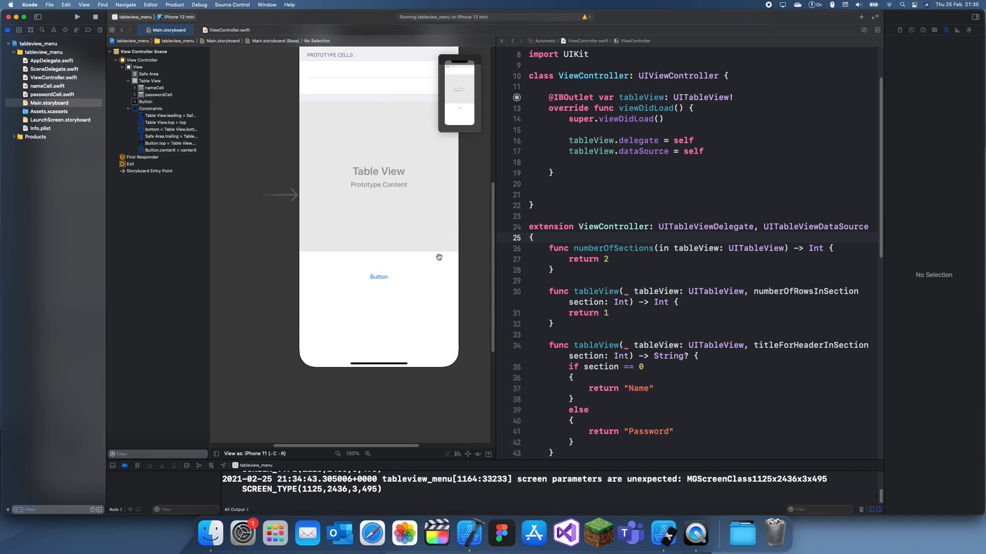
click(379, 276)
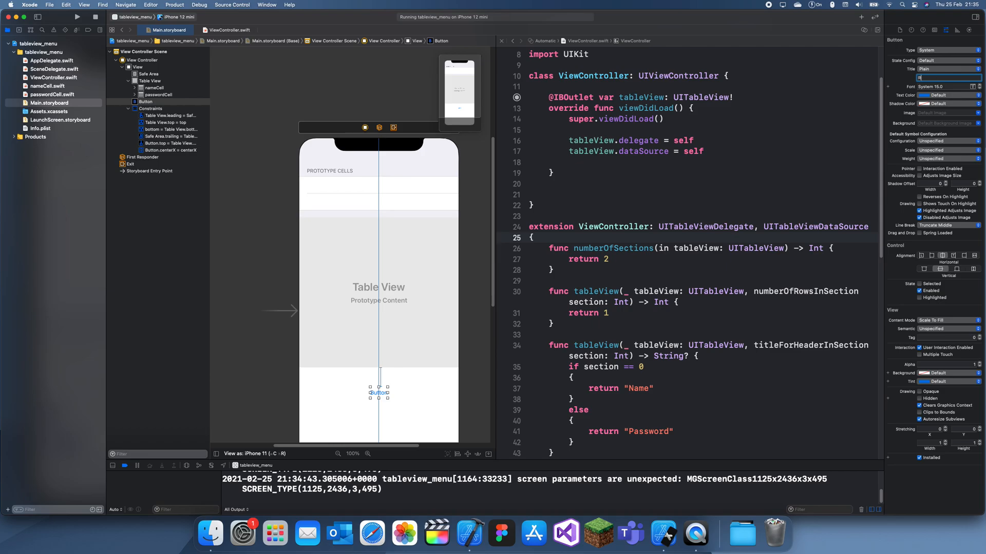
text(Retrieve Data)
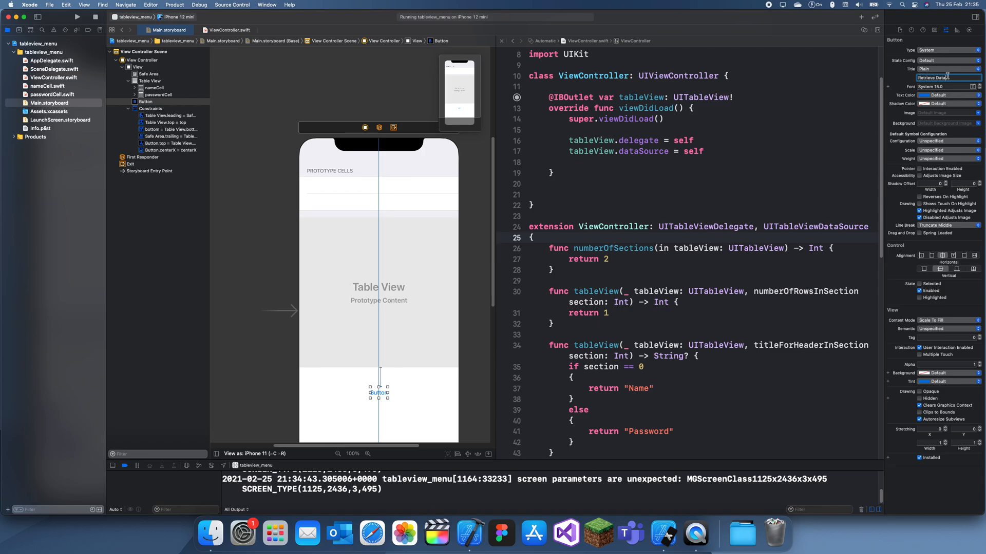
text(Retrieve Data)
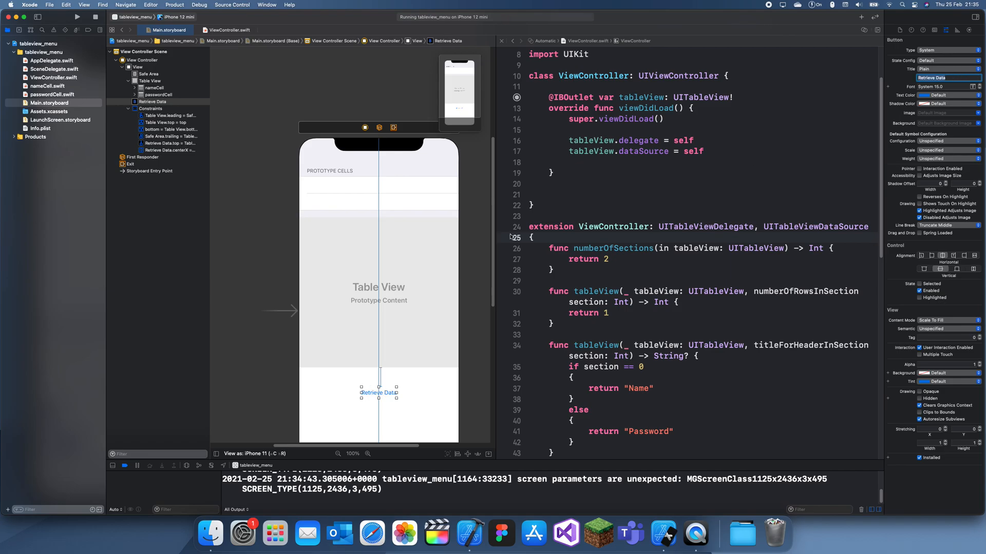
scroll(up, 3)
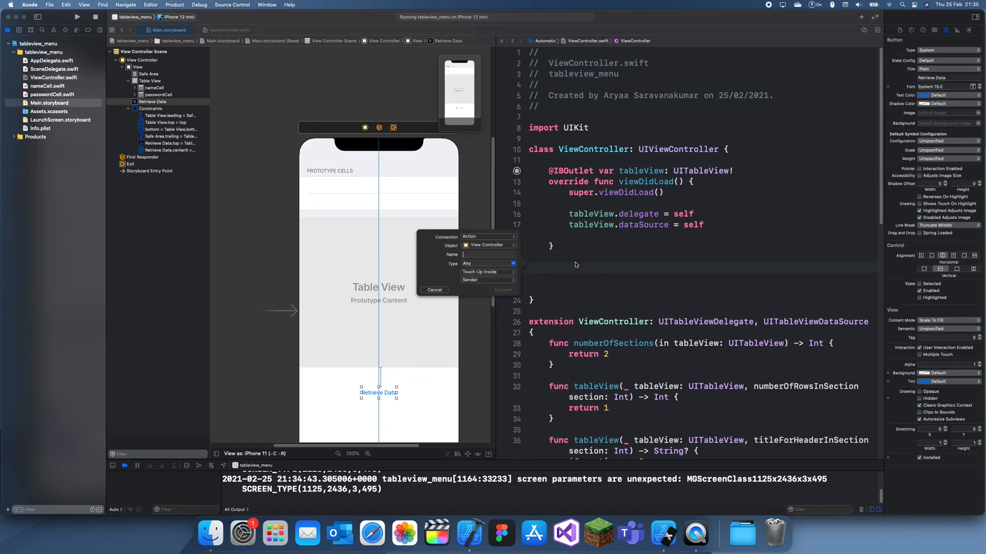
Wire the Retrieve Data button to a new IBAction named retrieveButtonClicked in ViewController.swift
text(retrive)
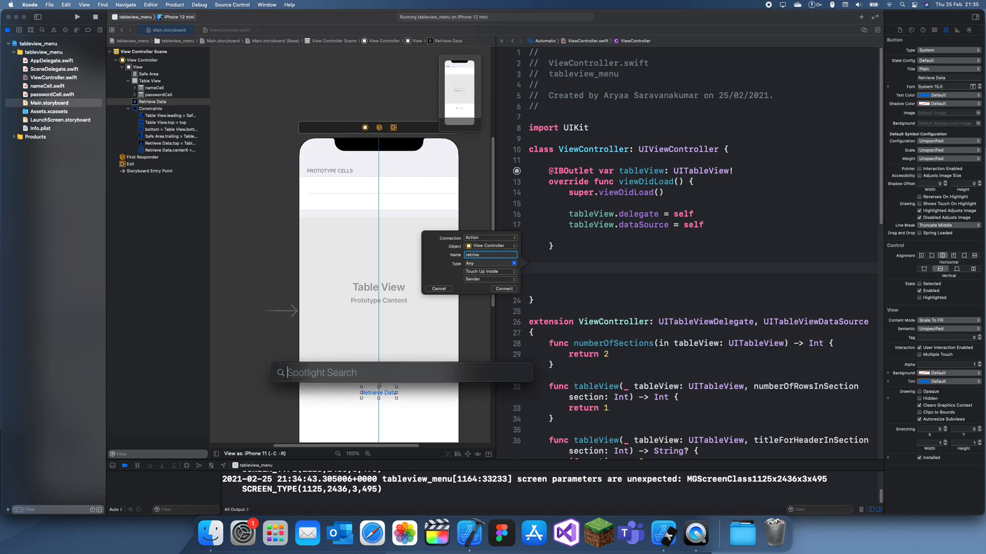
text(retrive)
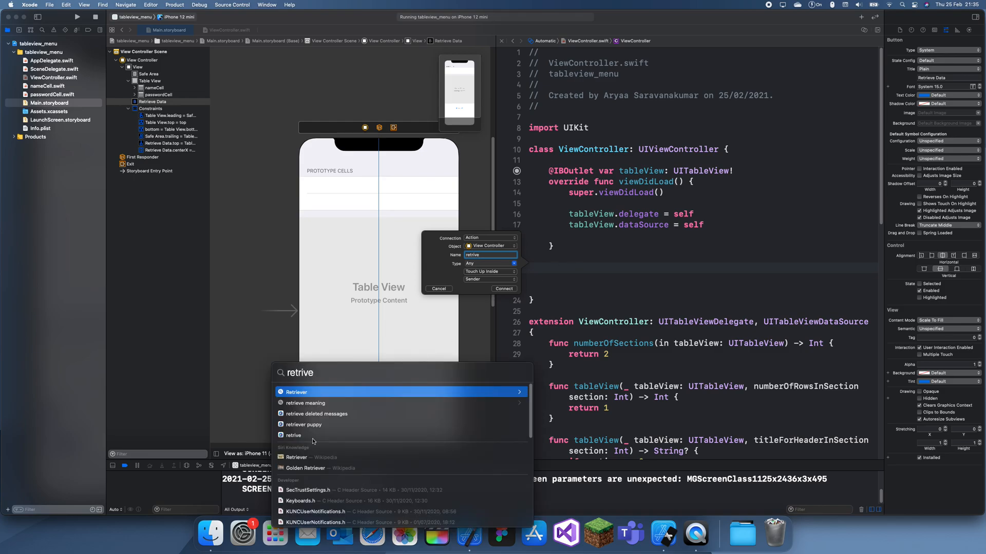
mouse_move(360, 459)
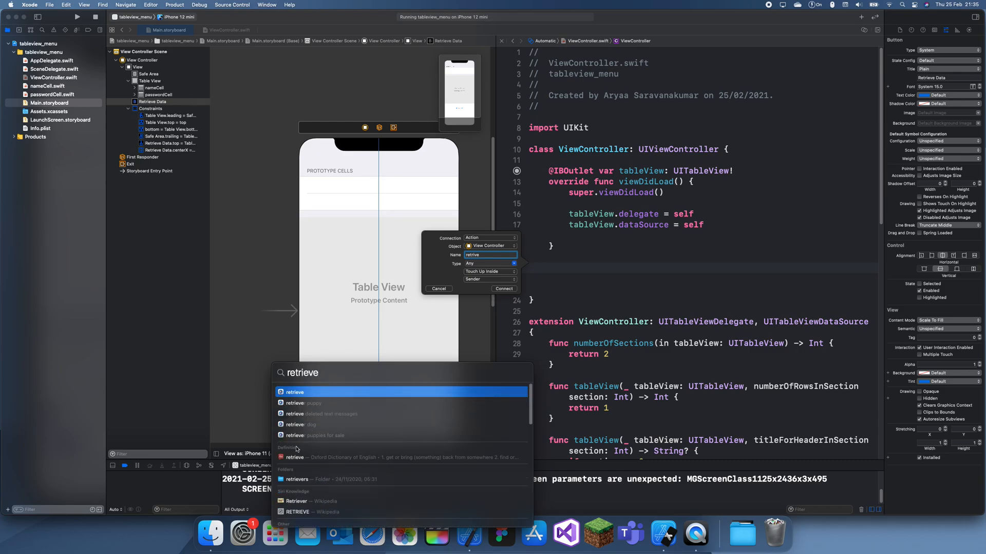
click(293, 457)
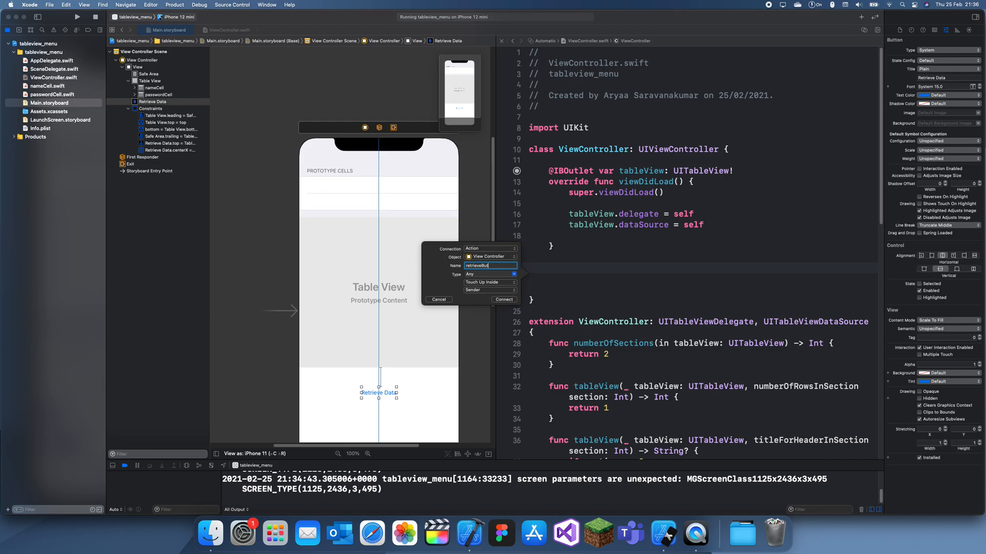
click(503, 299)
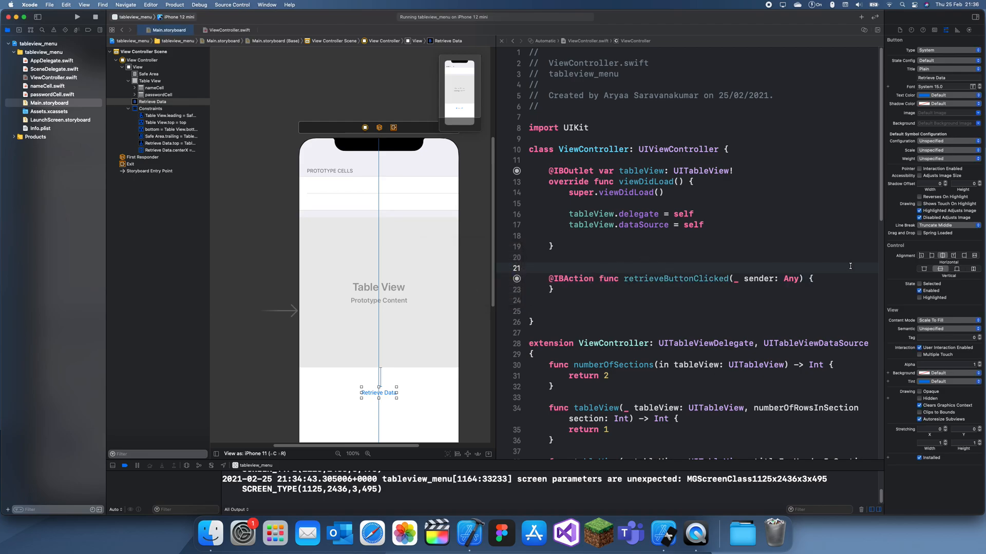
In retrieveButtonClicked, fetch nameCell via cellForRow at row 0, section 0 force-cast as NameCell
click(53, 77)
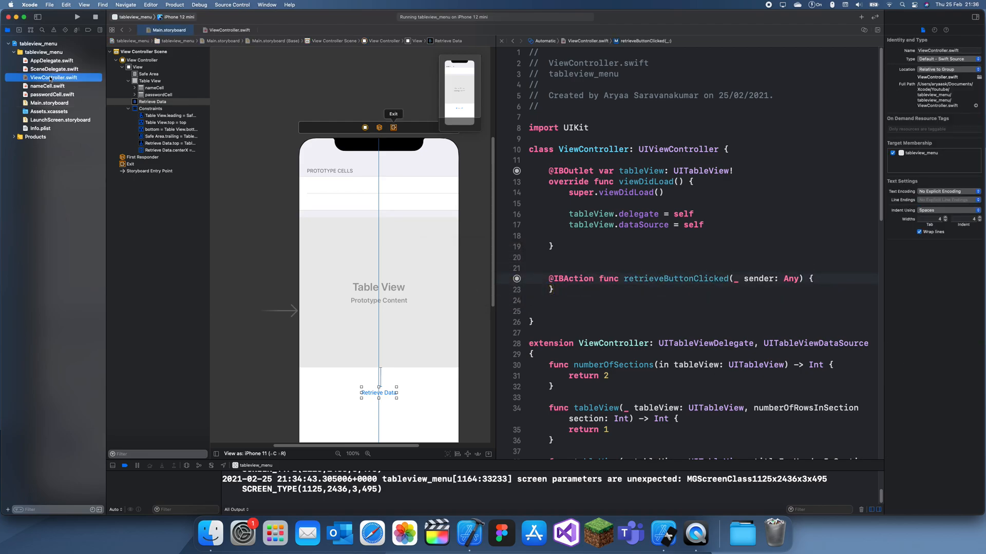
click(228, 30)
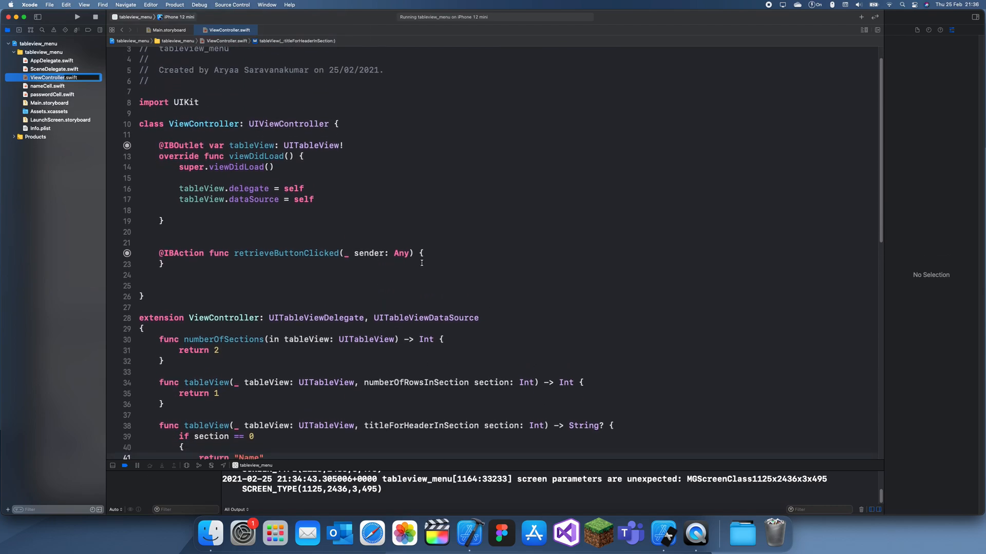
text(let)
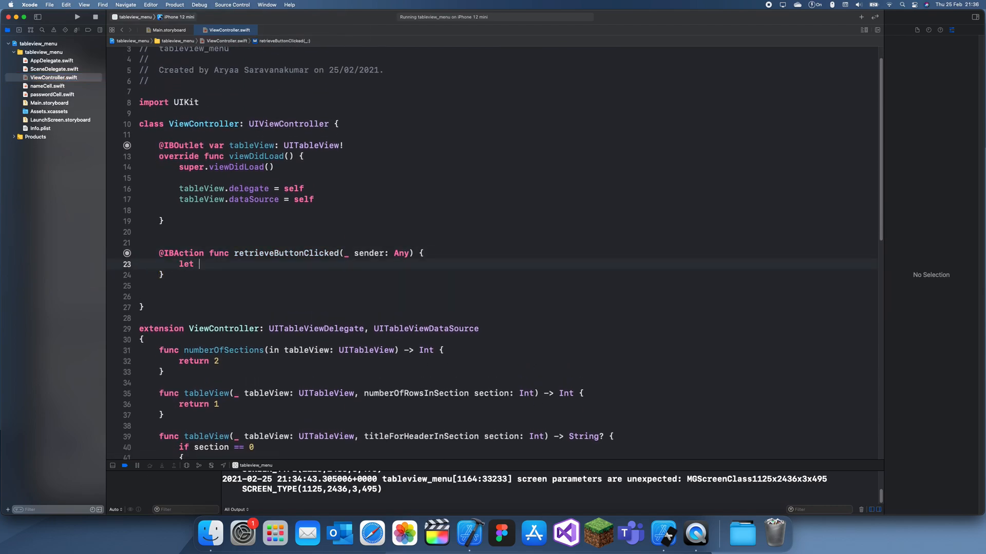
text(name)
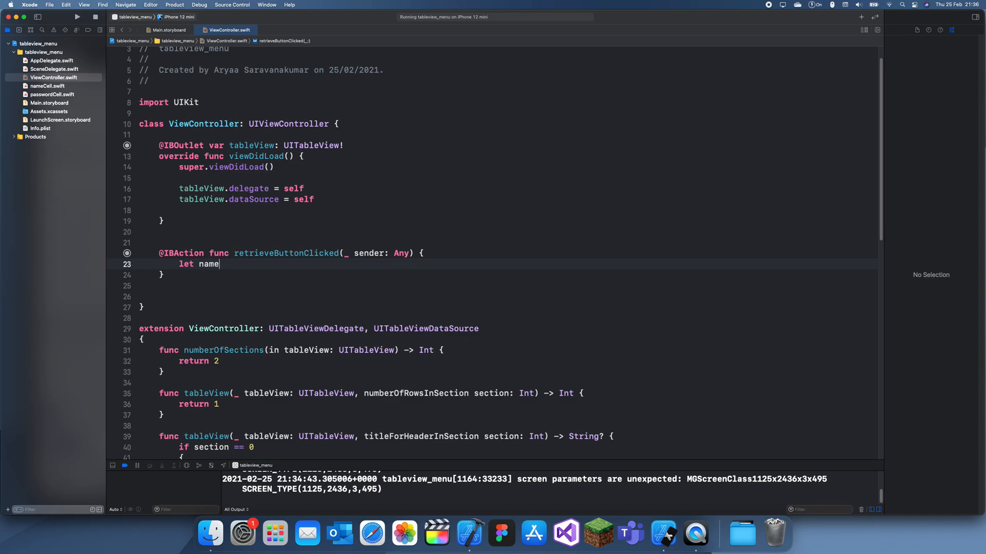
text(Cell = tabl)
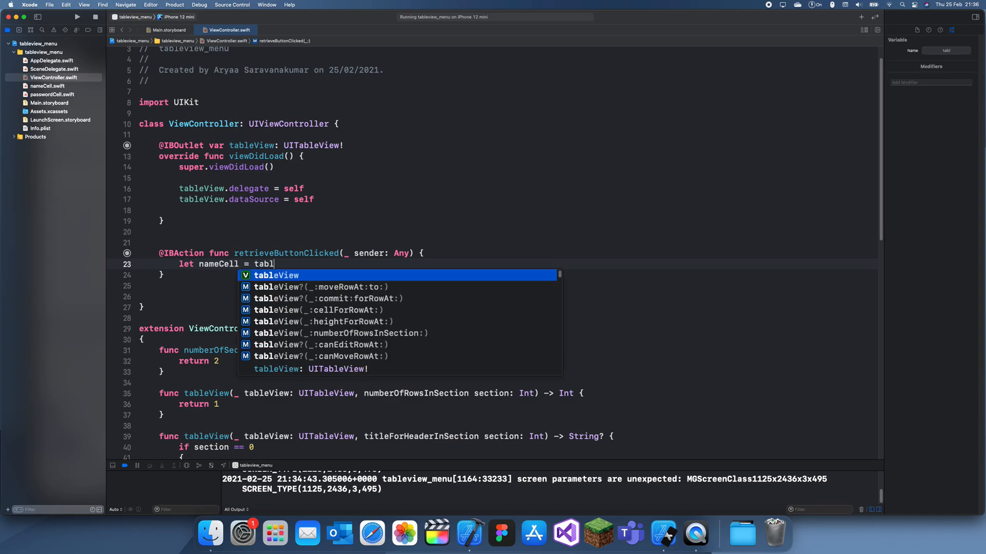
click(321, 310)
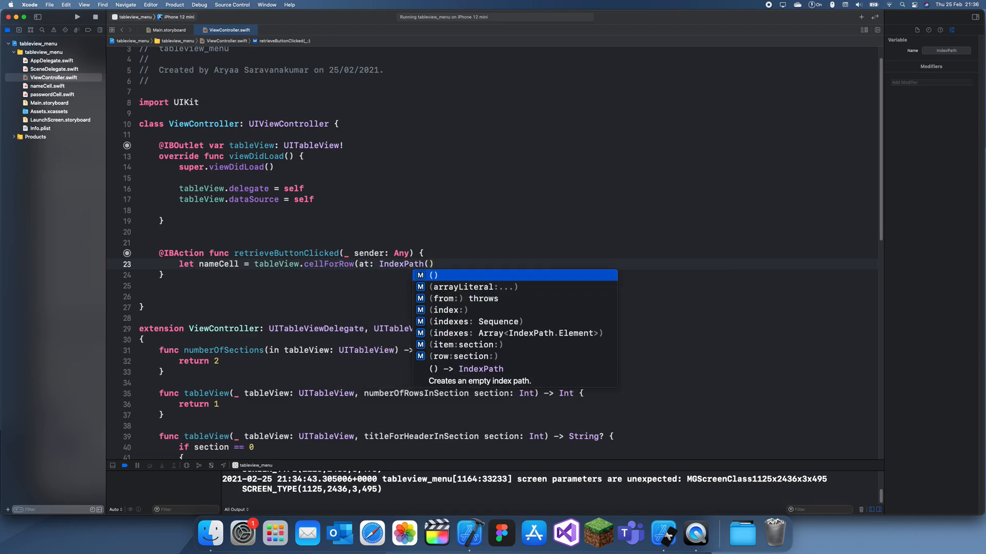
click(463, 356)
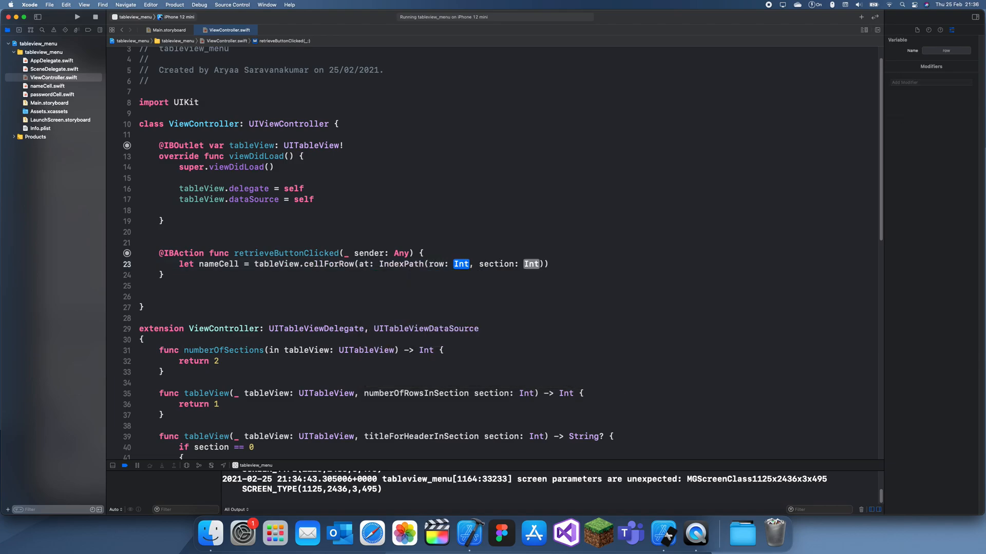
text(0, section: 0)) as!)
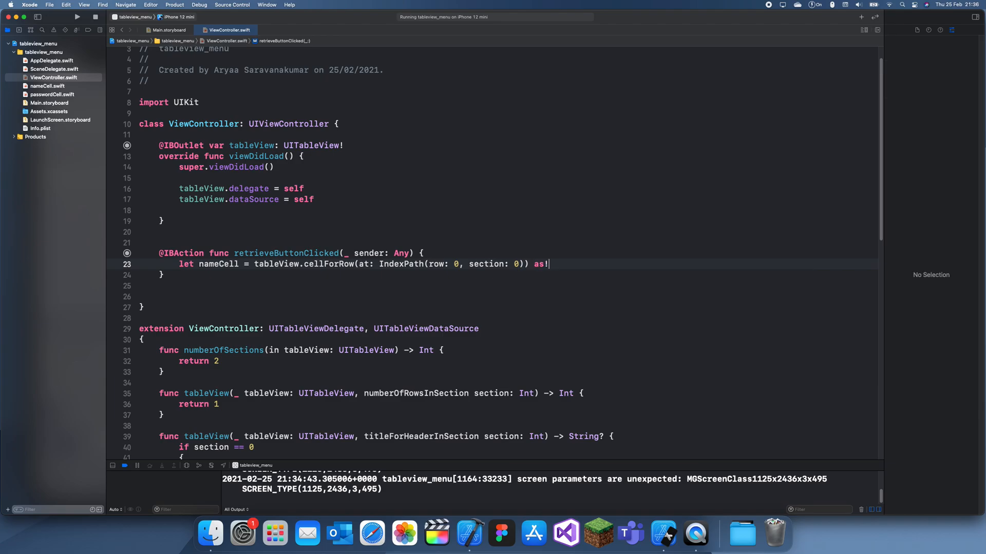
text(NameCell)
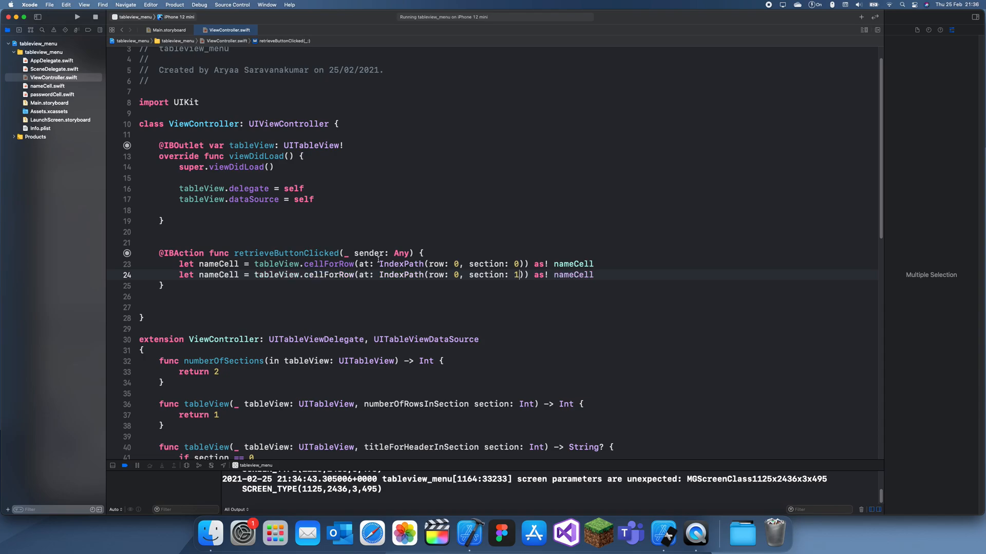
Fetch passwordCell from section 1 likewise and print both cells' text field text
text(password)
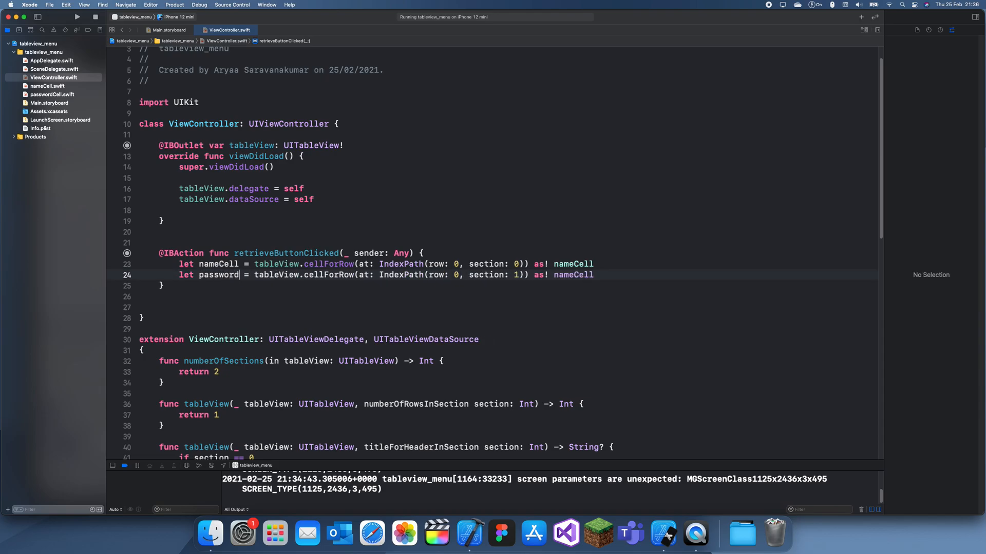
text(password)
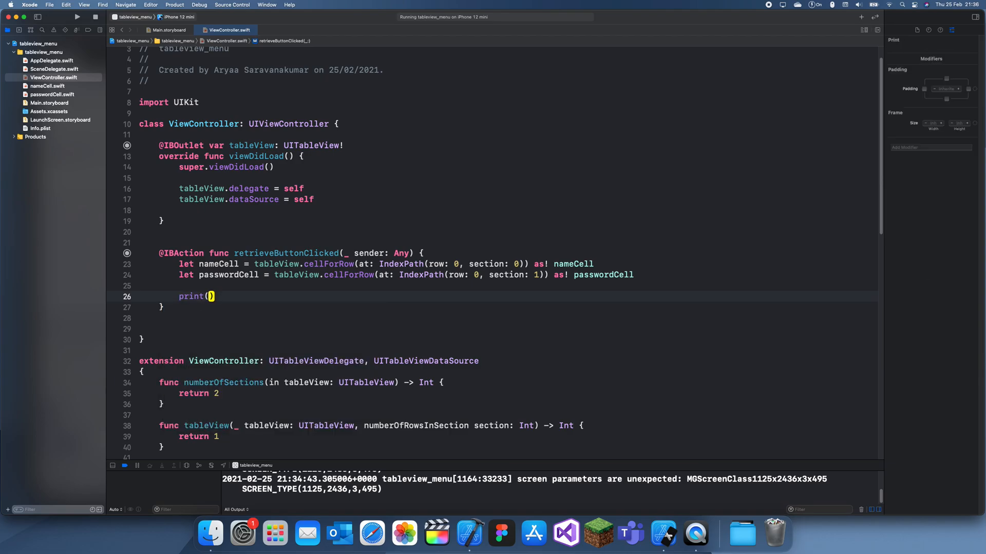
text(nameCell.nameTextfield.text)
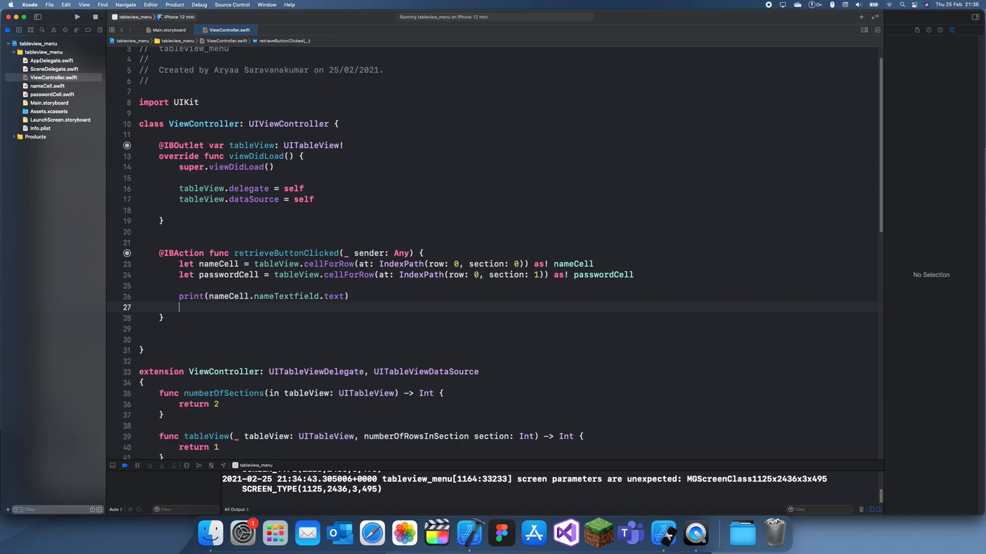
text(print(passwordCell.))
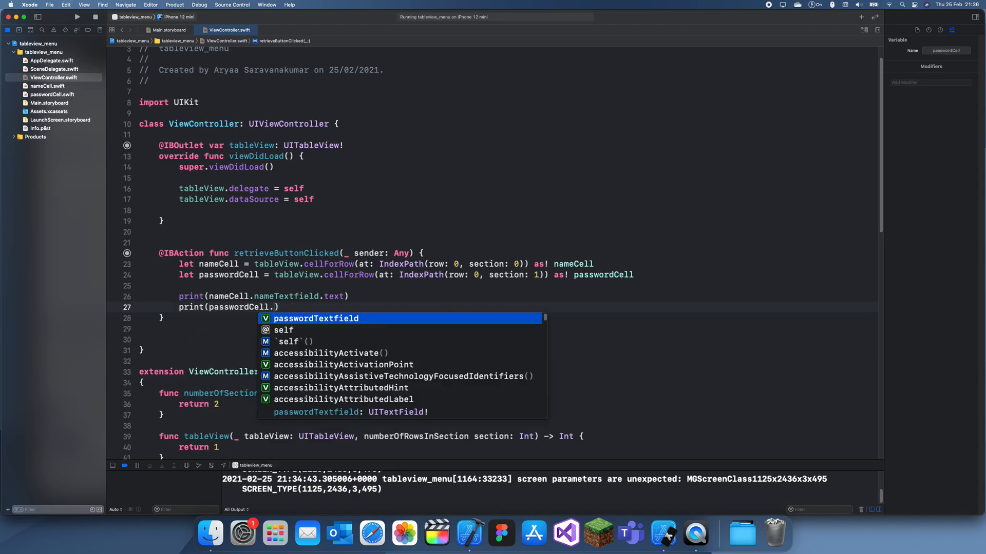
key(escape)
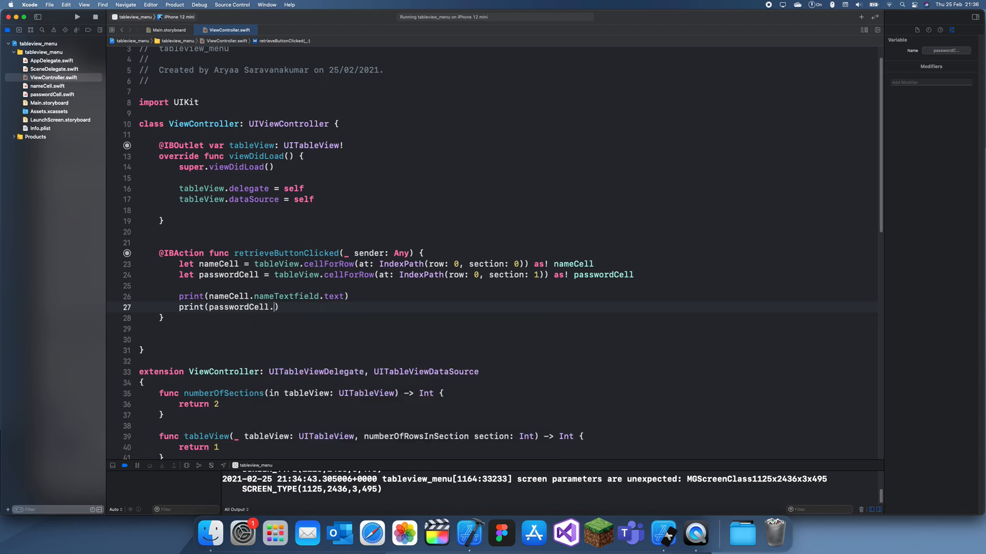
text(passwordTextfield)
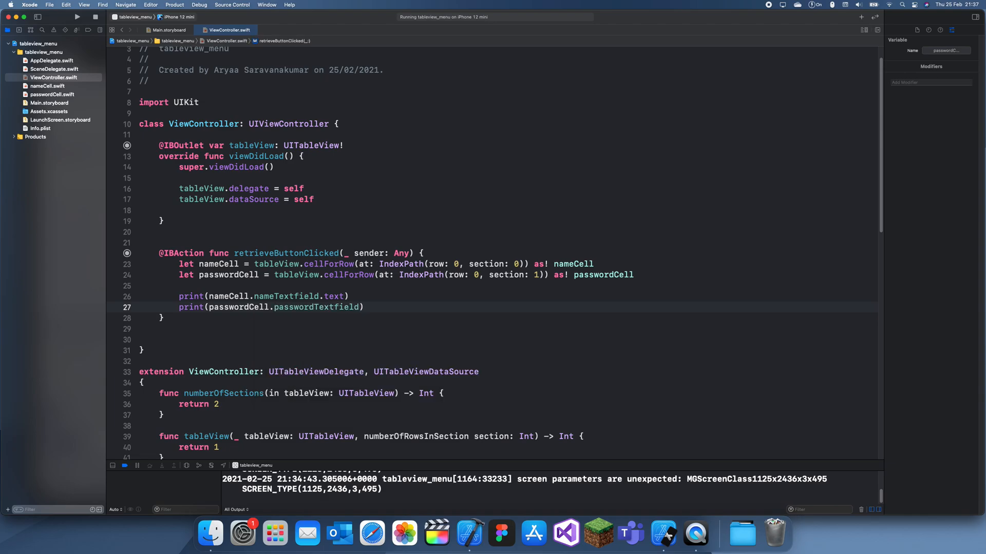
text(.text)
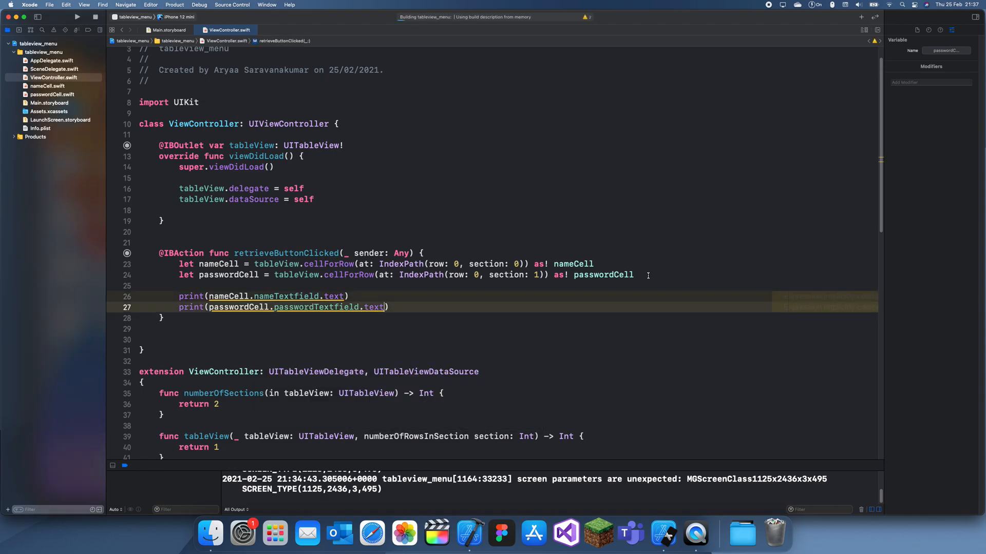
Run the app, type sample text into the name field, then return to Main.storyboard
click(76, 17)
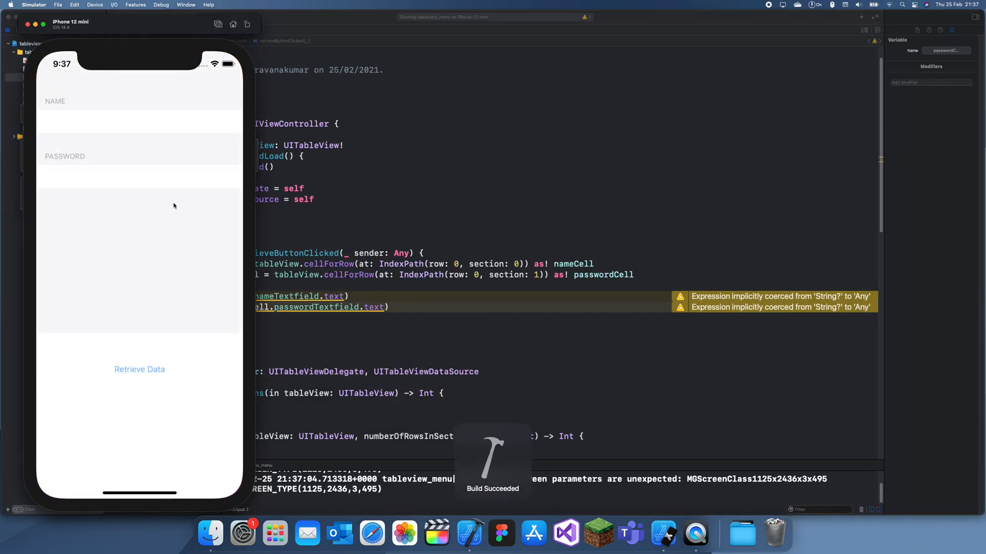
text(fsf)
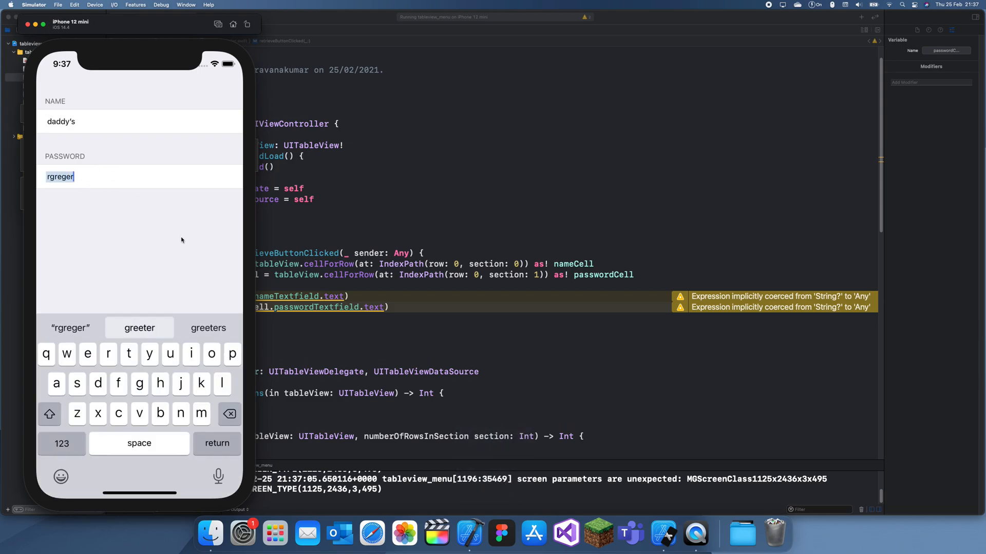
click(138, 327)
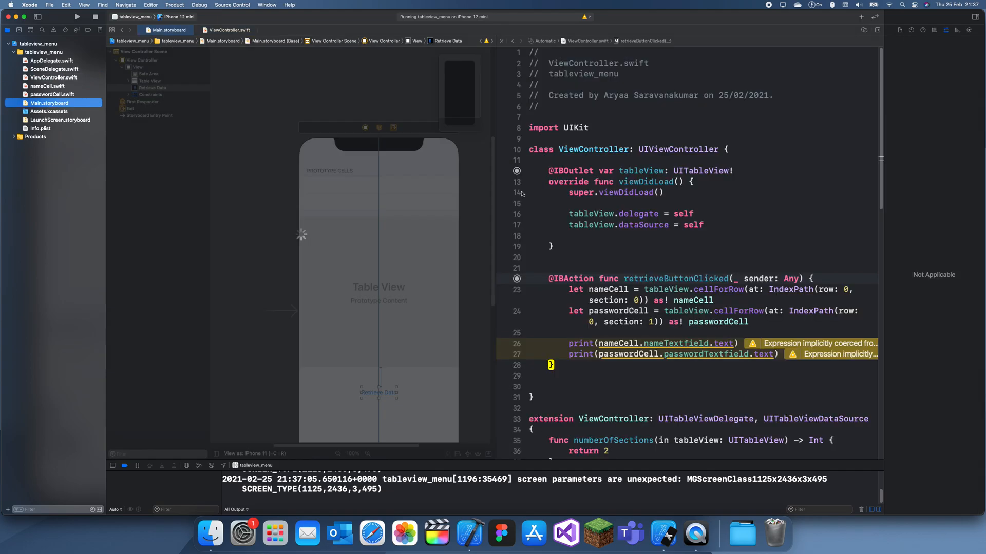
Set the Table View's Keyboard to Dismiss on drag and rerun so Retrieve Data prints both values
click(379, 393)
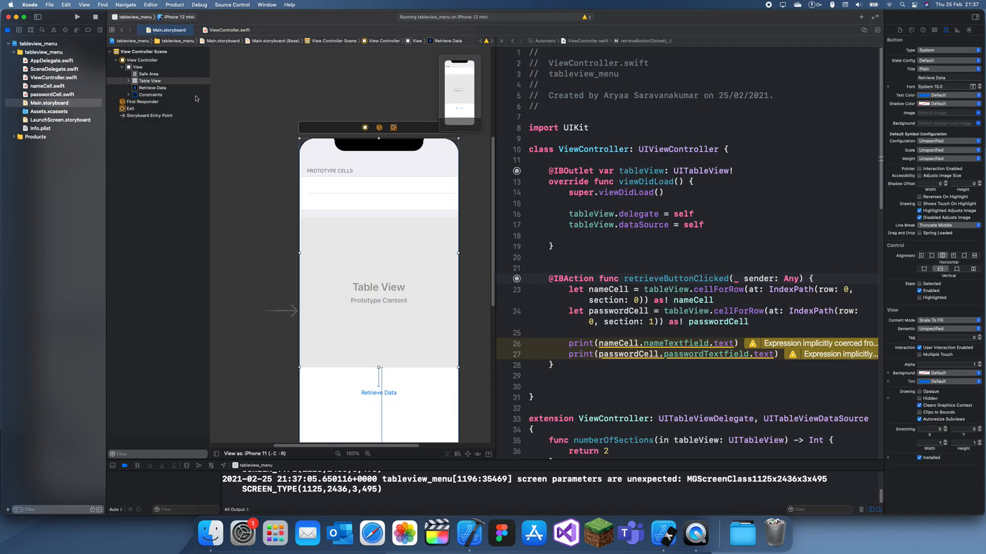
click(149, 80)
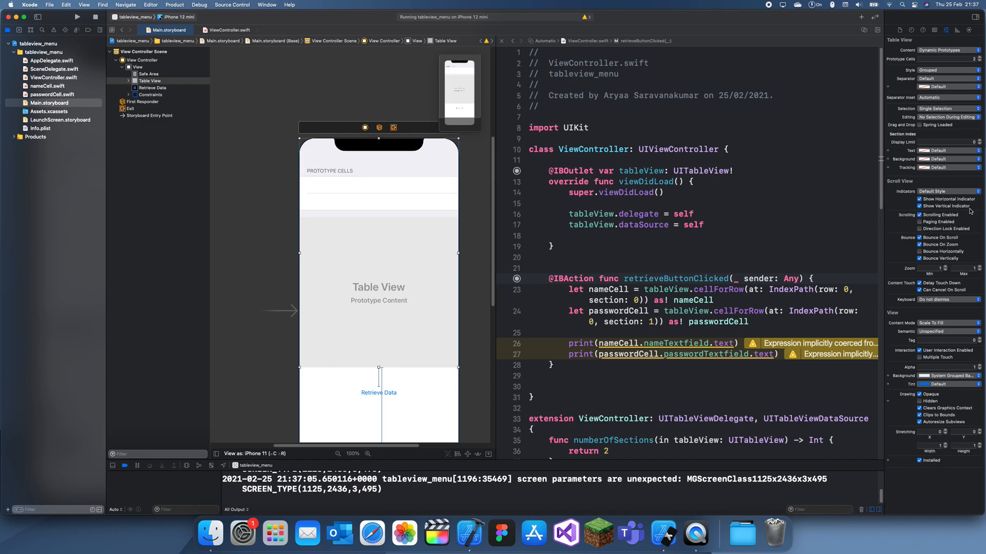
mouse_move(927, 306)
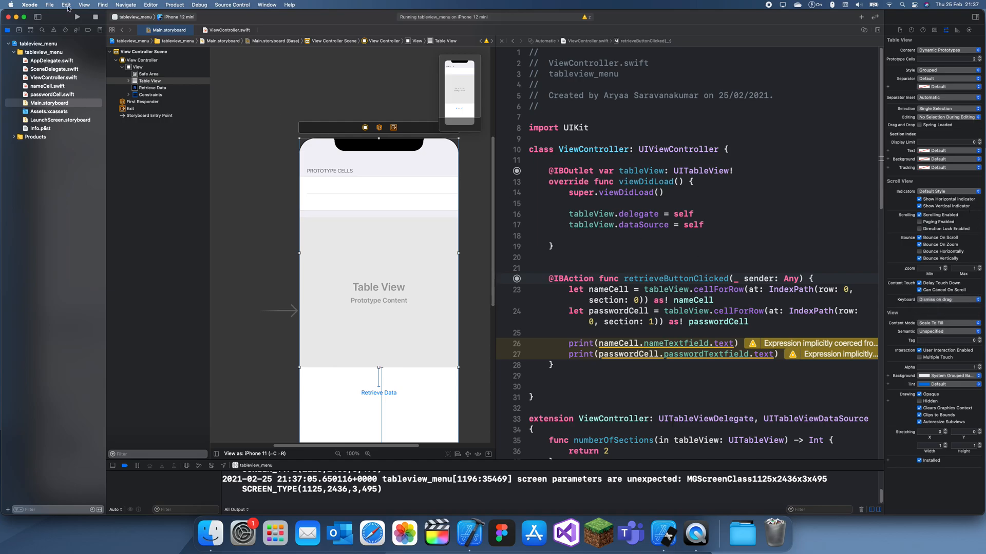
click(76, 18)
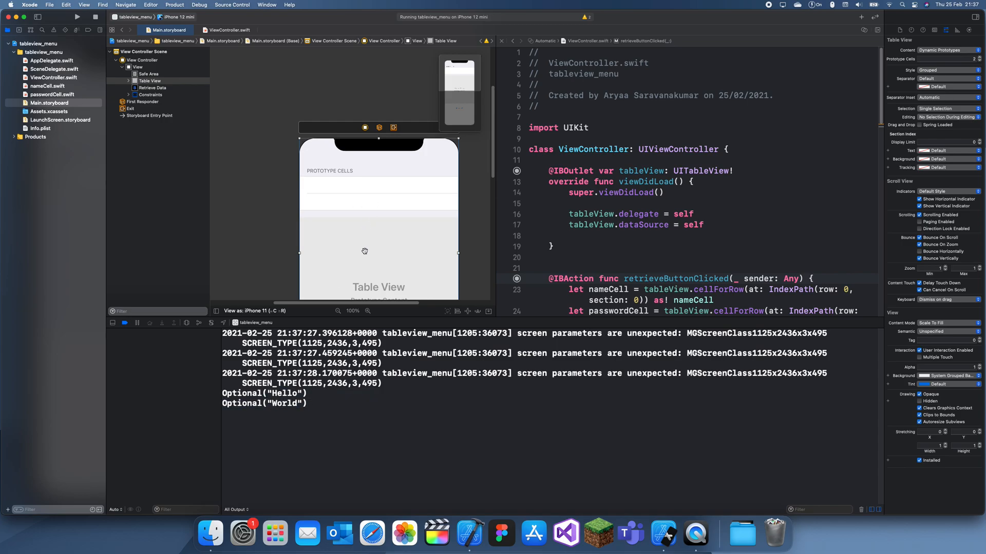
mouse_move(356, 298)
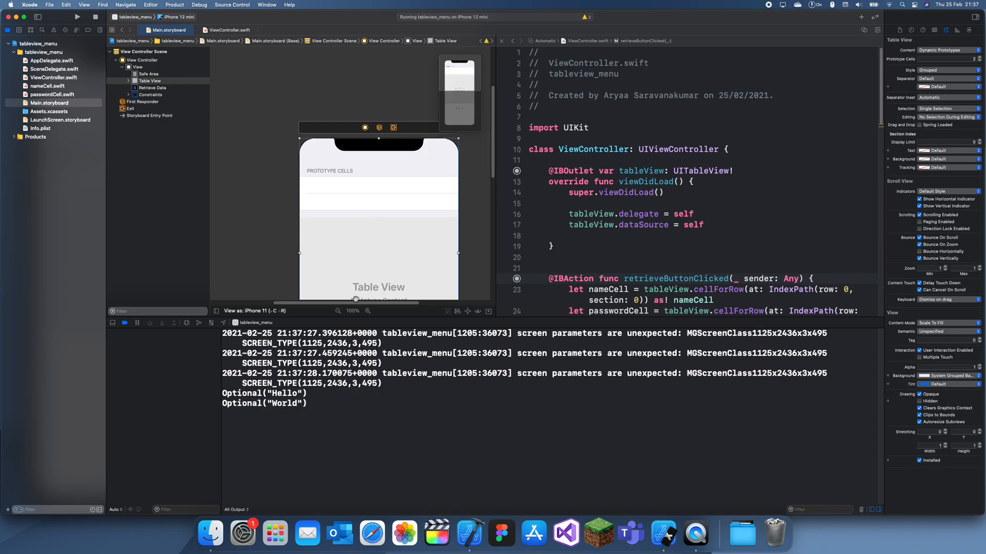